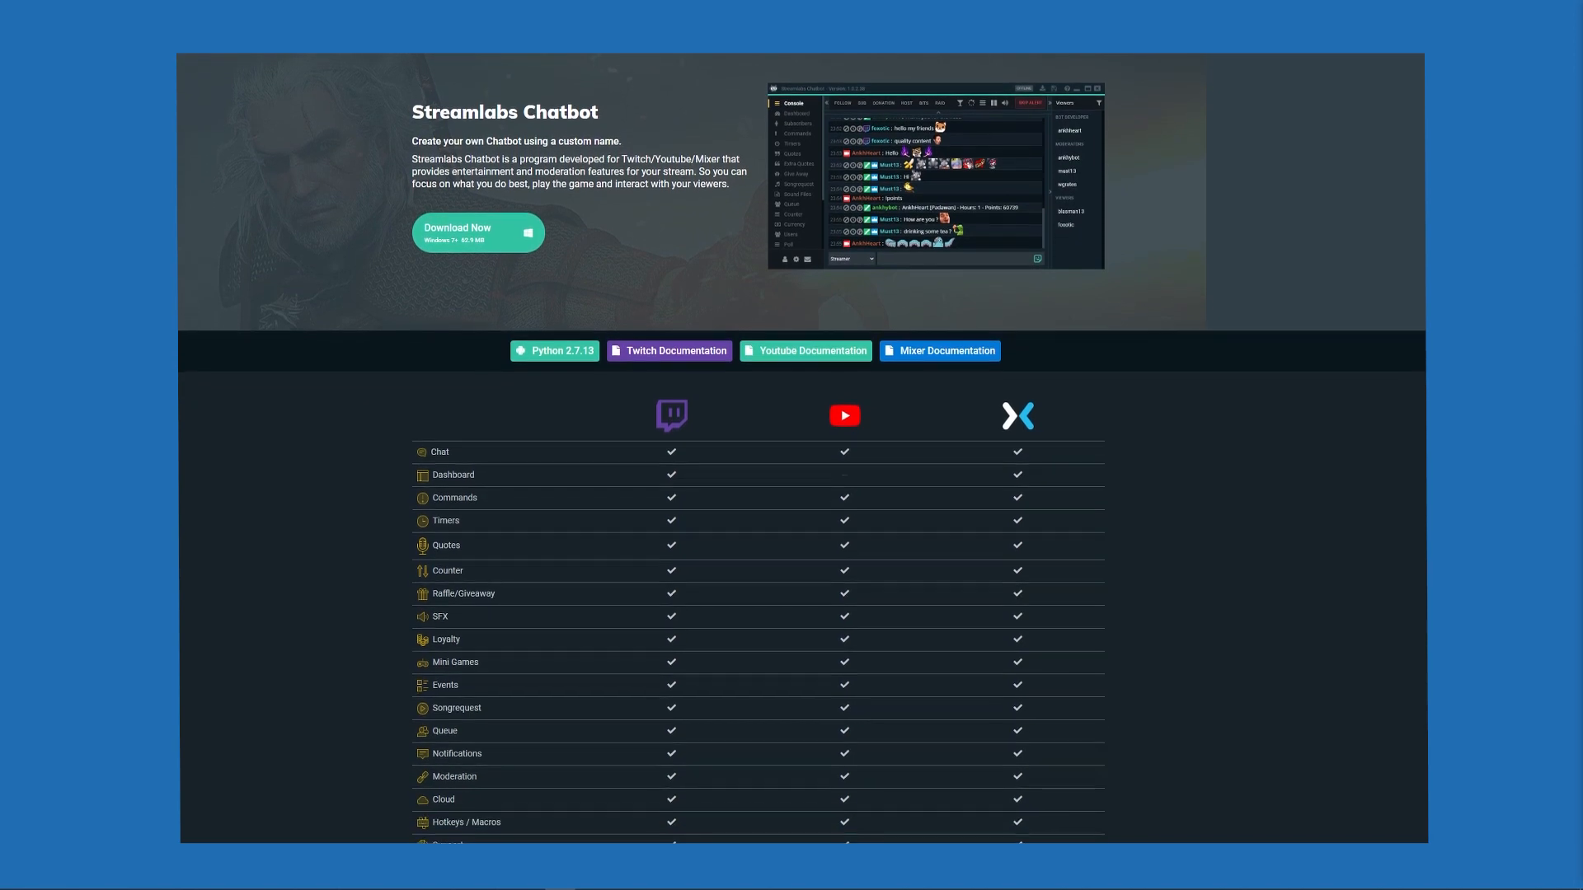
# Step: Scroll the bot console and view the connection details twice
pyautogui.scroll(-3)
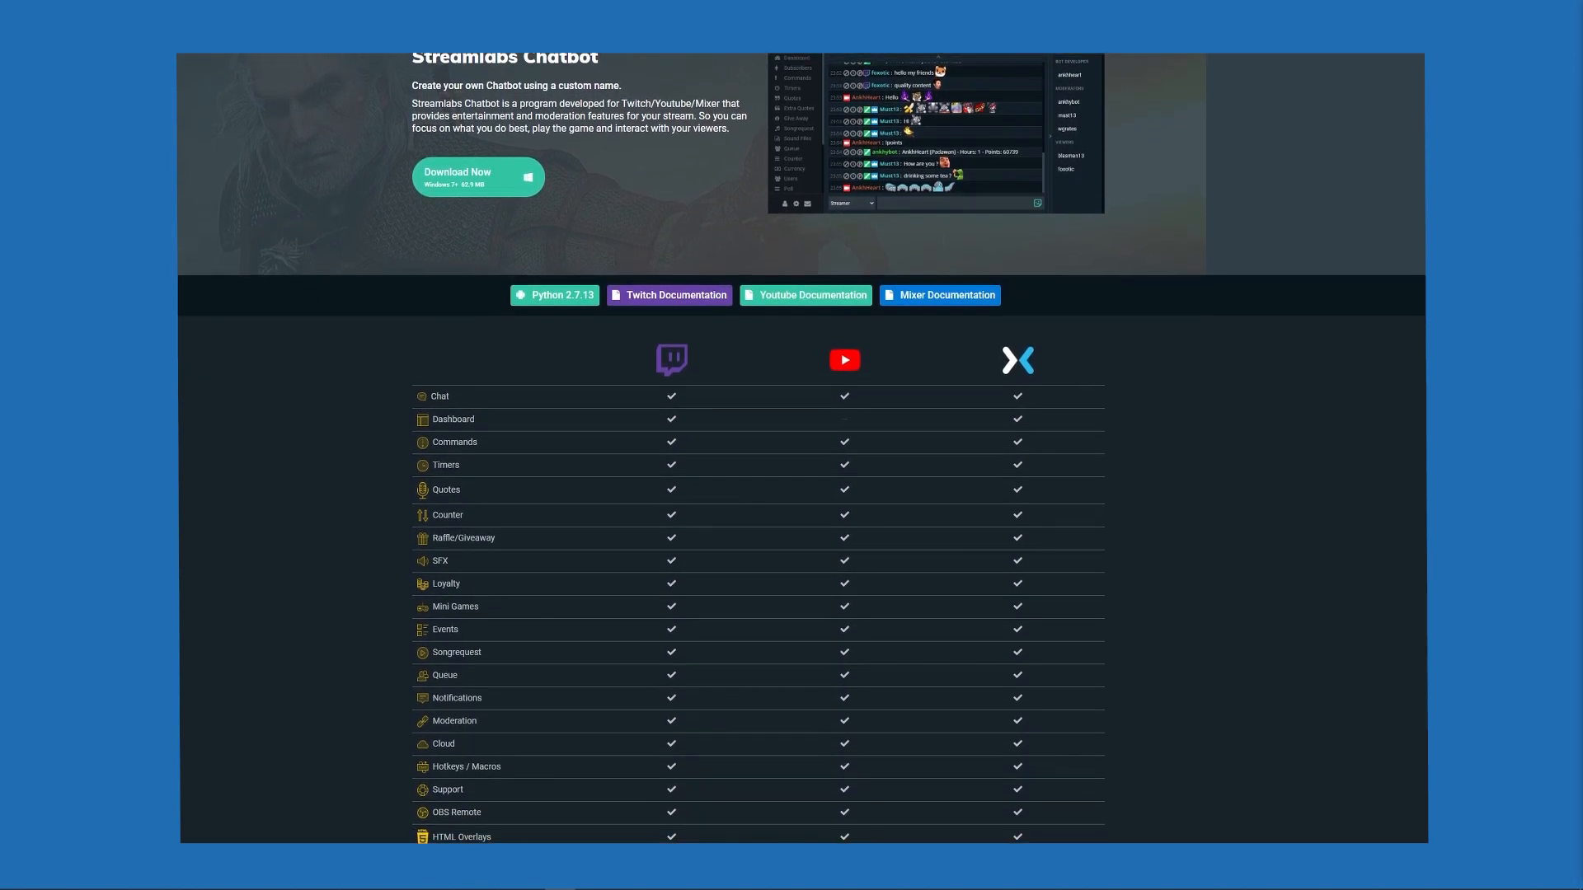
pyautogui.scroll(-3)
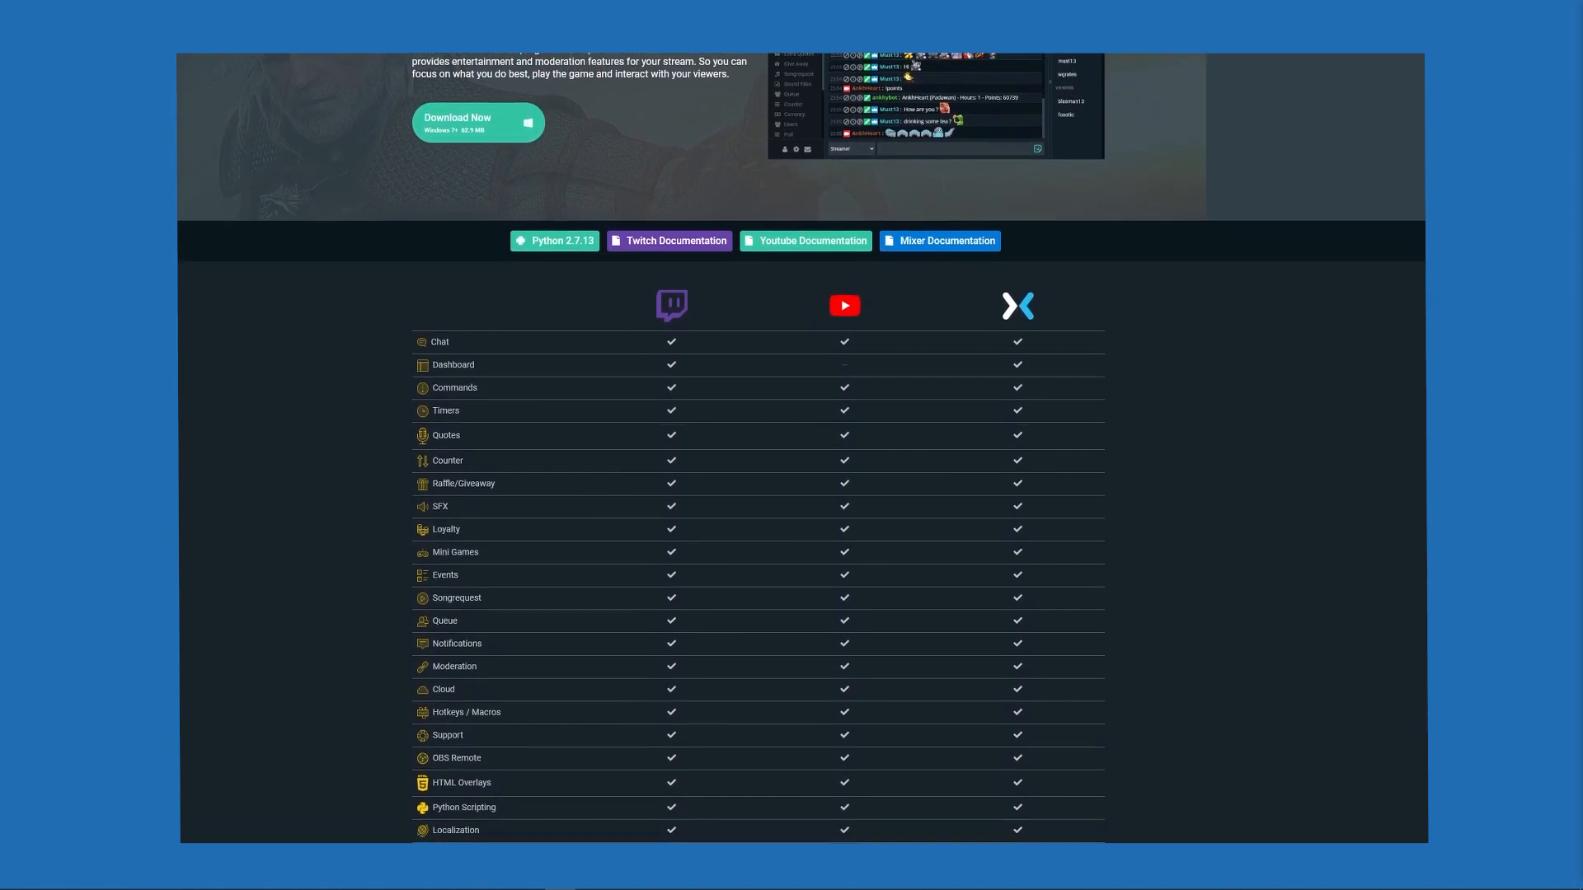
pyautogui.scroll(-3)
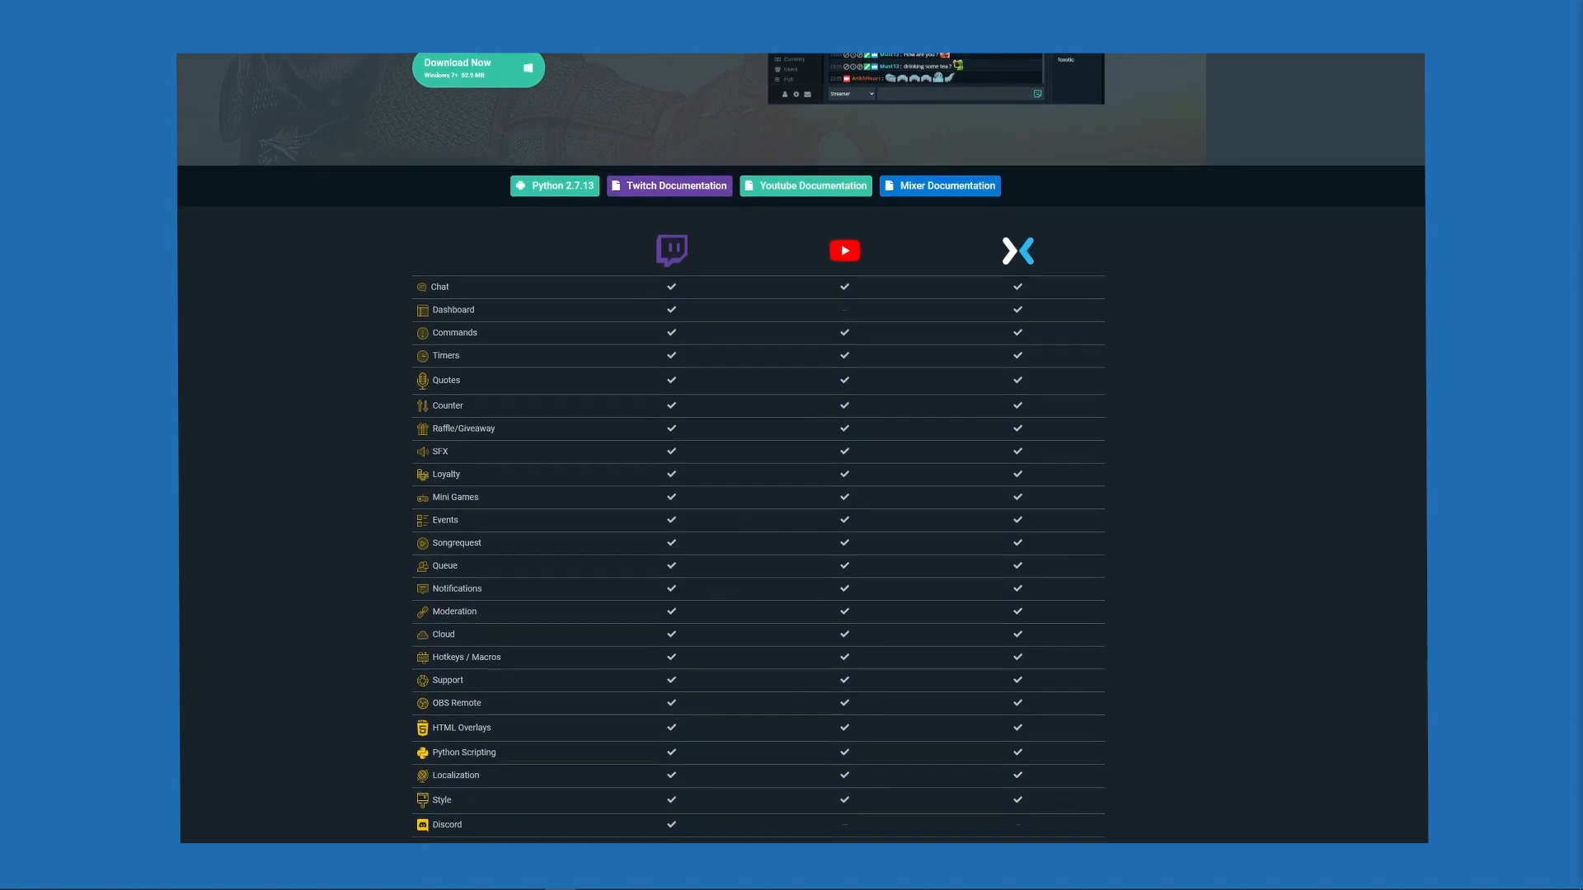
pyautogui.scroll(-3)
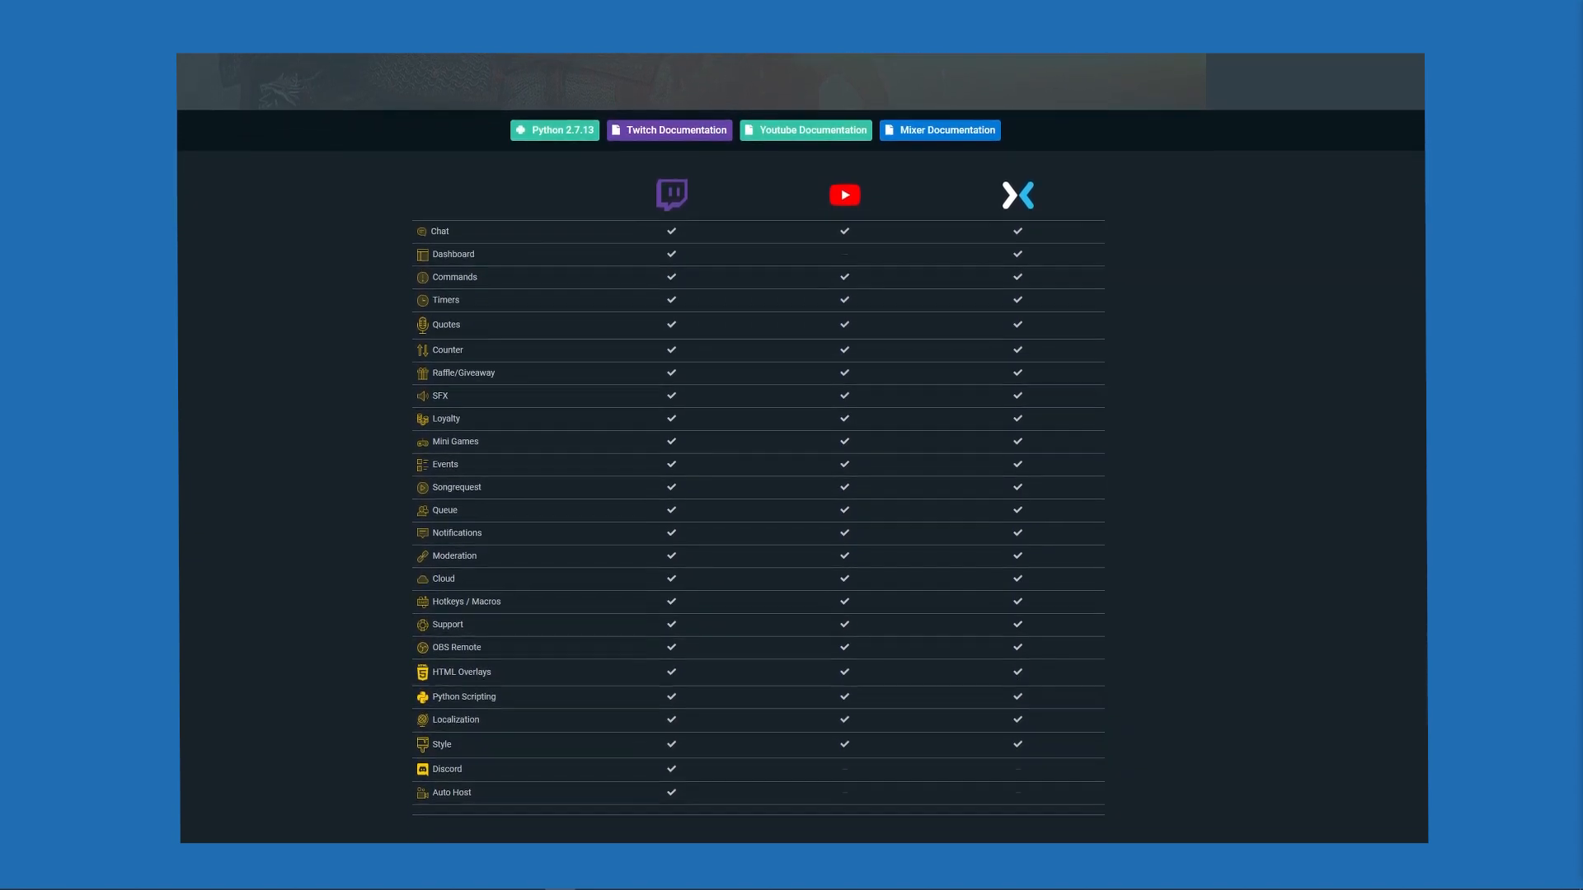
pyautogui.scroll(-3)
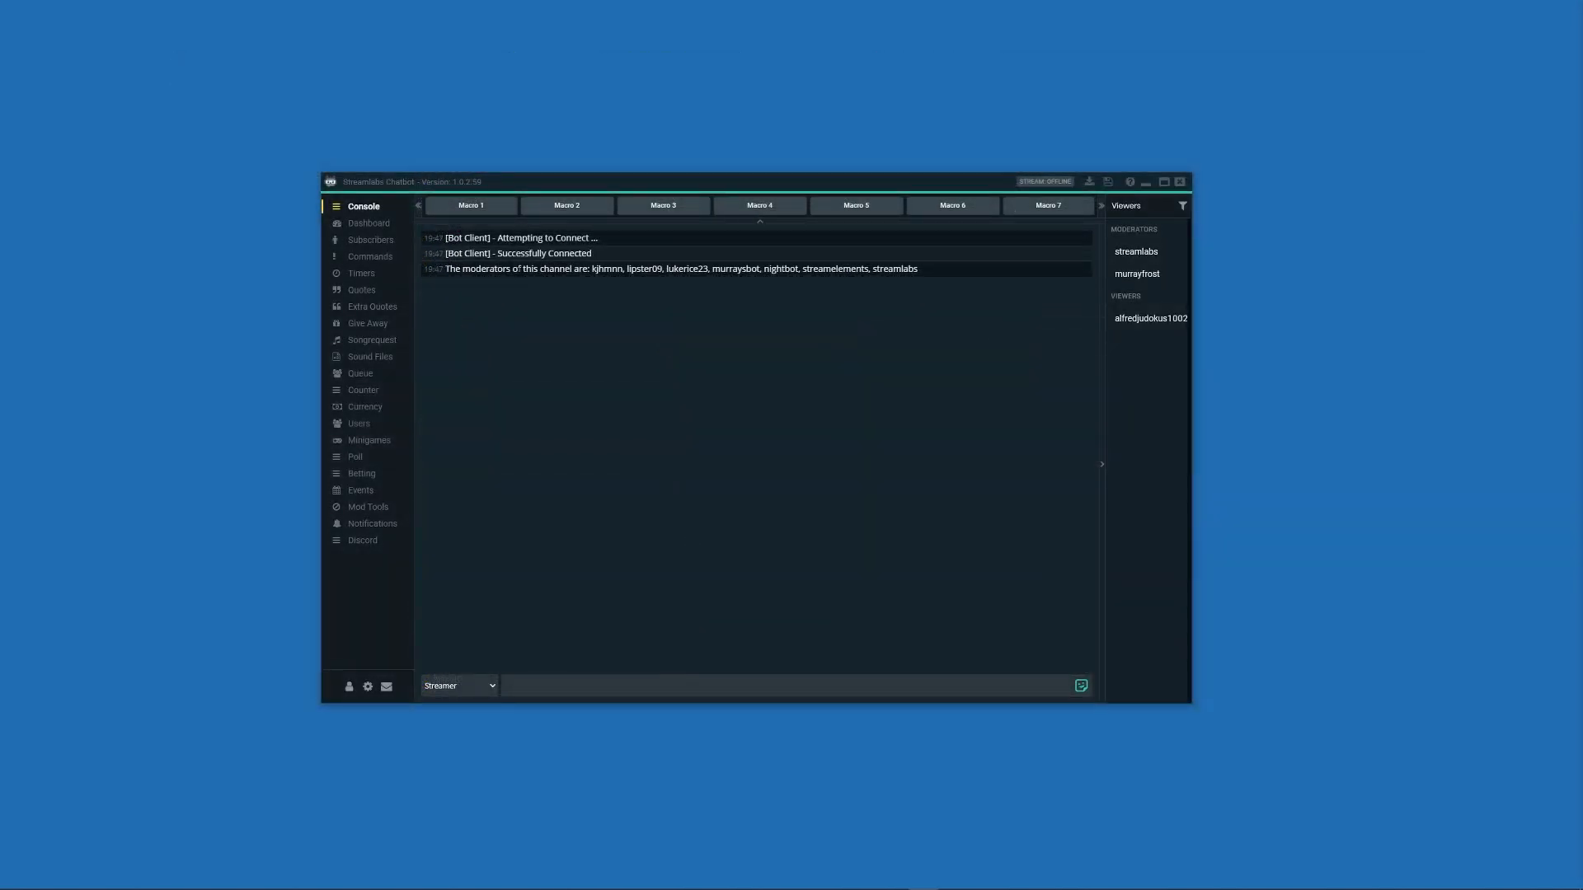
pyautogui.moveTo(348, 687)
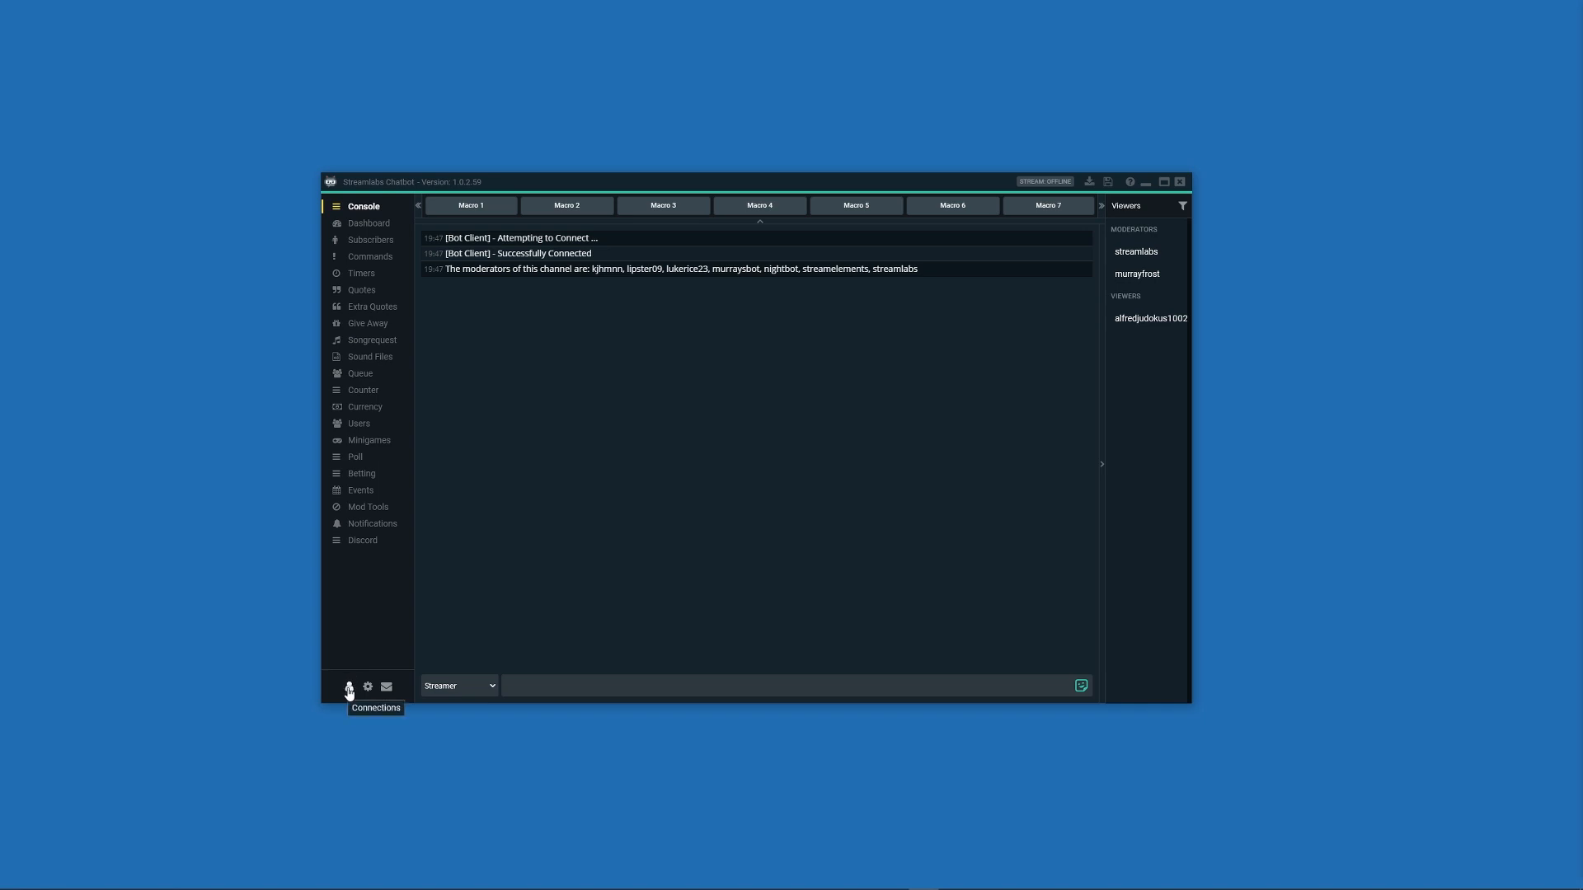
pyautogui.click(350, 687)
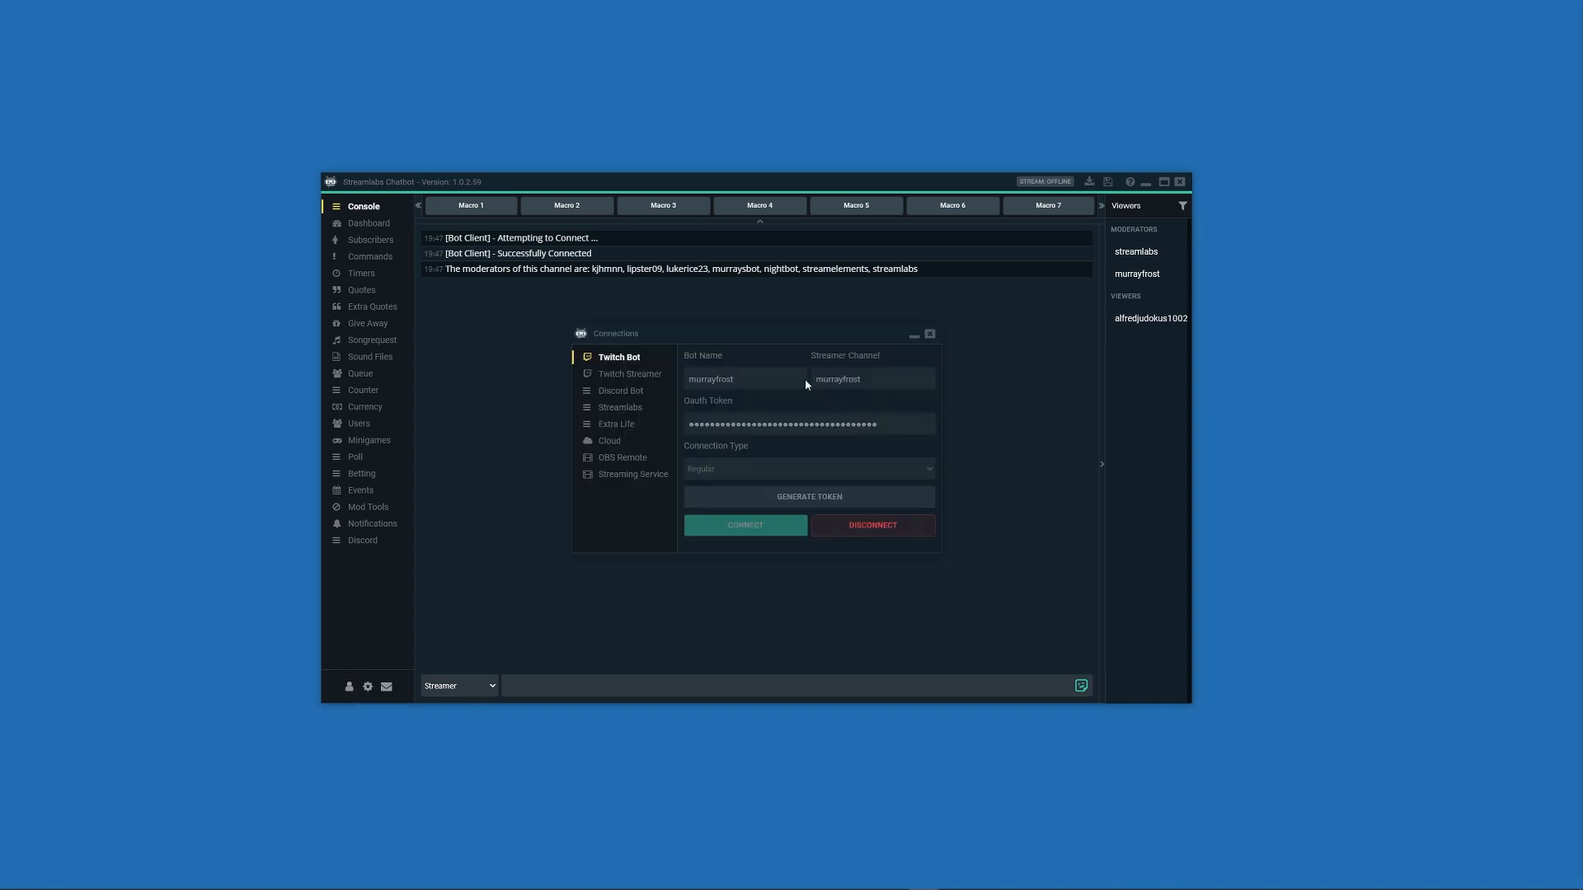
pyautogui.moveTo(789, 413)
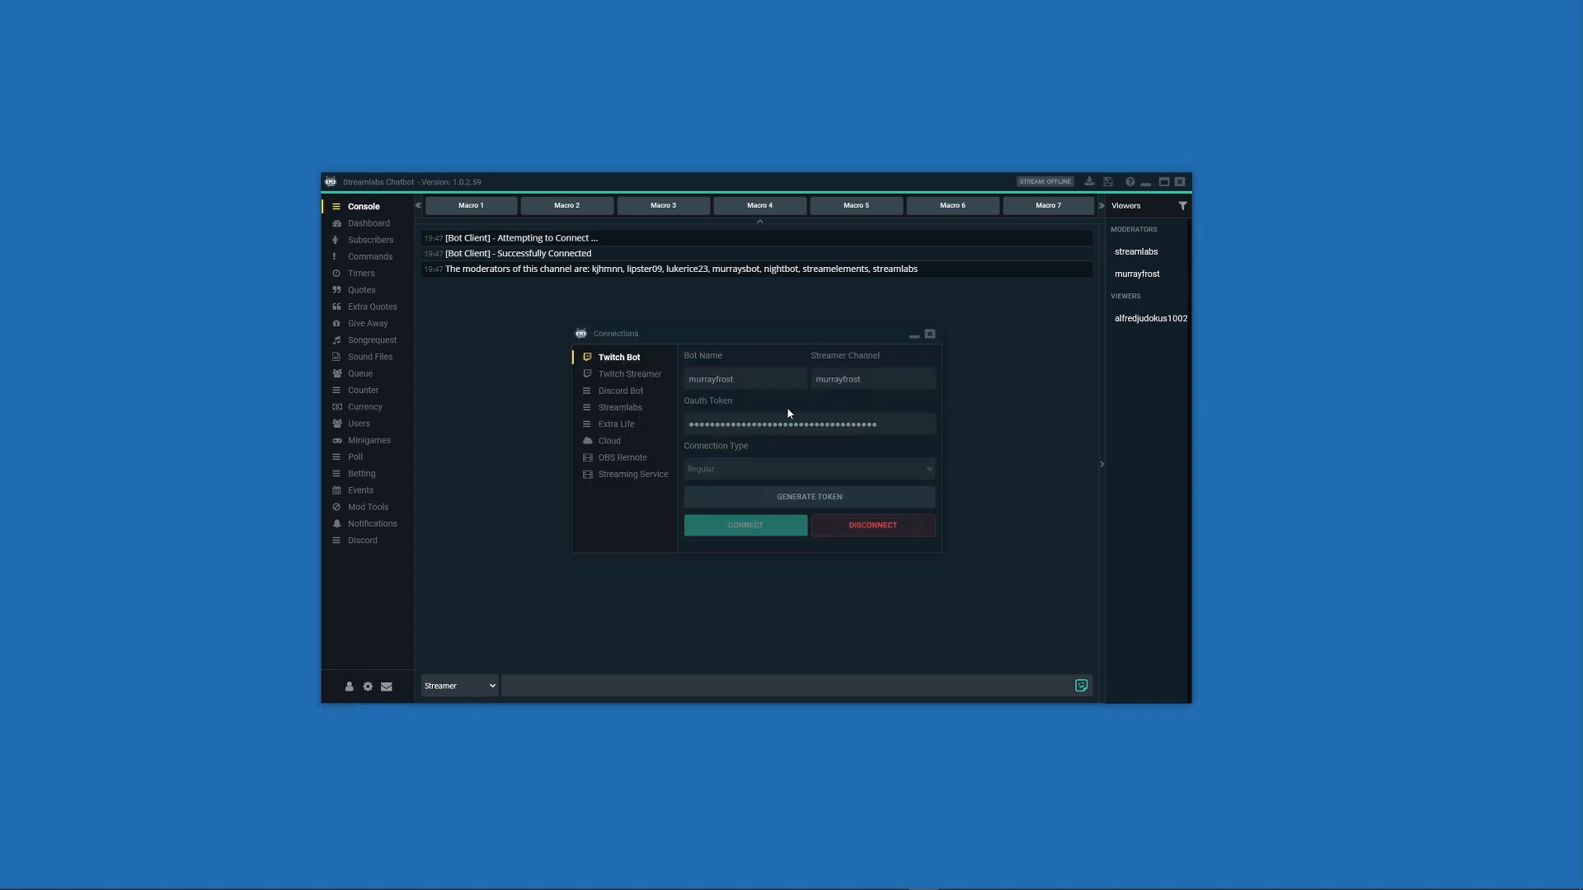
pyautogui.moveTo(826, 505)
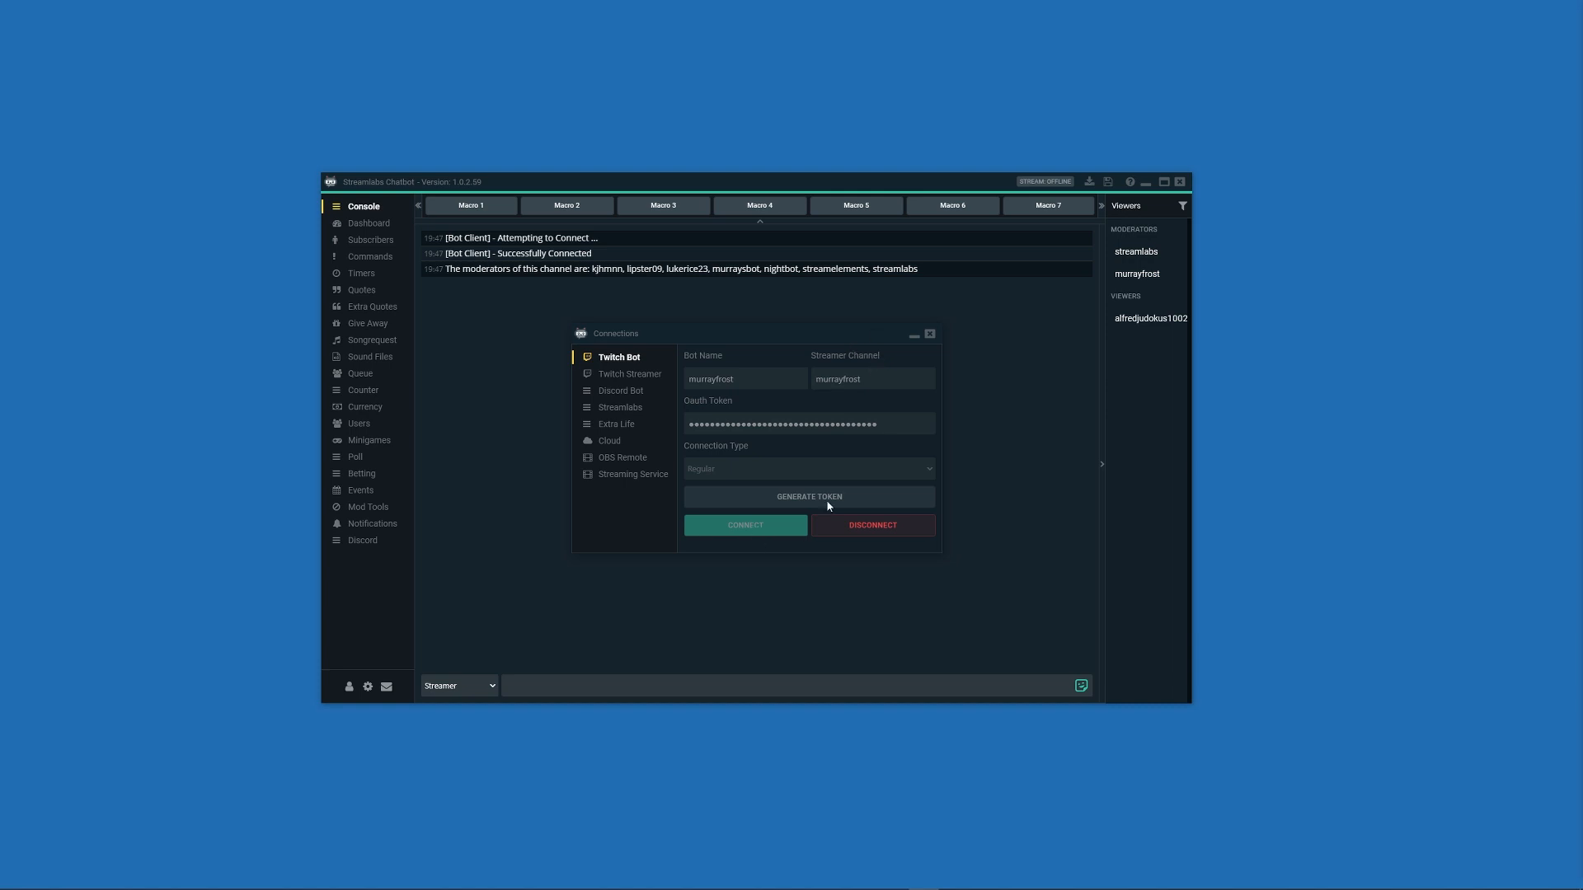
pyautogui.click(927, 333)
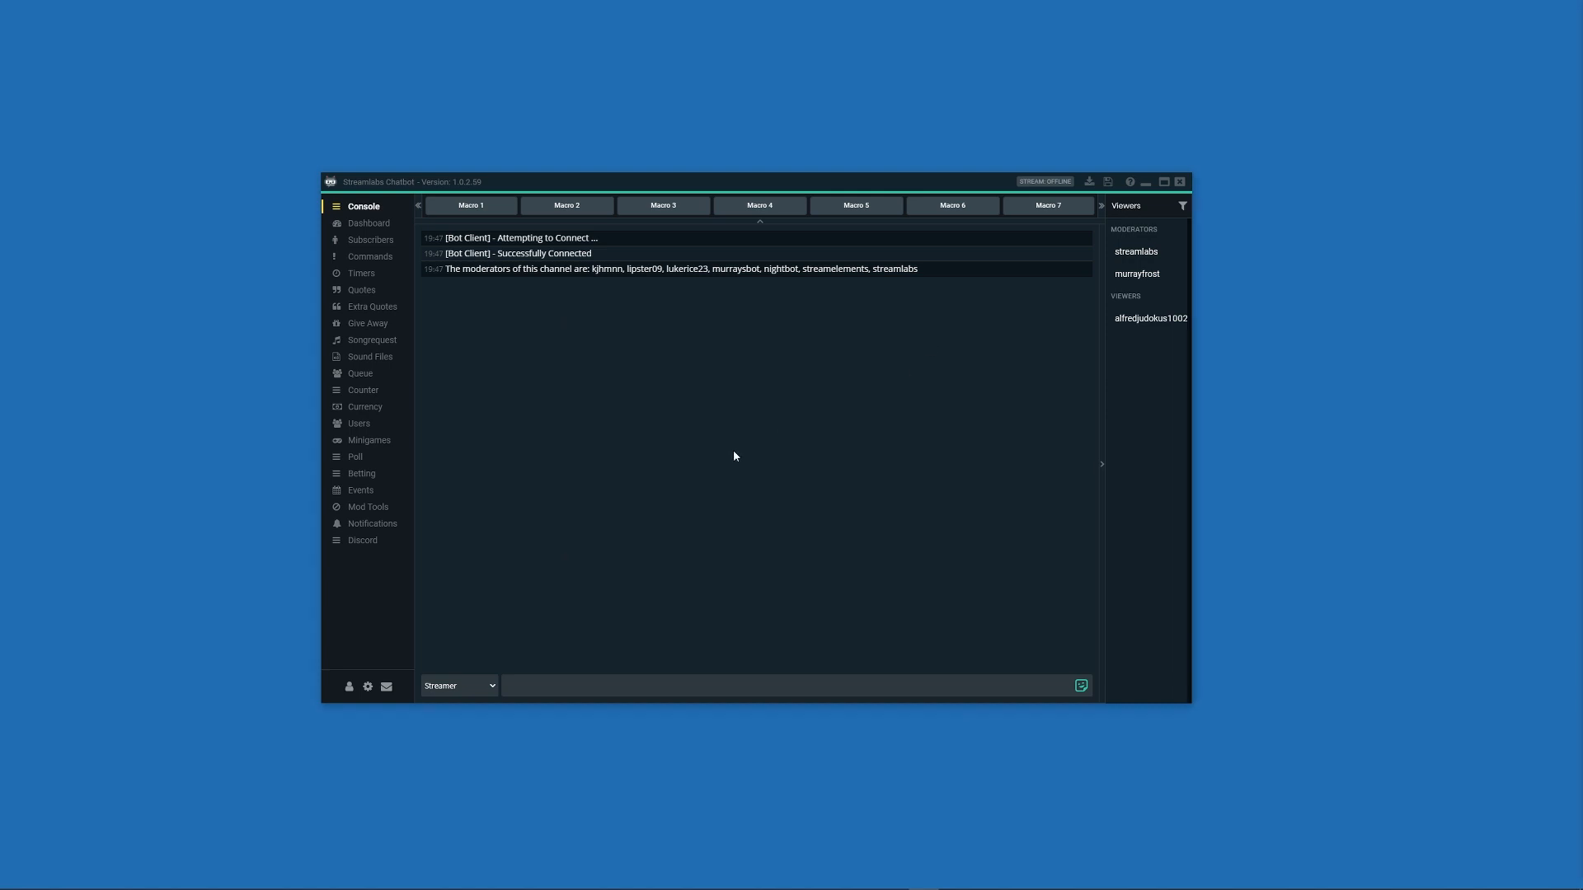
pyautogui.moveTo(368, 687)
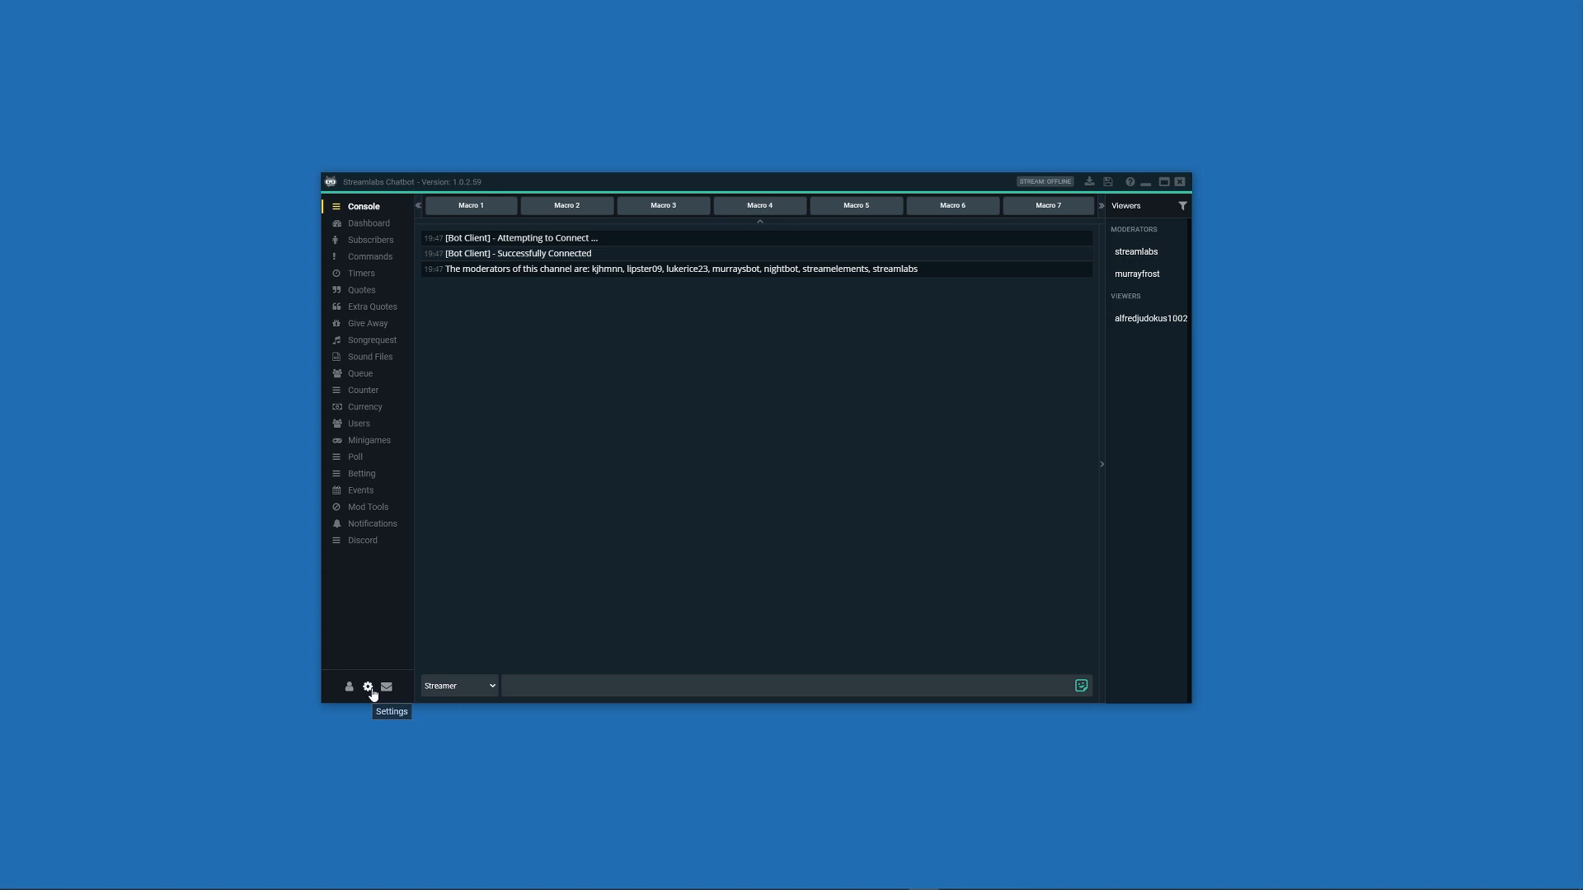
pyautogui.click(366, 687)
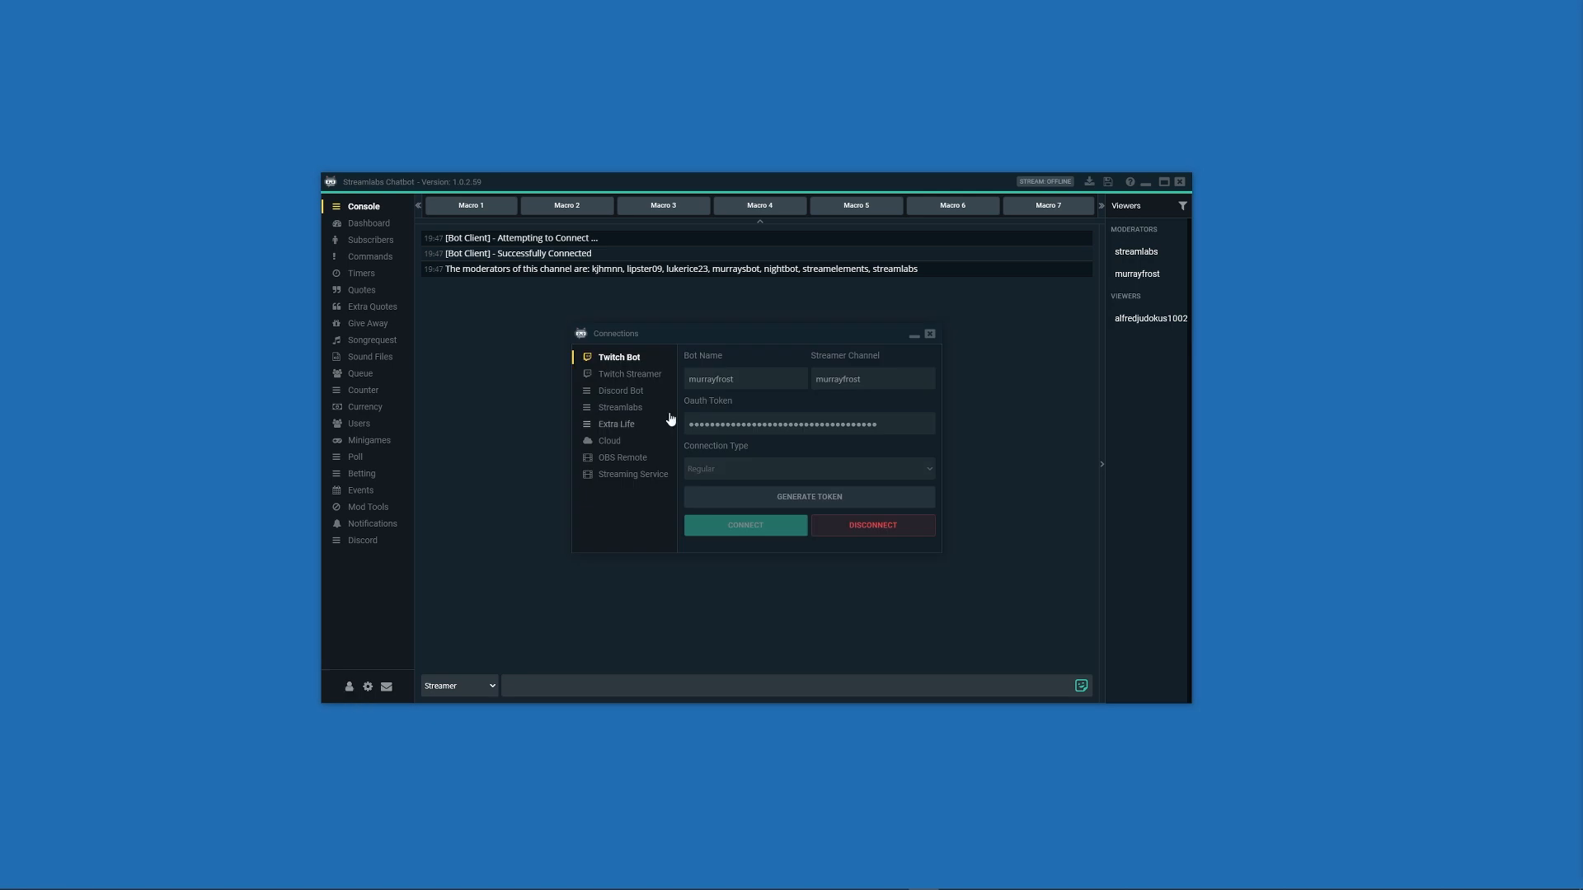
pyautogui.moveTo(939, 337)
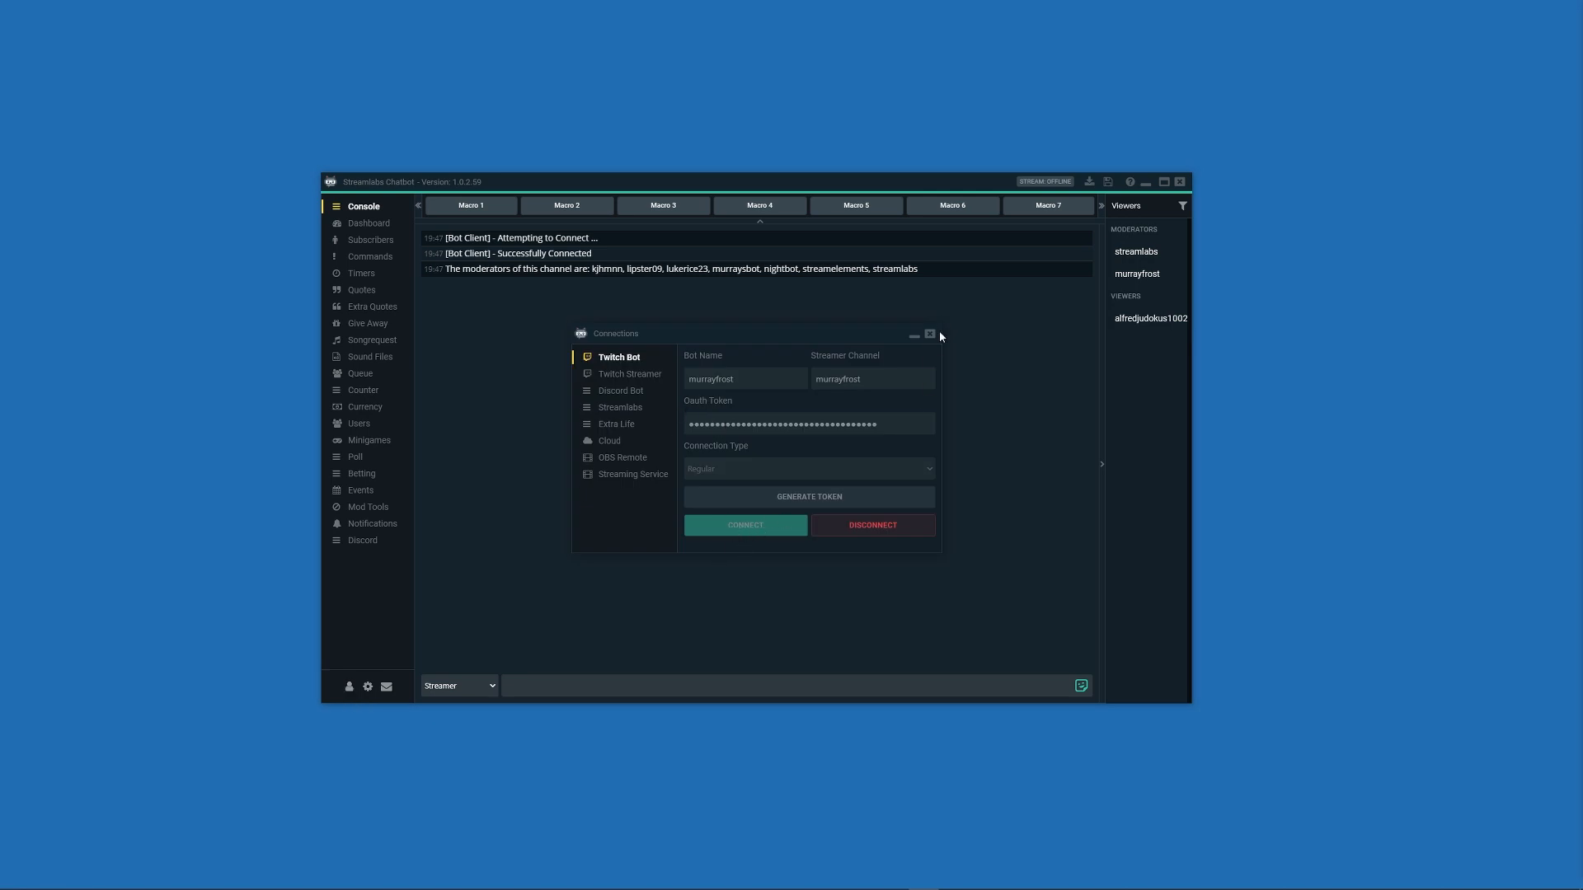
pyautogui.click(929, 334)
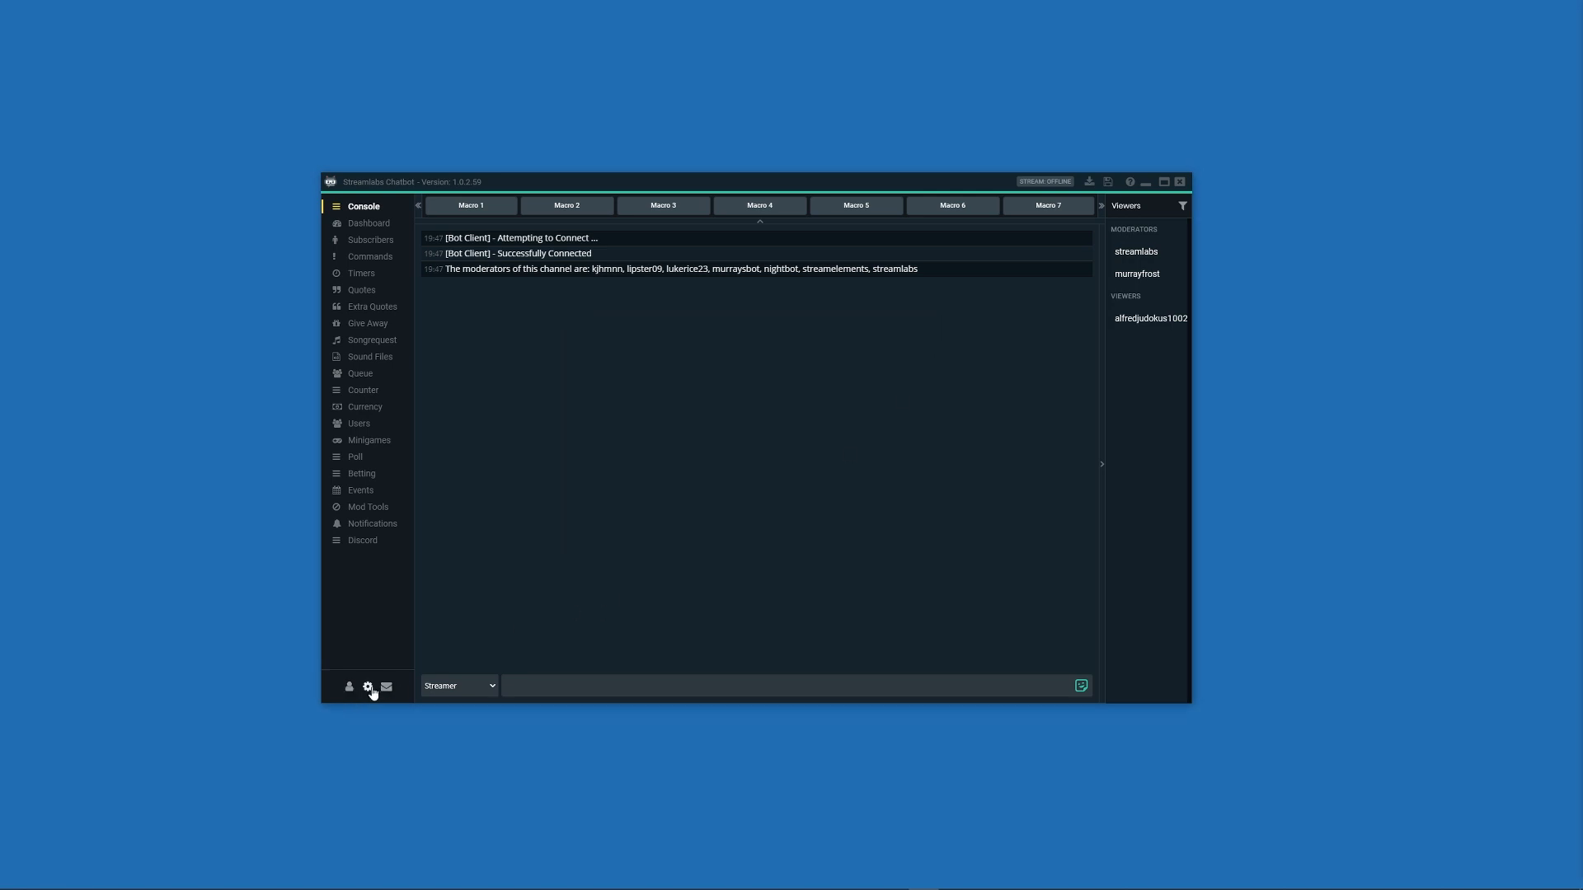
# Step: Glance at the general settings, then send !hi from the OBS stream chat dock
pyautogui.click(368, 687)
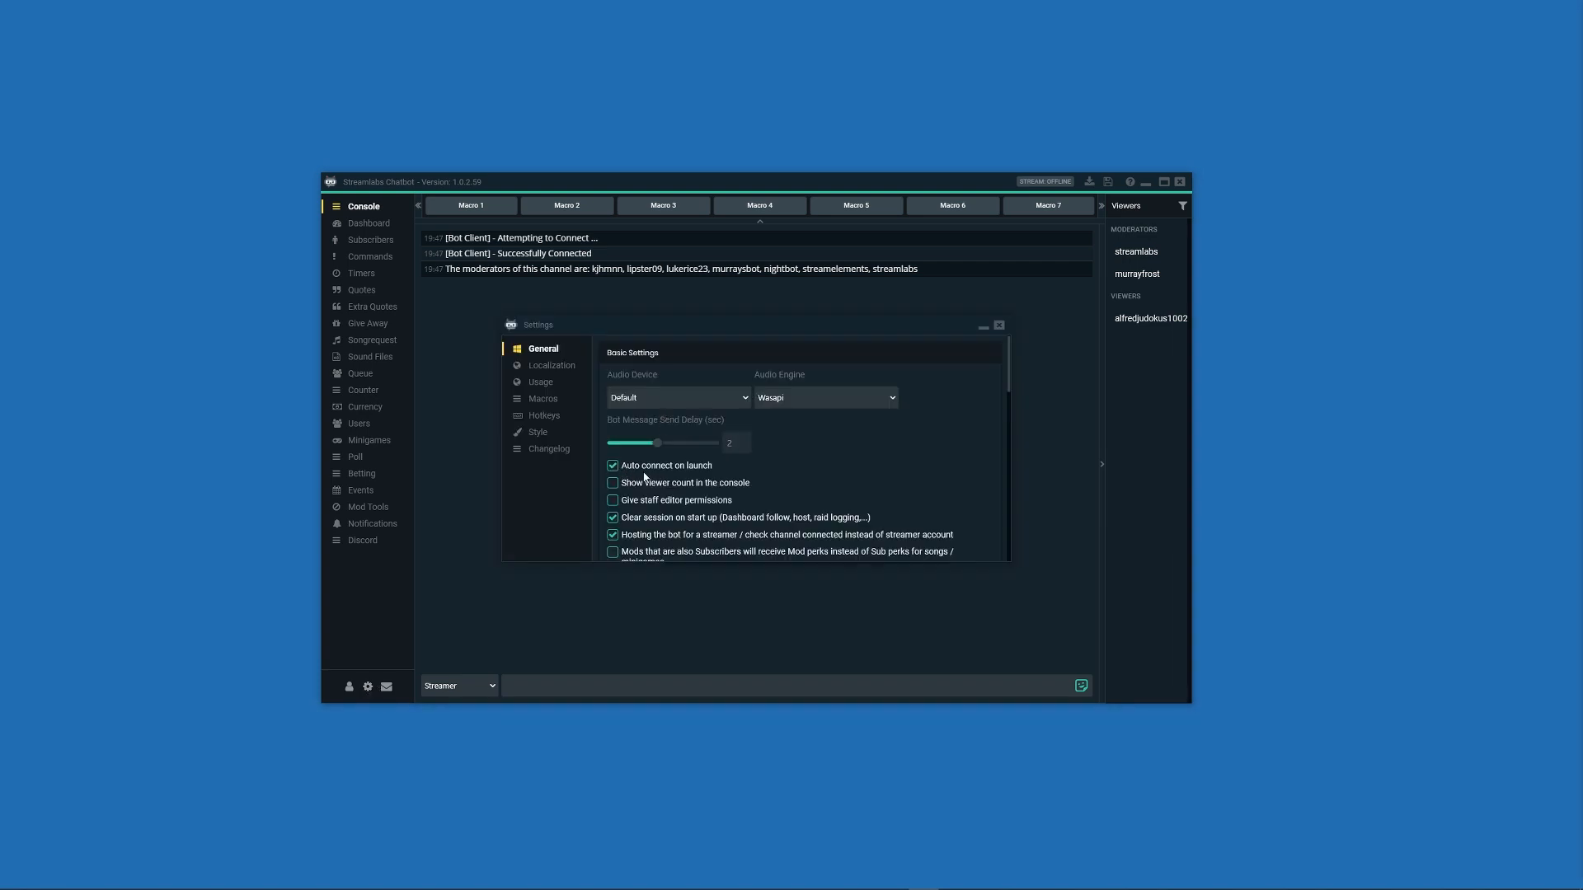
pyautogui.click(999, 325)
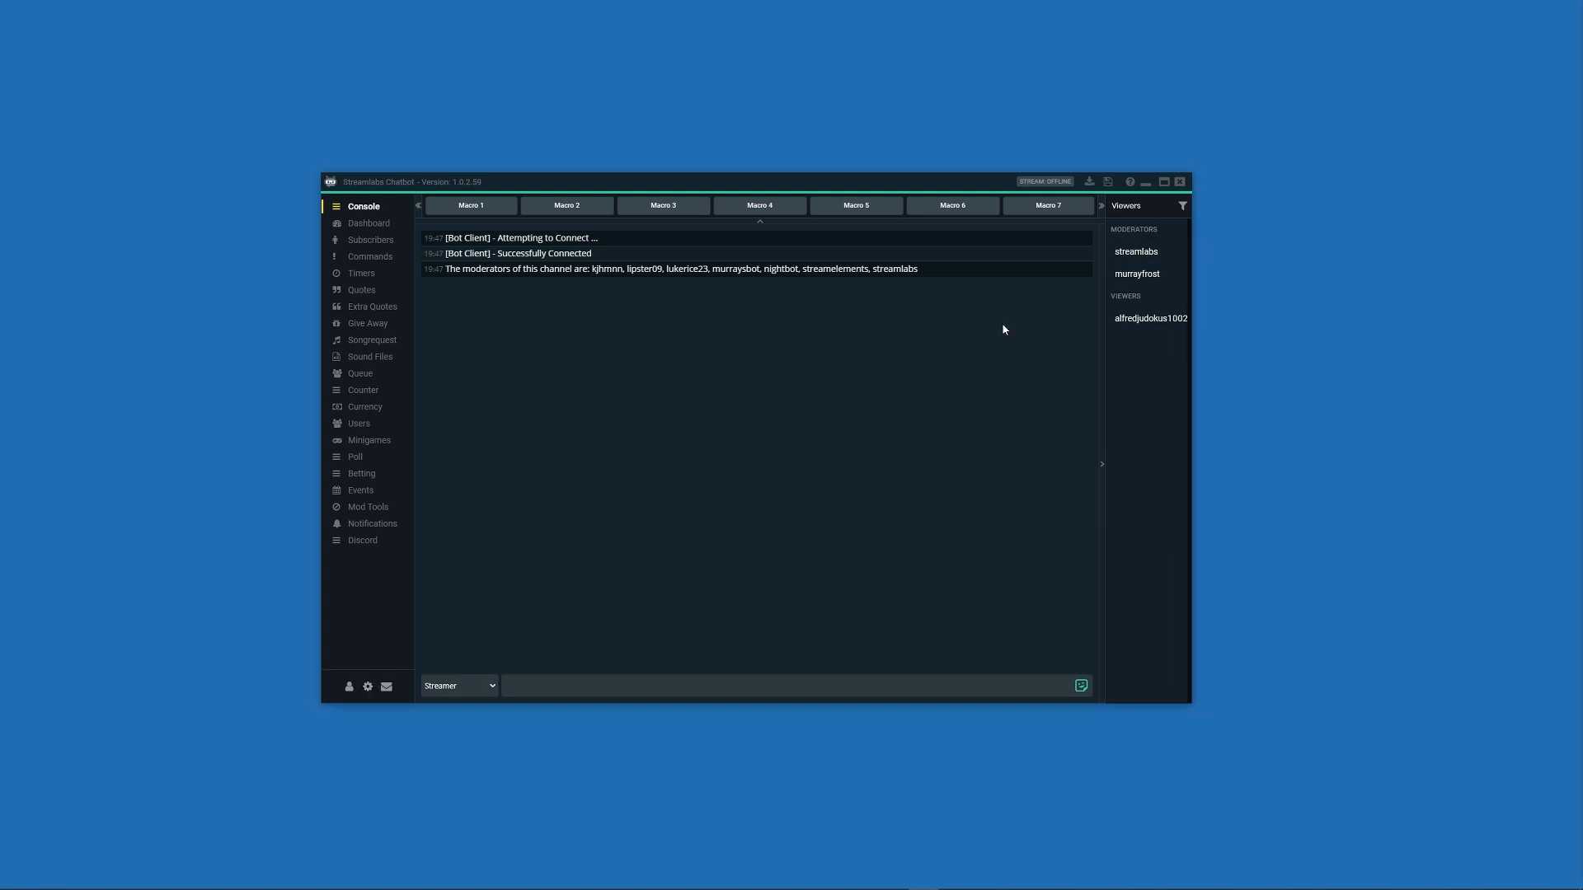
pyautogui.moveTo(768, 491)
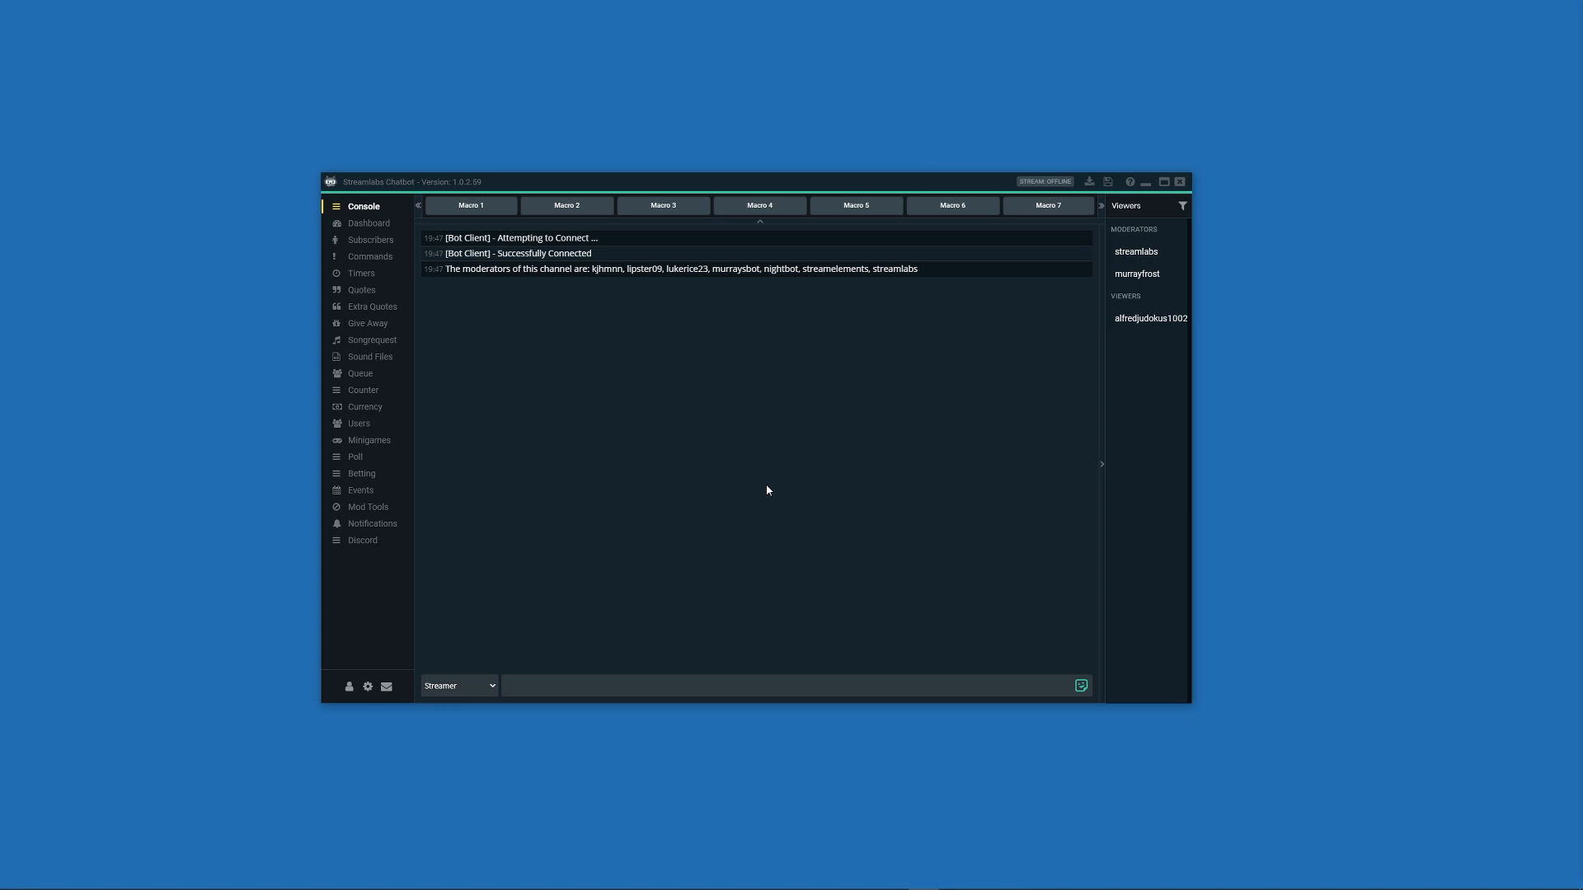
pyautogui.moveTo(531, 300)
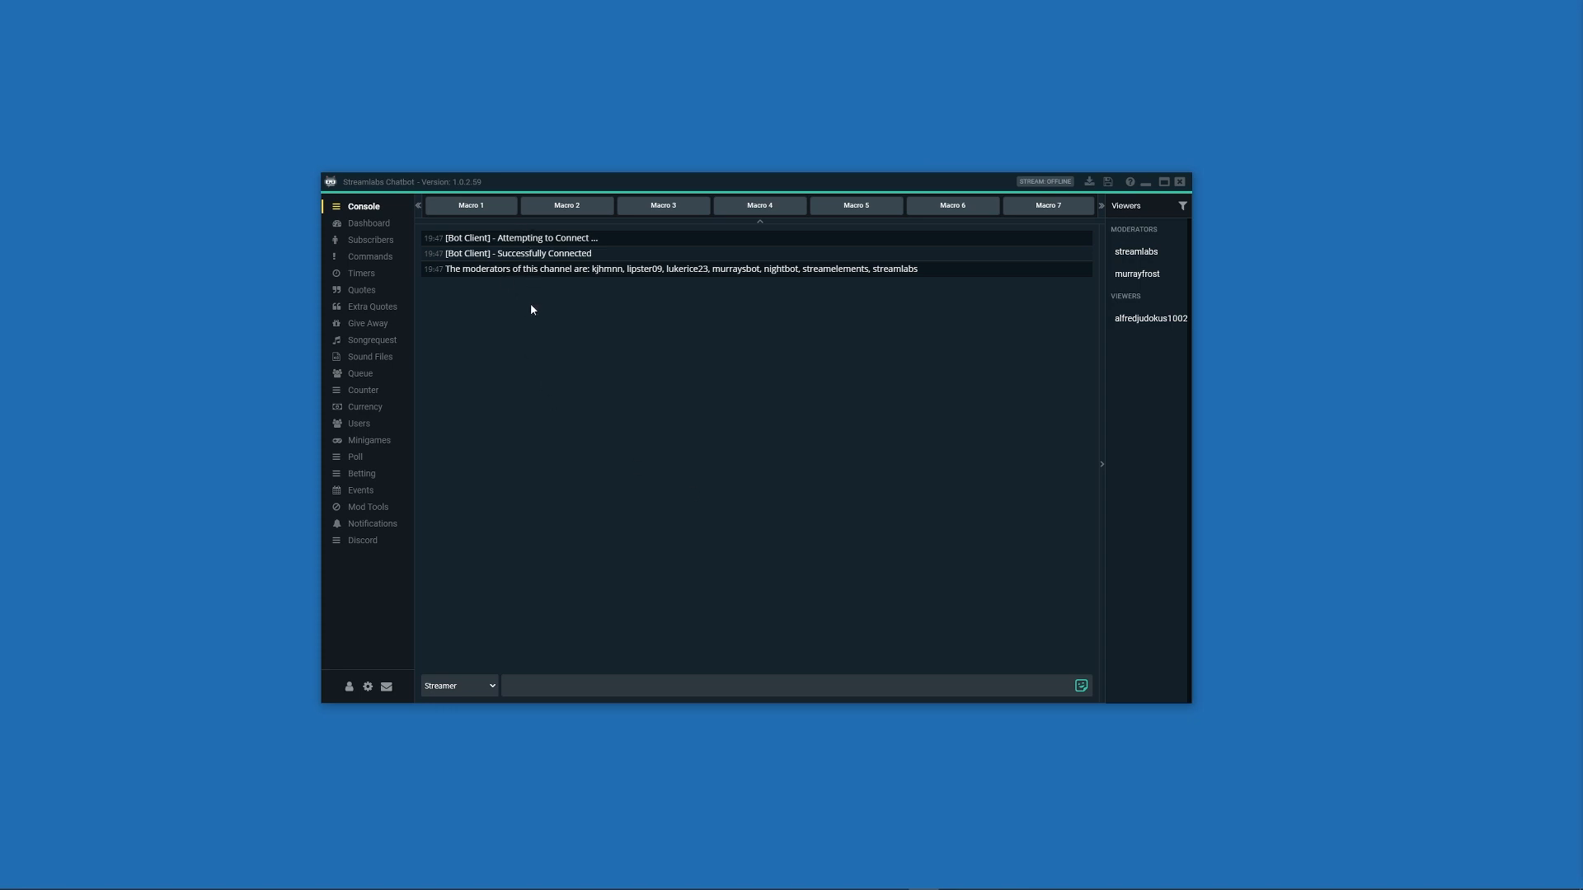
pyautogui.moveTo(679, 438)
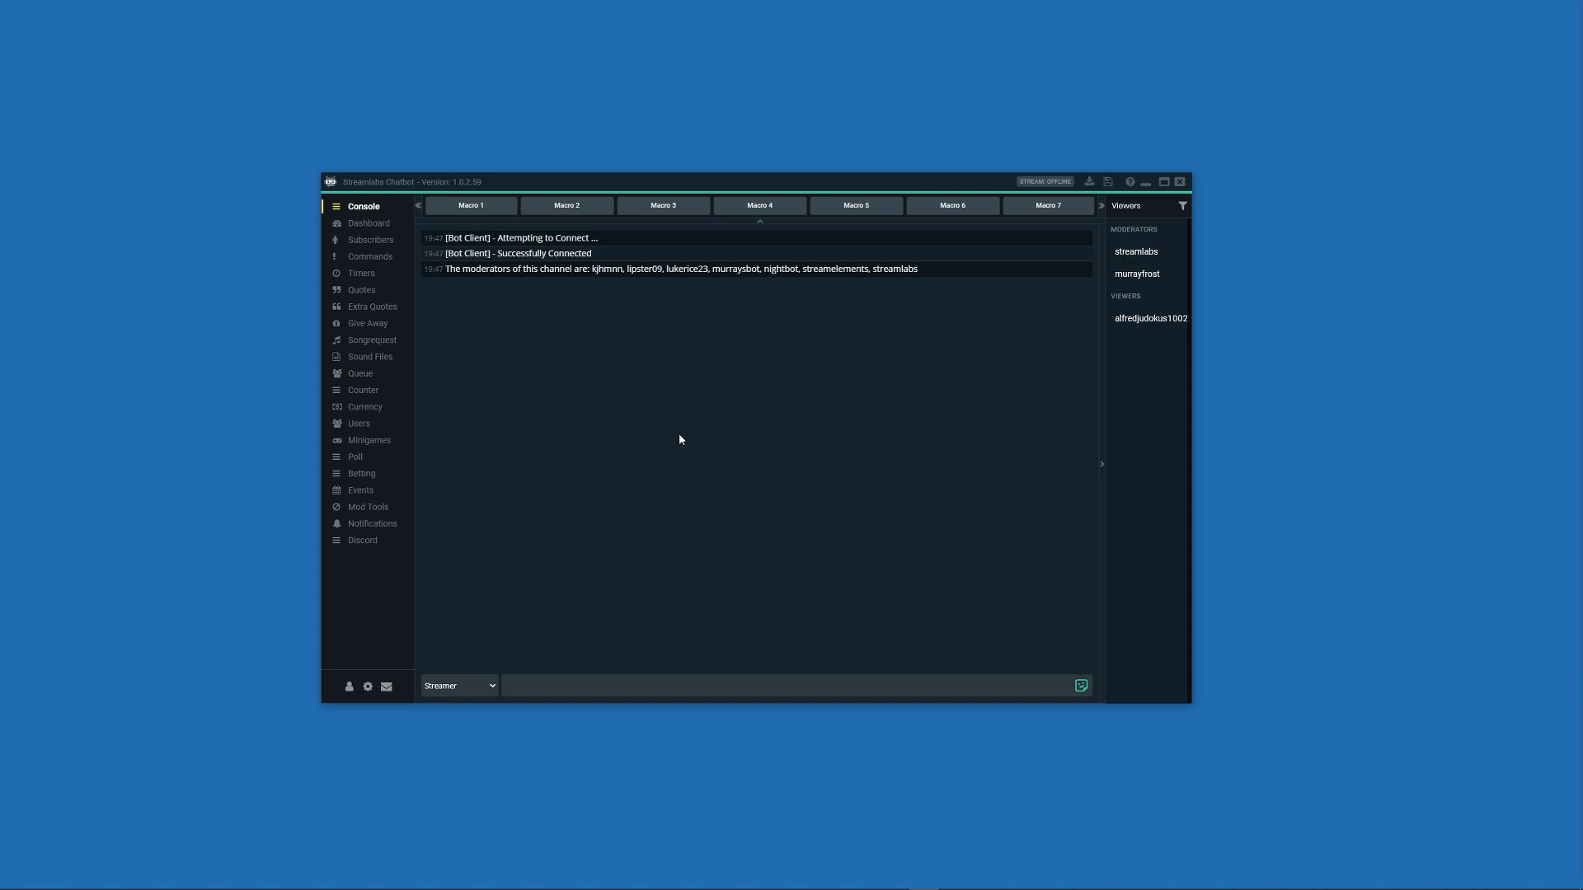
pyautogui.moveTo(758, 734)
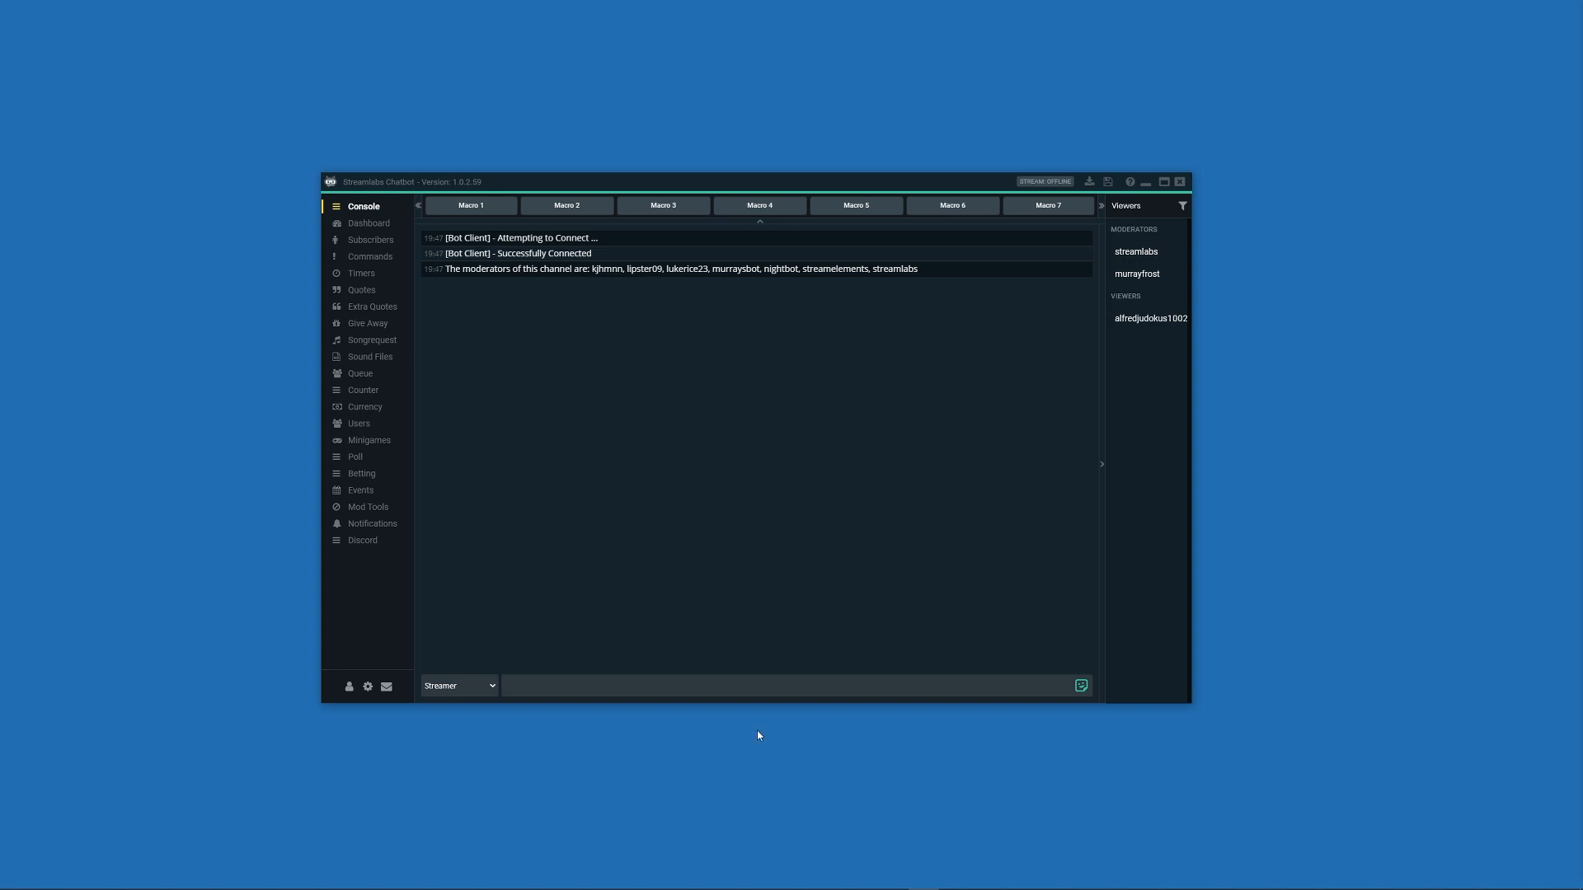
pyautogui.moveTo(650, 549)
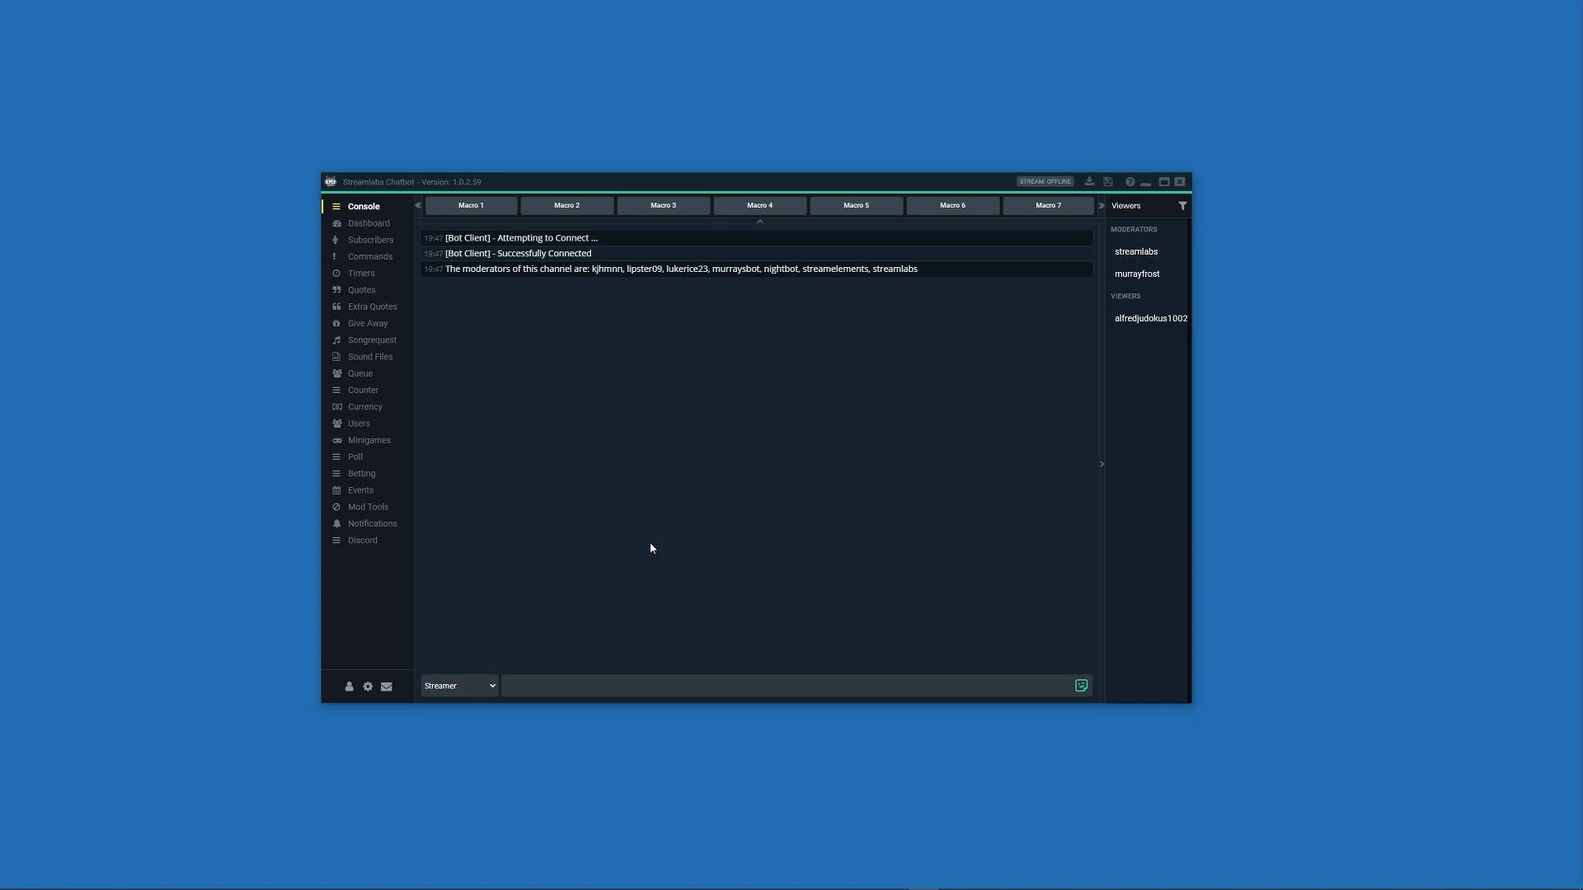
pyautogui.moveTo(551, 223)
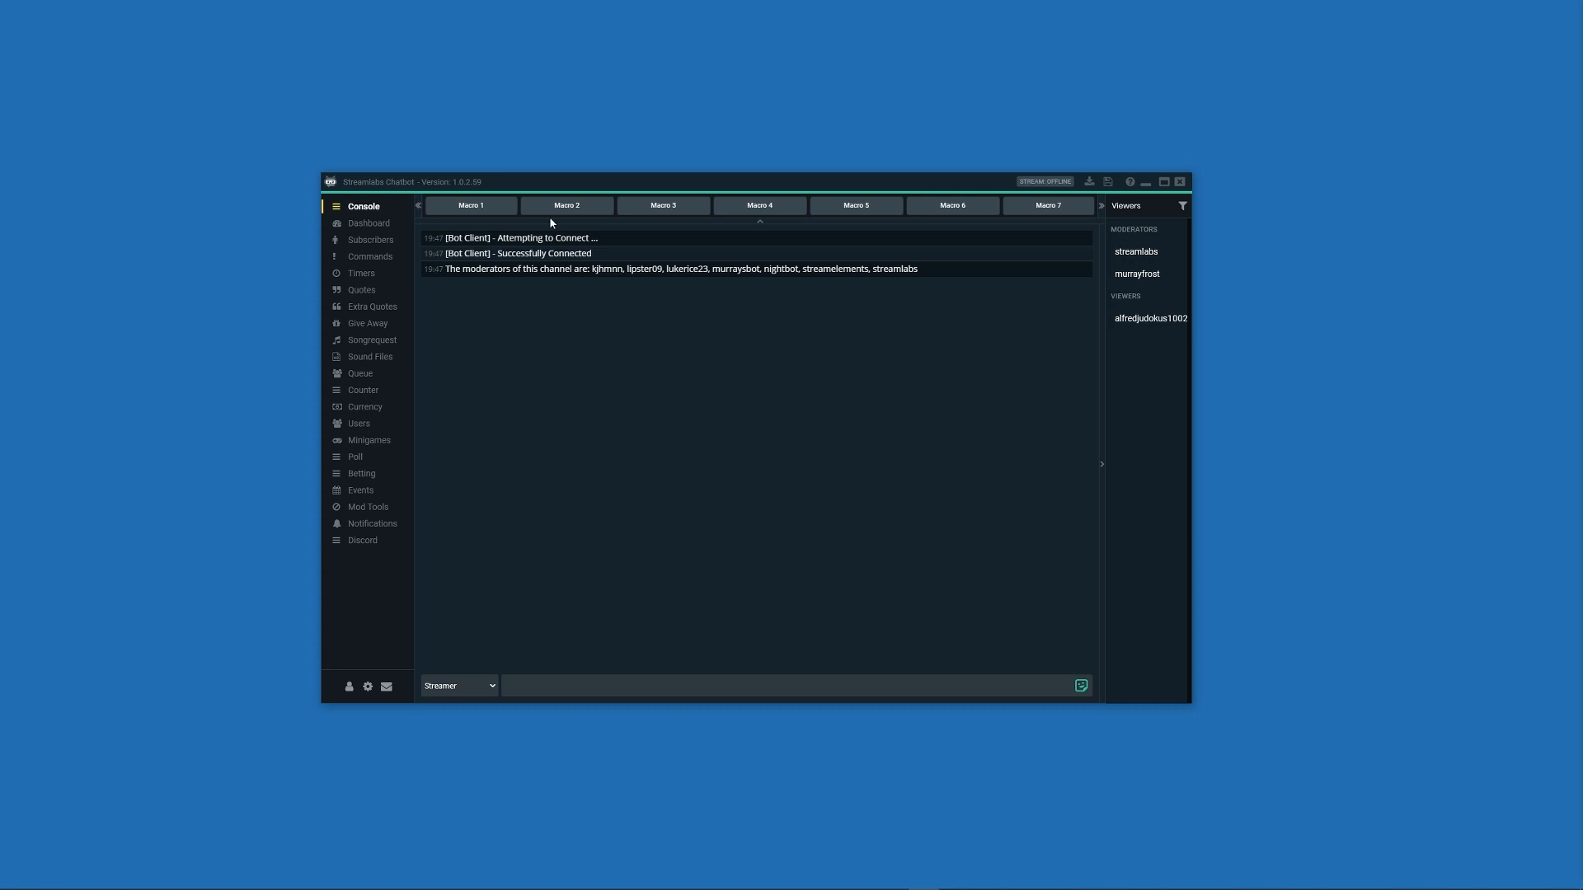
pyautogui.moveTo(501, 534)
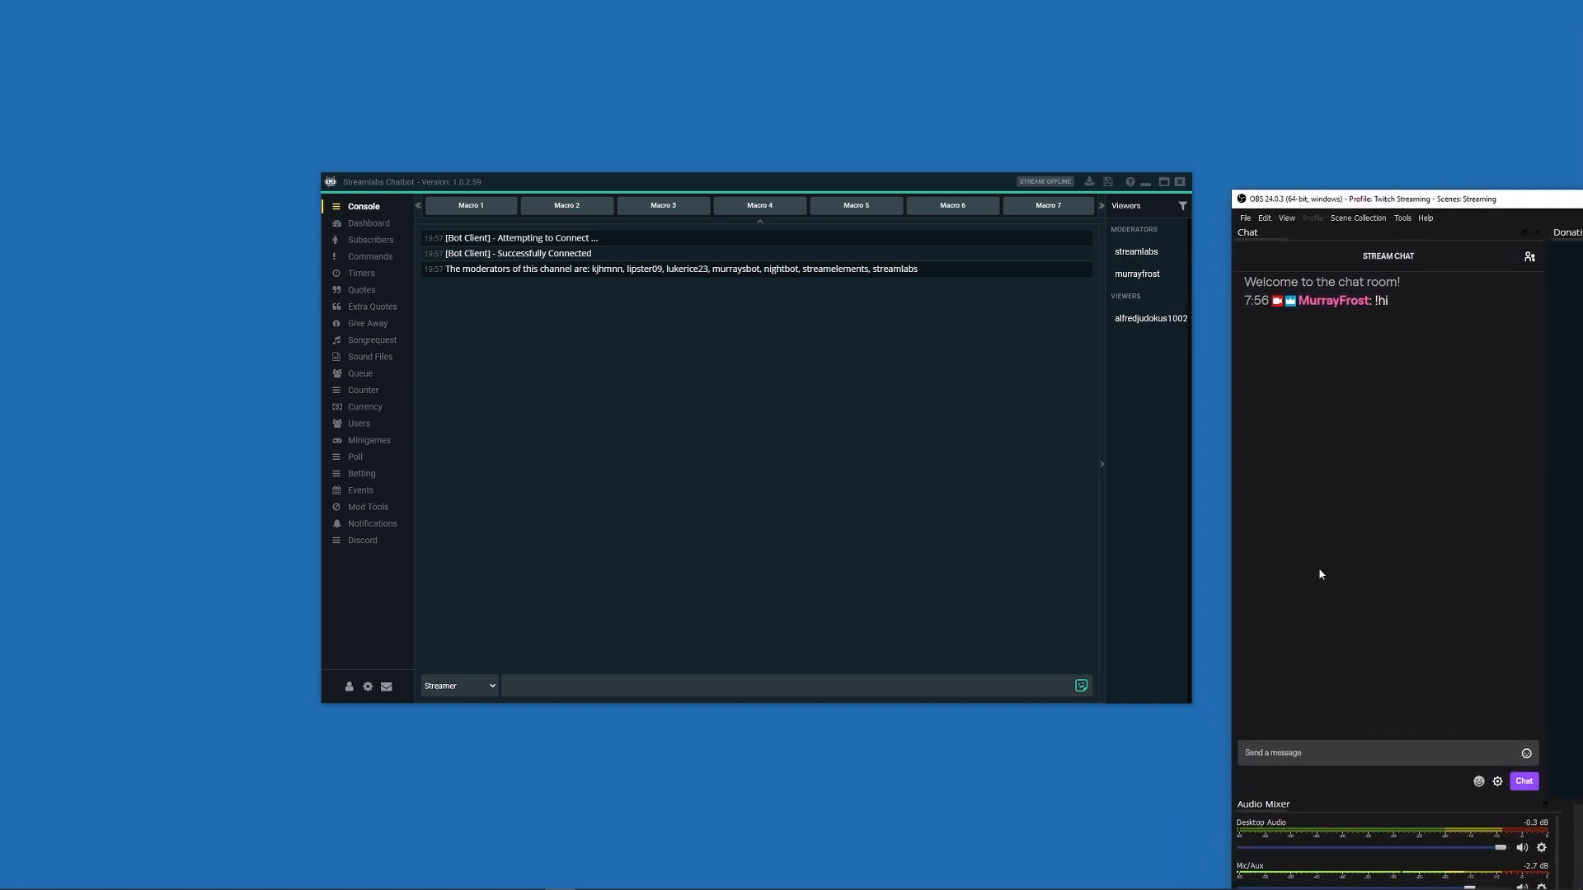
pyautogui.click(1384, 752)
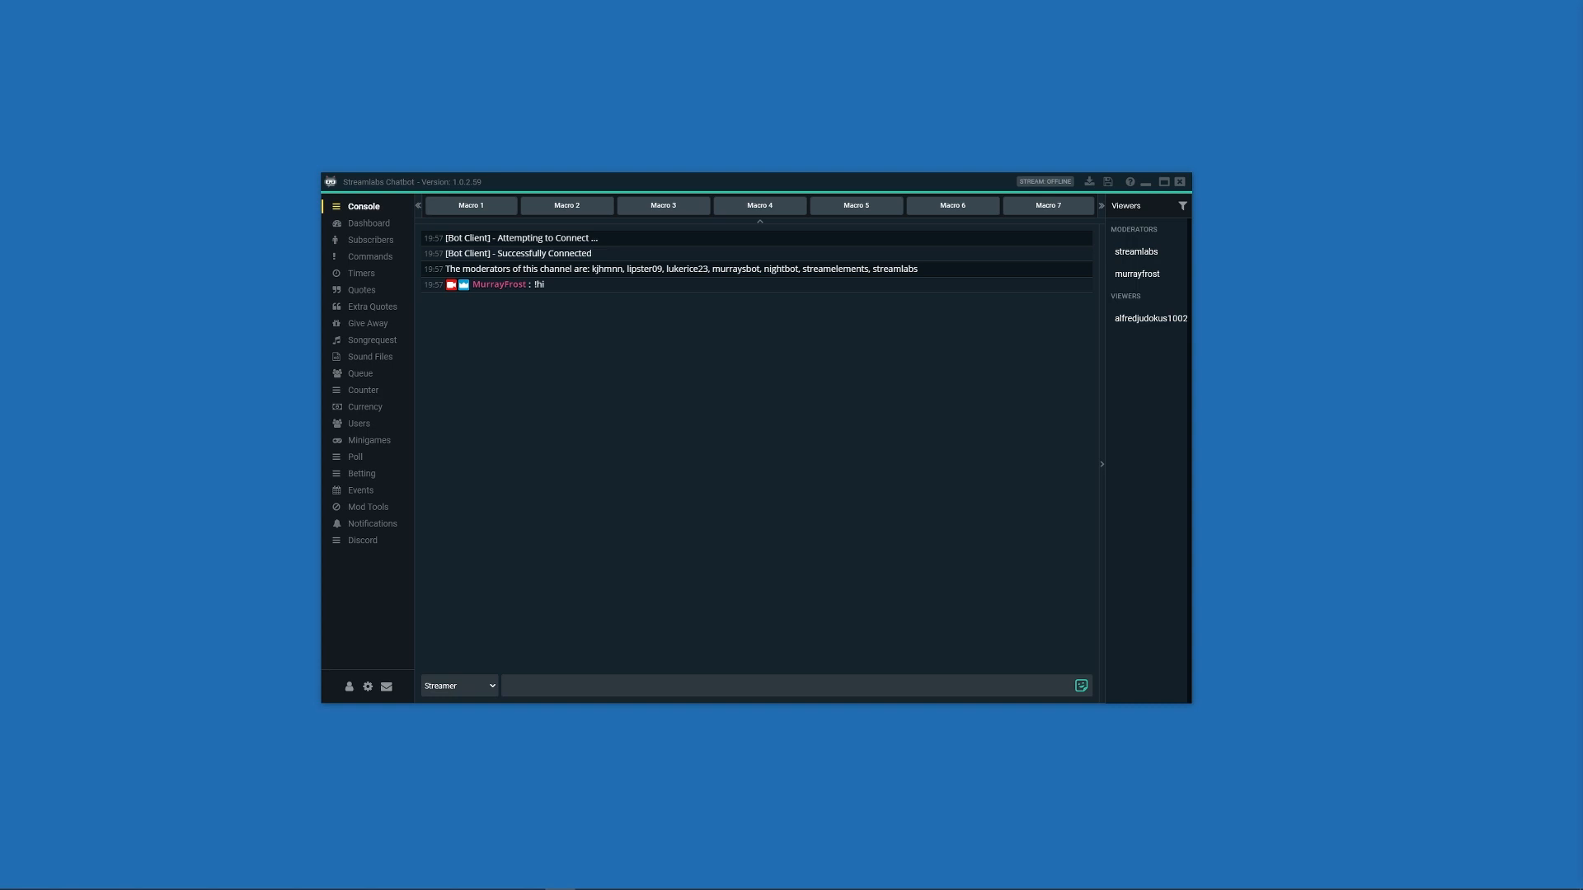
pyautogui.moveTo(496, 416)
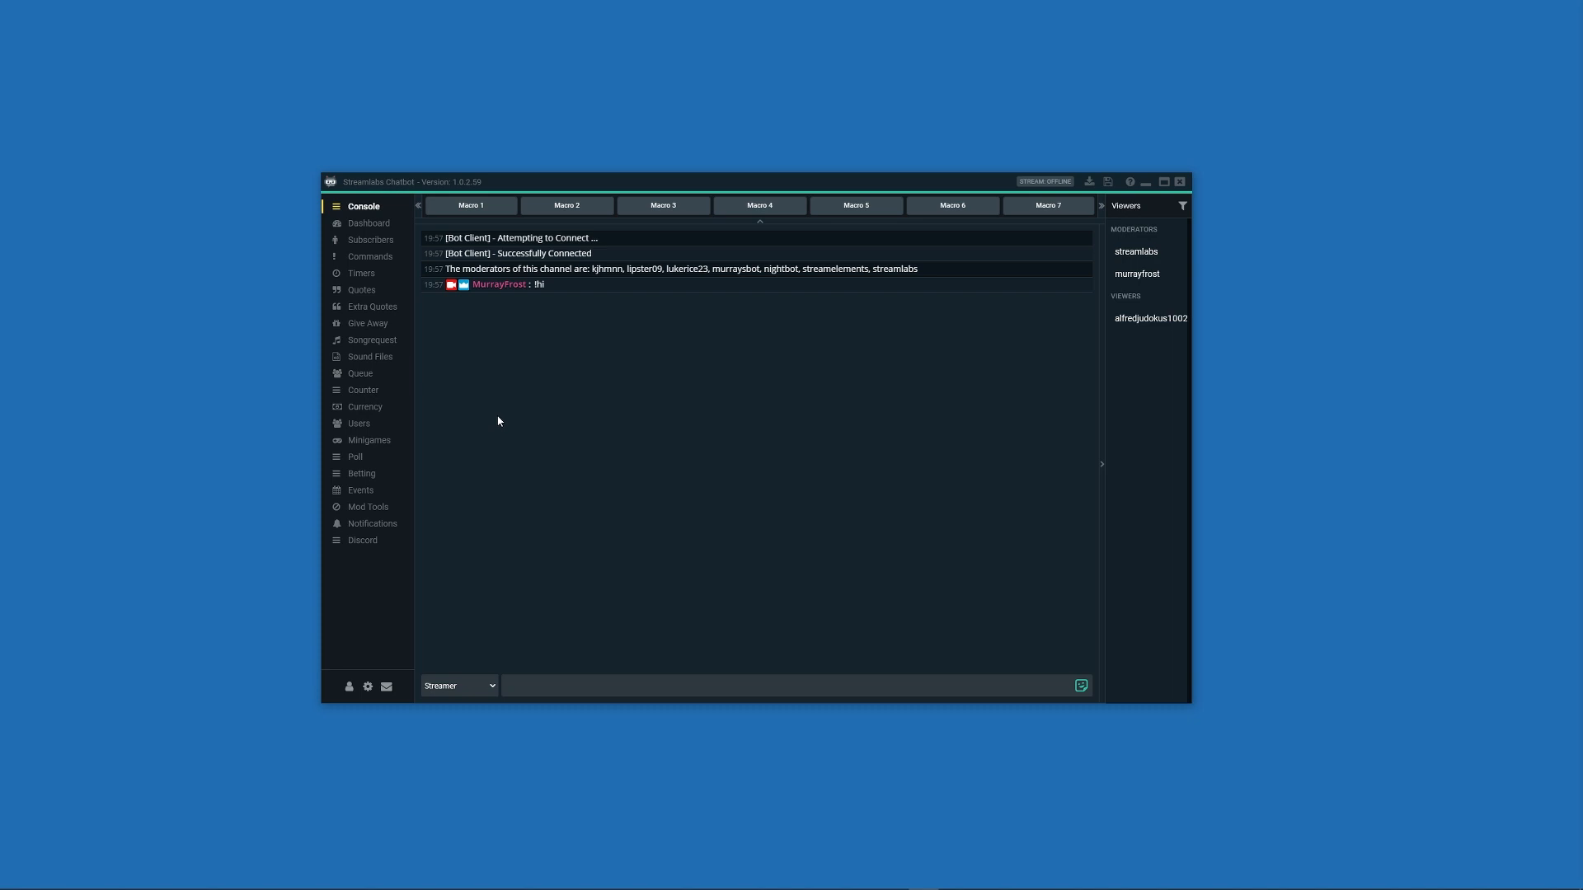
pyautogui.moveTo(370, 356)
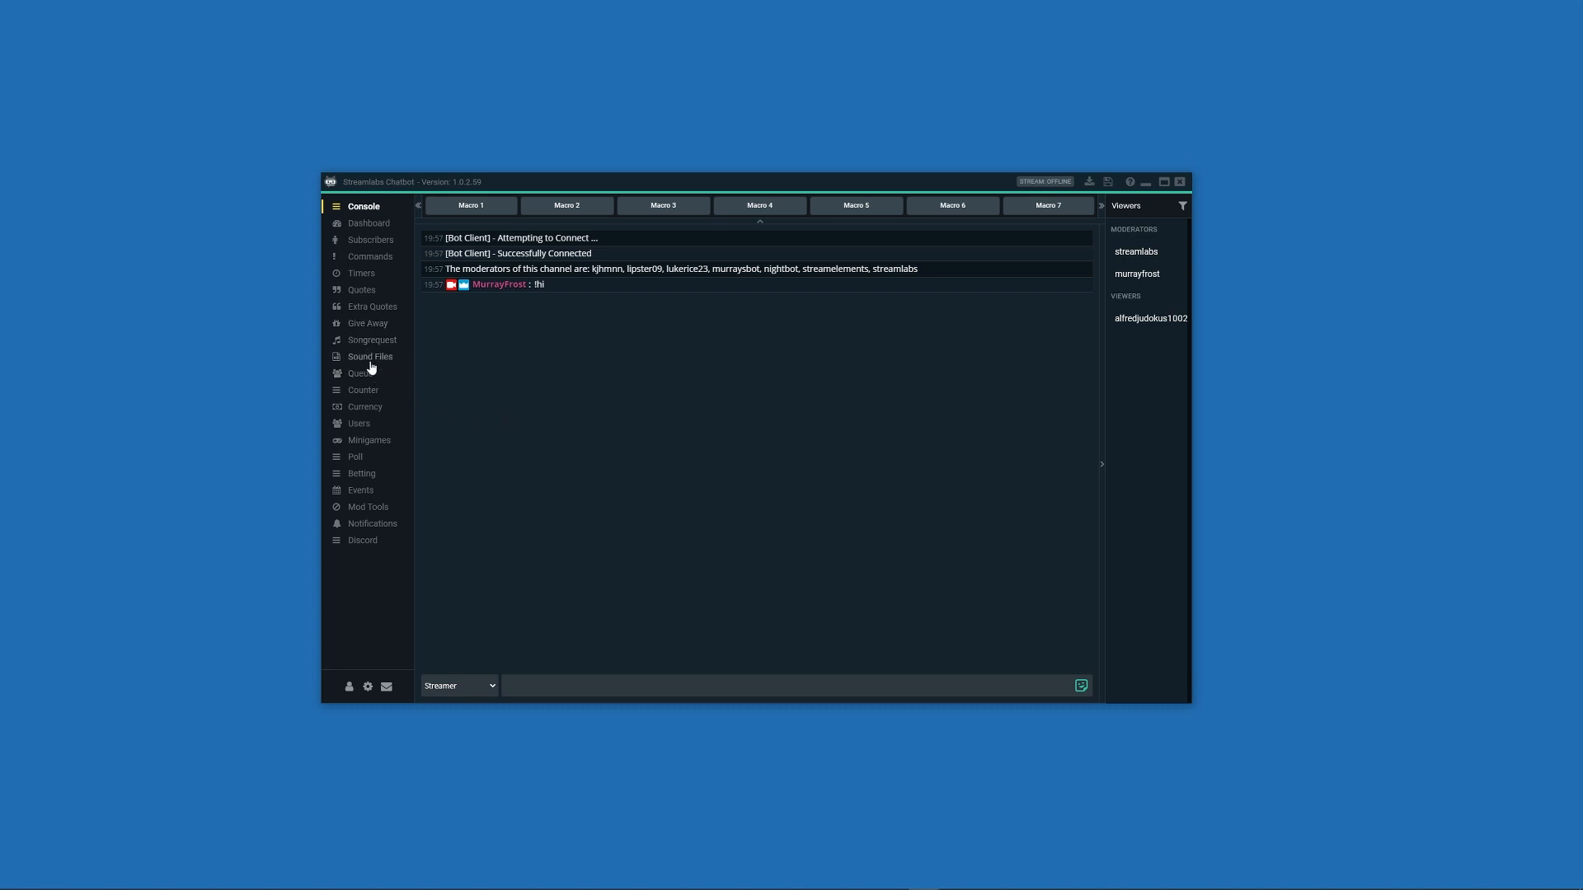
# Step: Open Sound Files and start a new entry with the + button
pyautogui.click(371, 357)
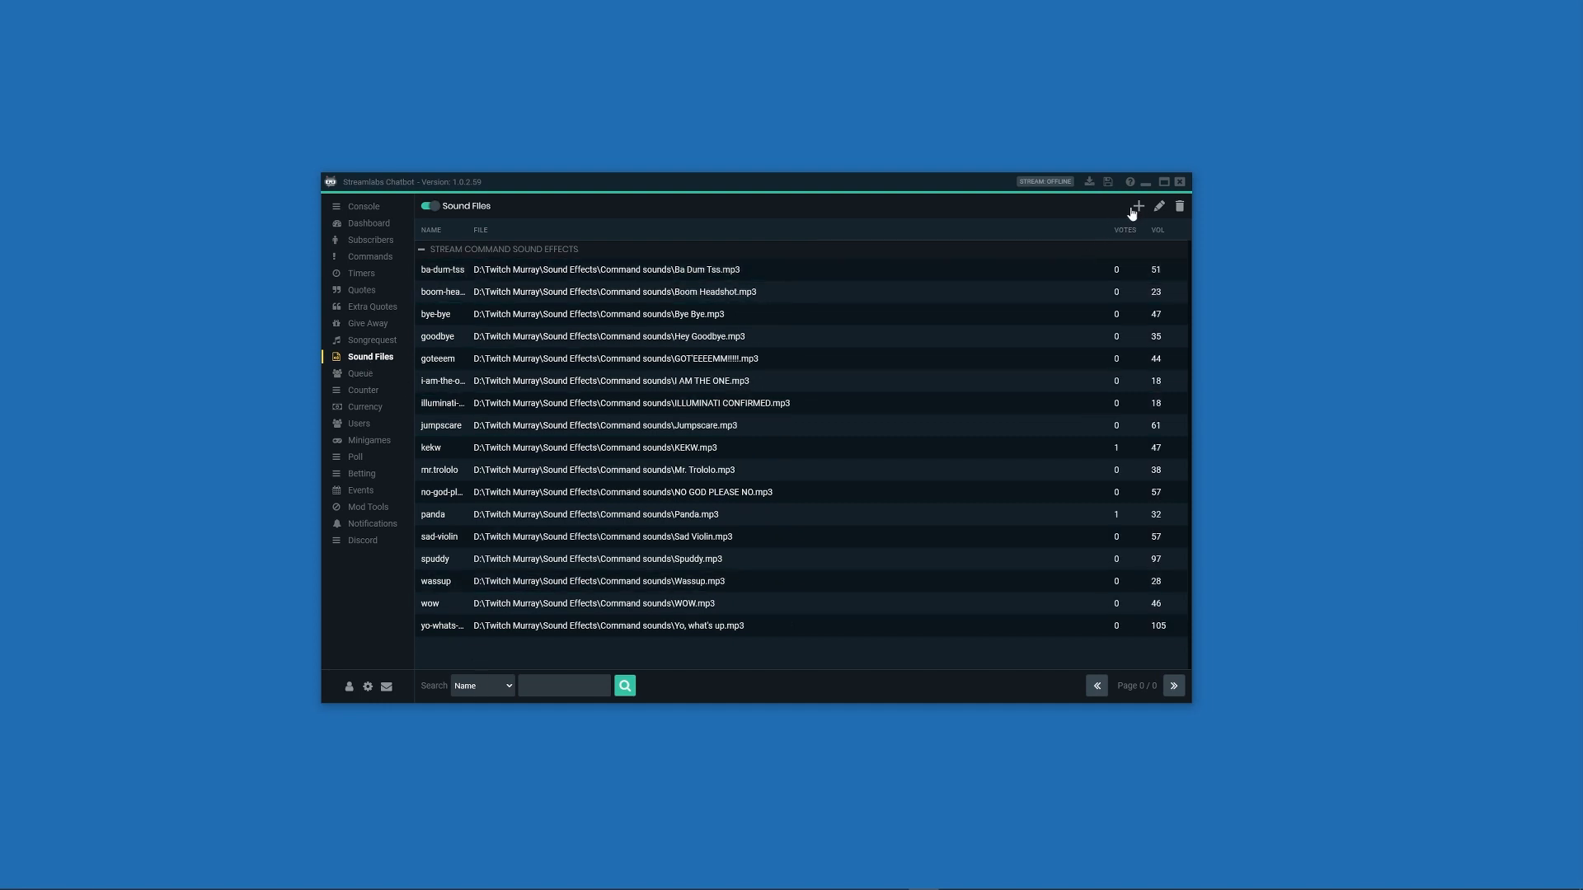
pyautogui.click(1136, 207)
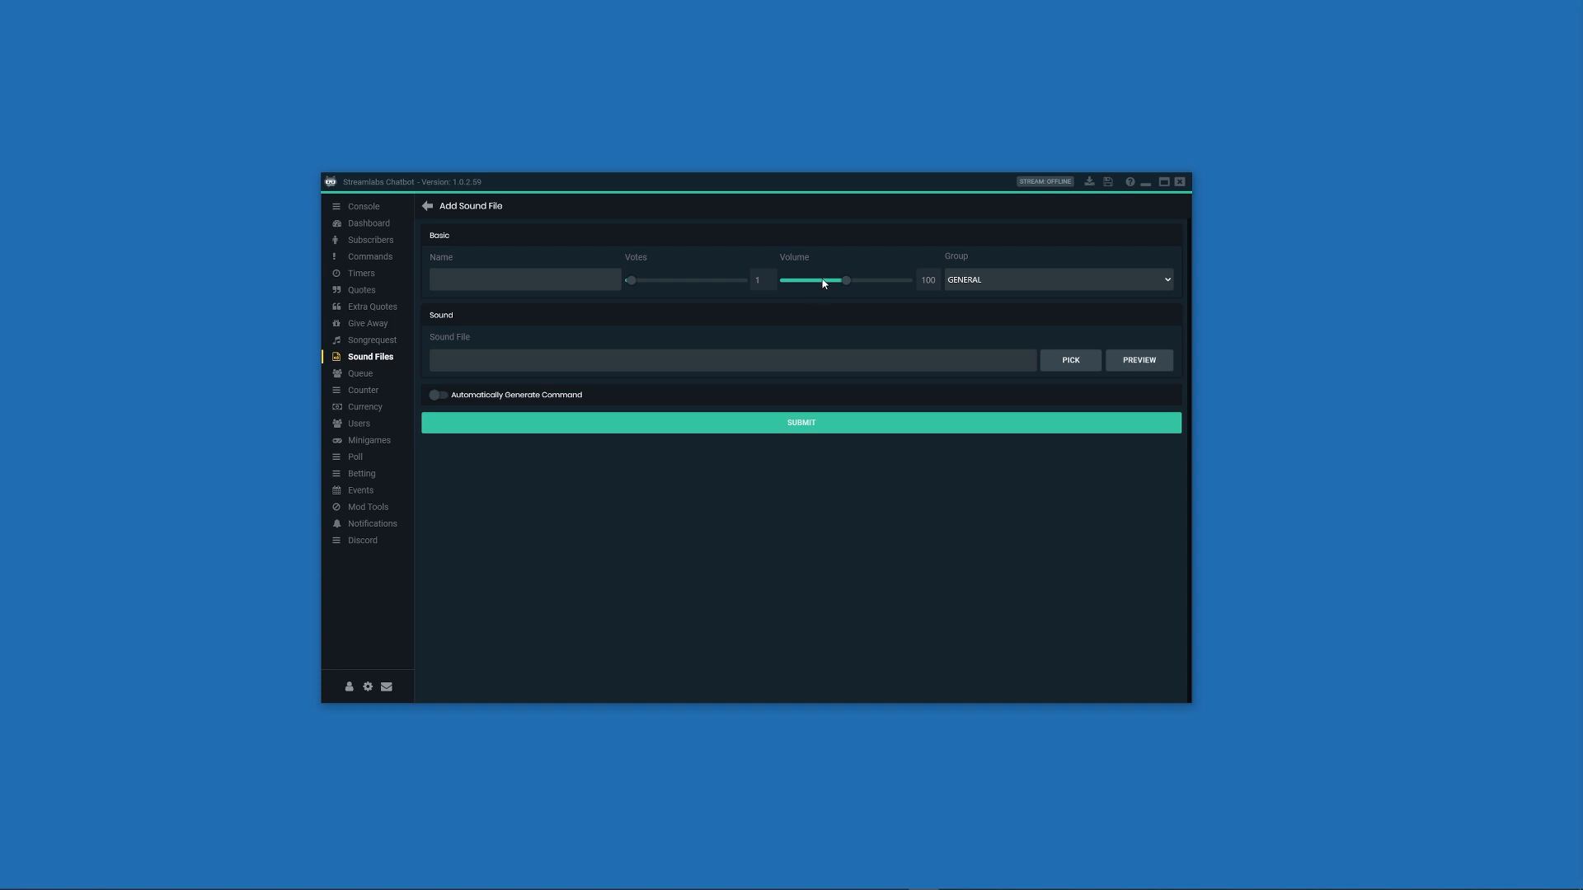
pyautogui.moveTo(1069, 359)
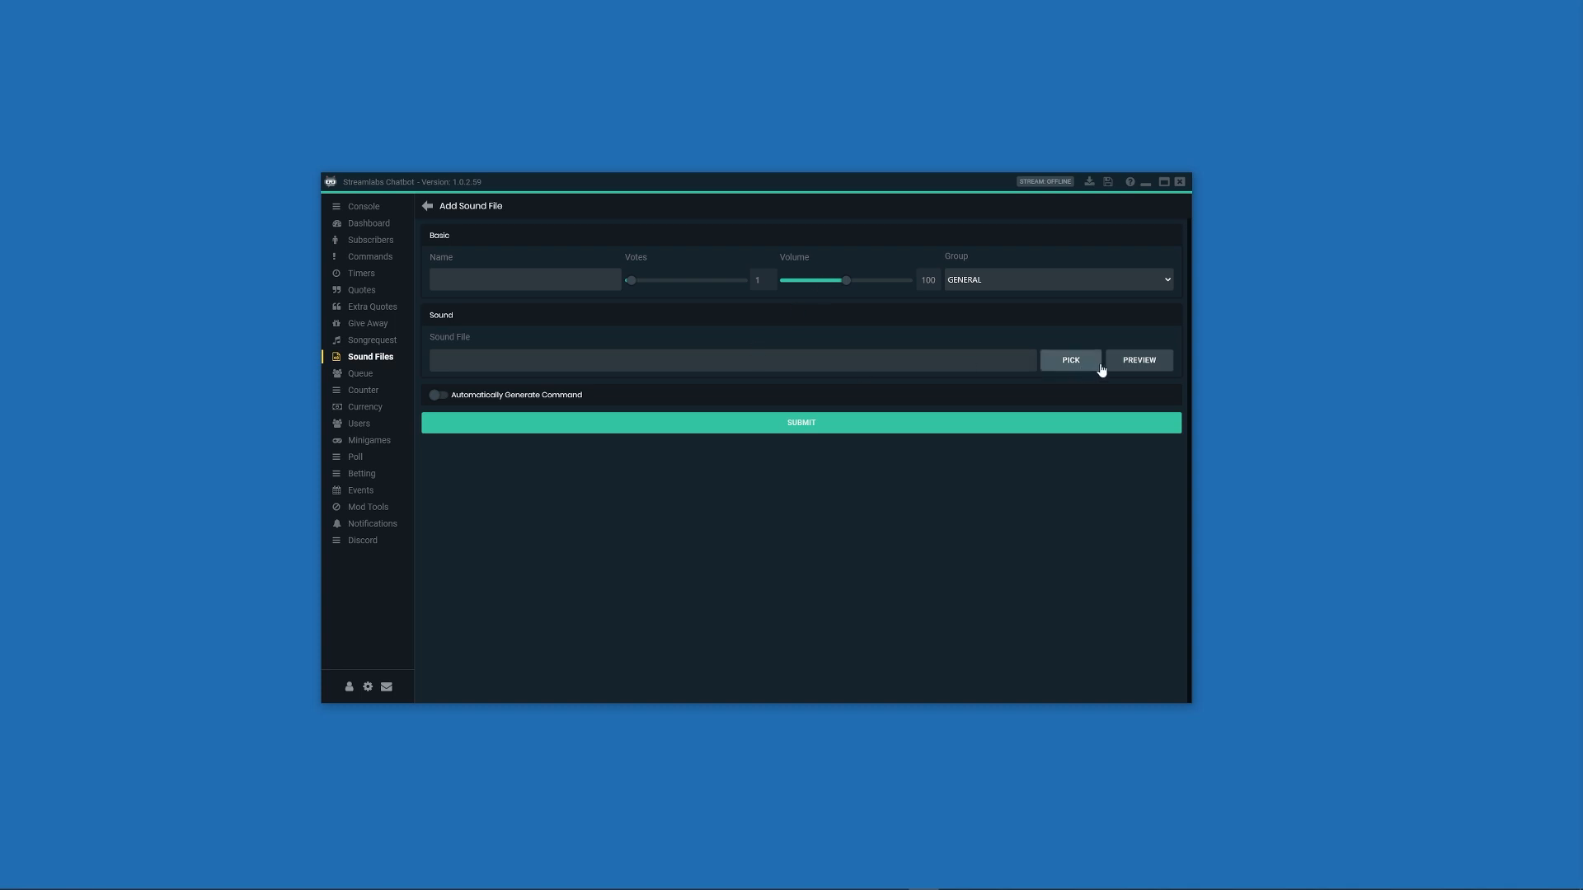
# Step: Cancel the file chooser without picking audio and go back to the Sound Files list
pyautogui.click(1070, 360)
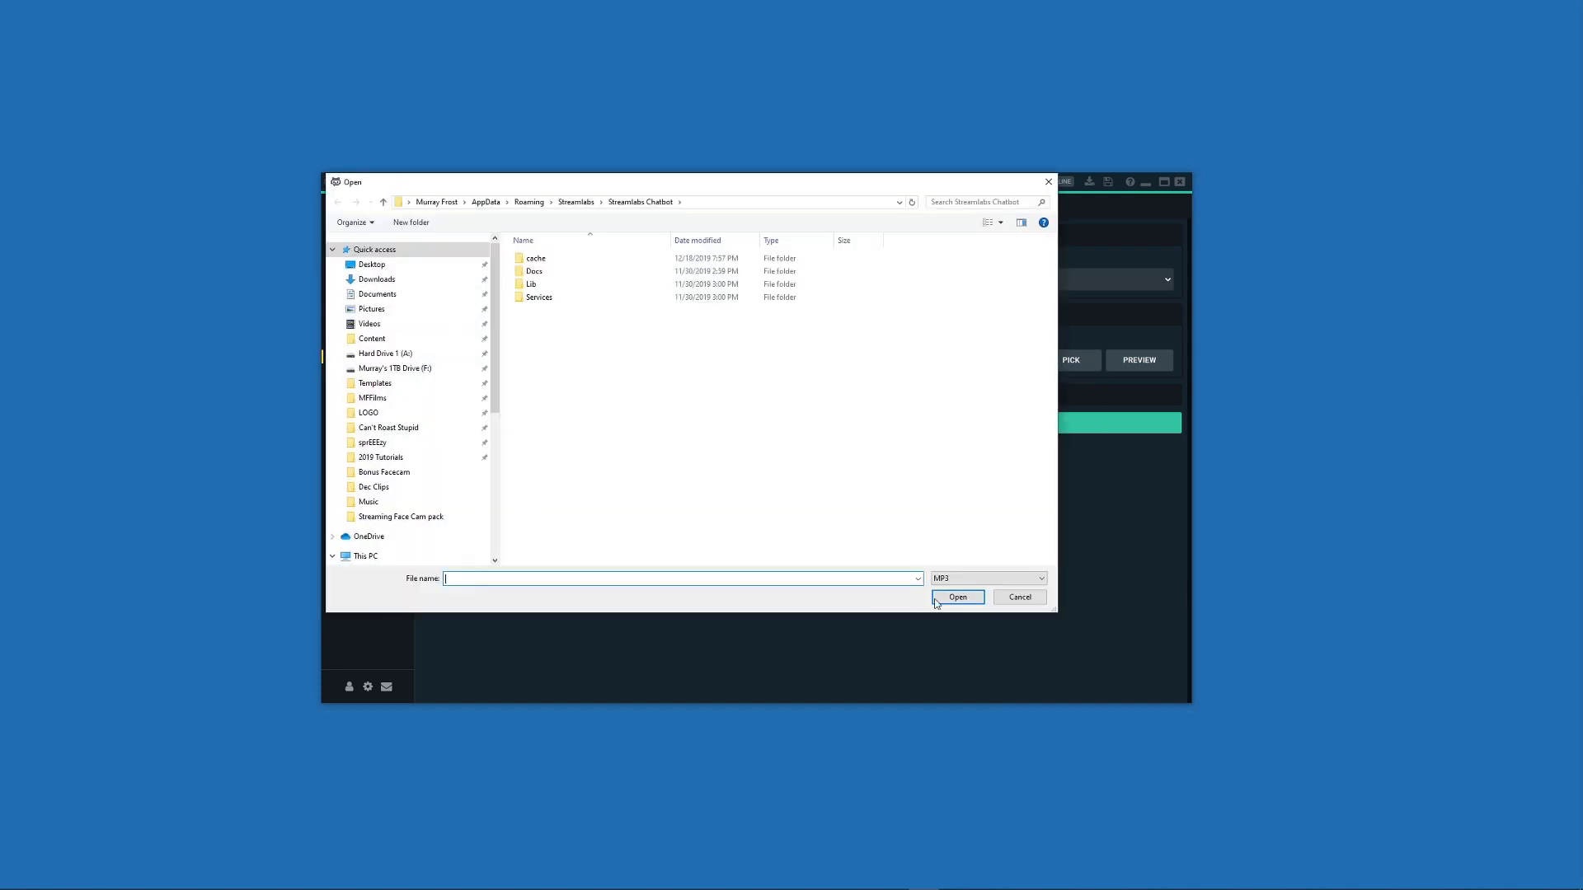
pyautogui.click(1019, 596)
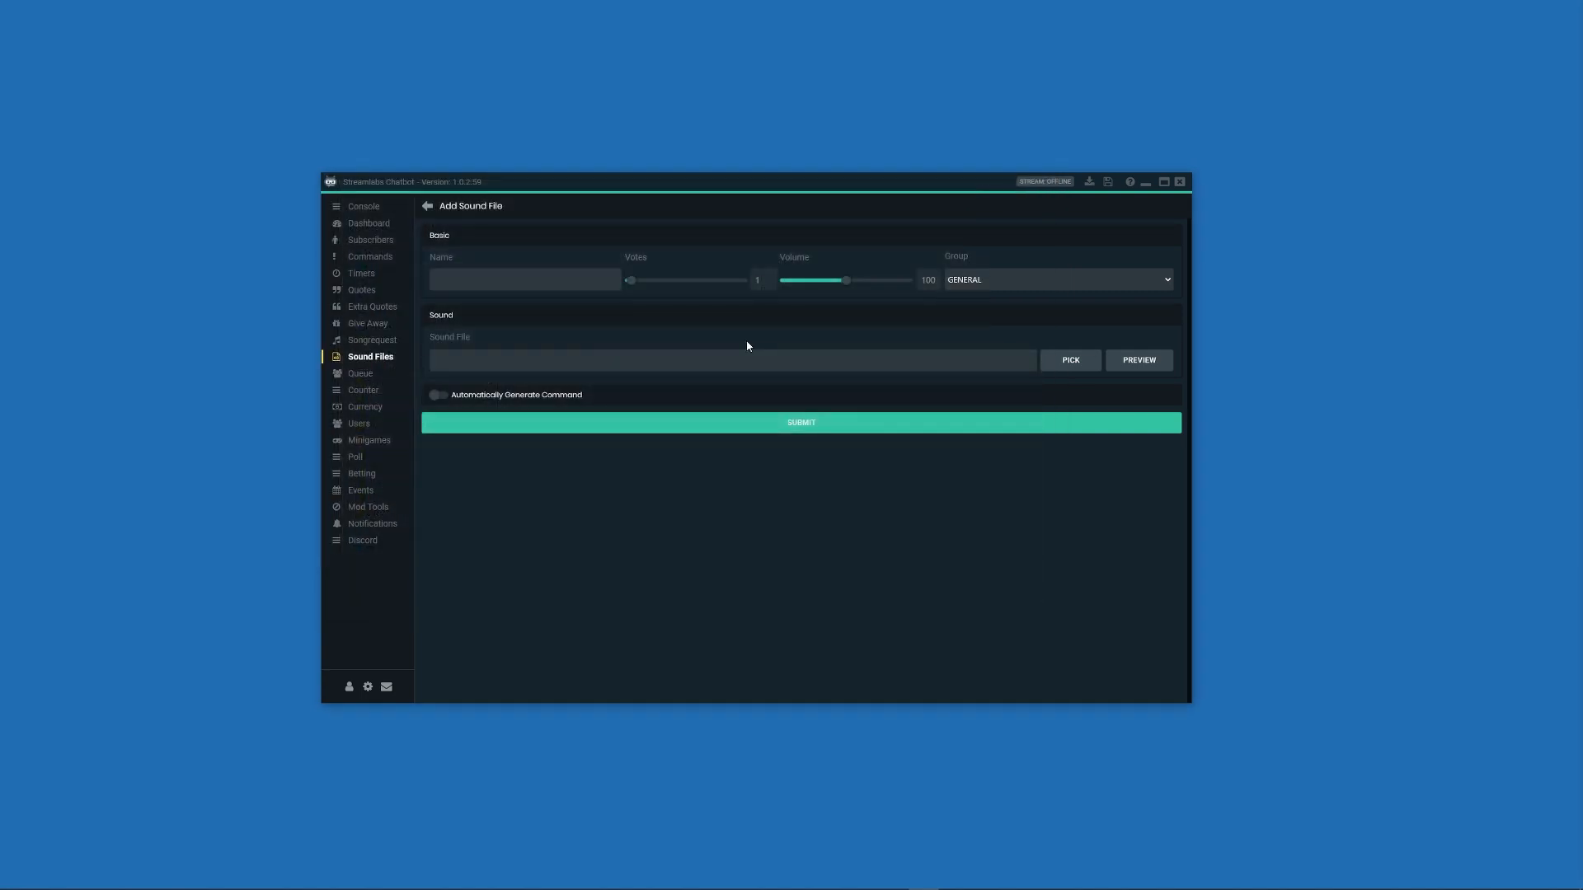
pyautogui.moveTo(1139, 361)
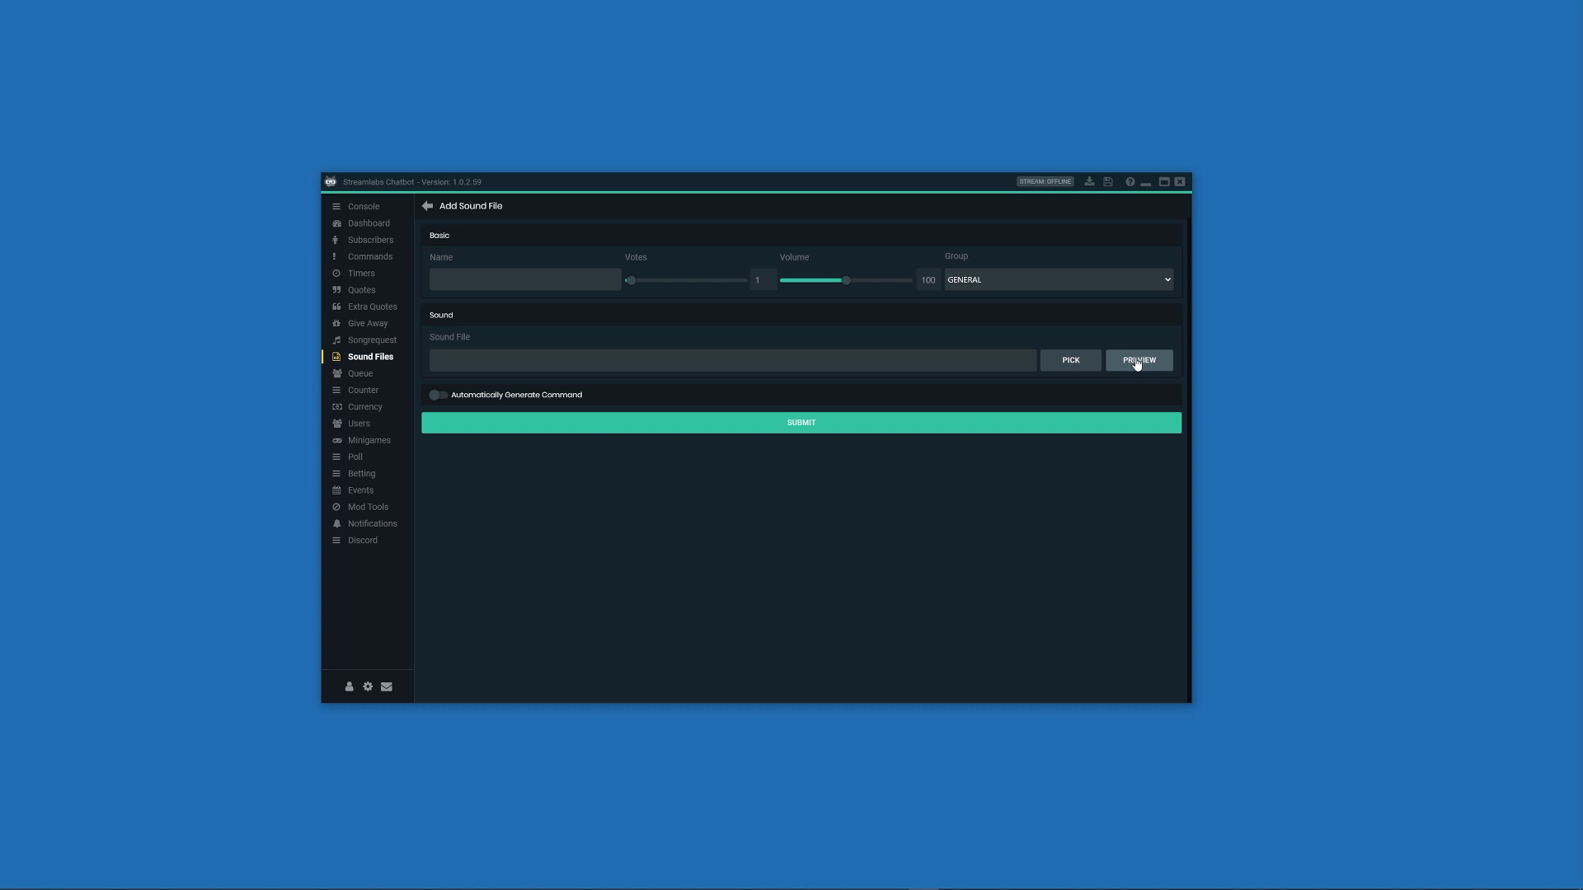
pyautogui.moveTo(898, 325)
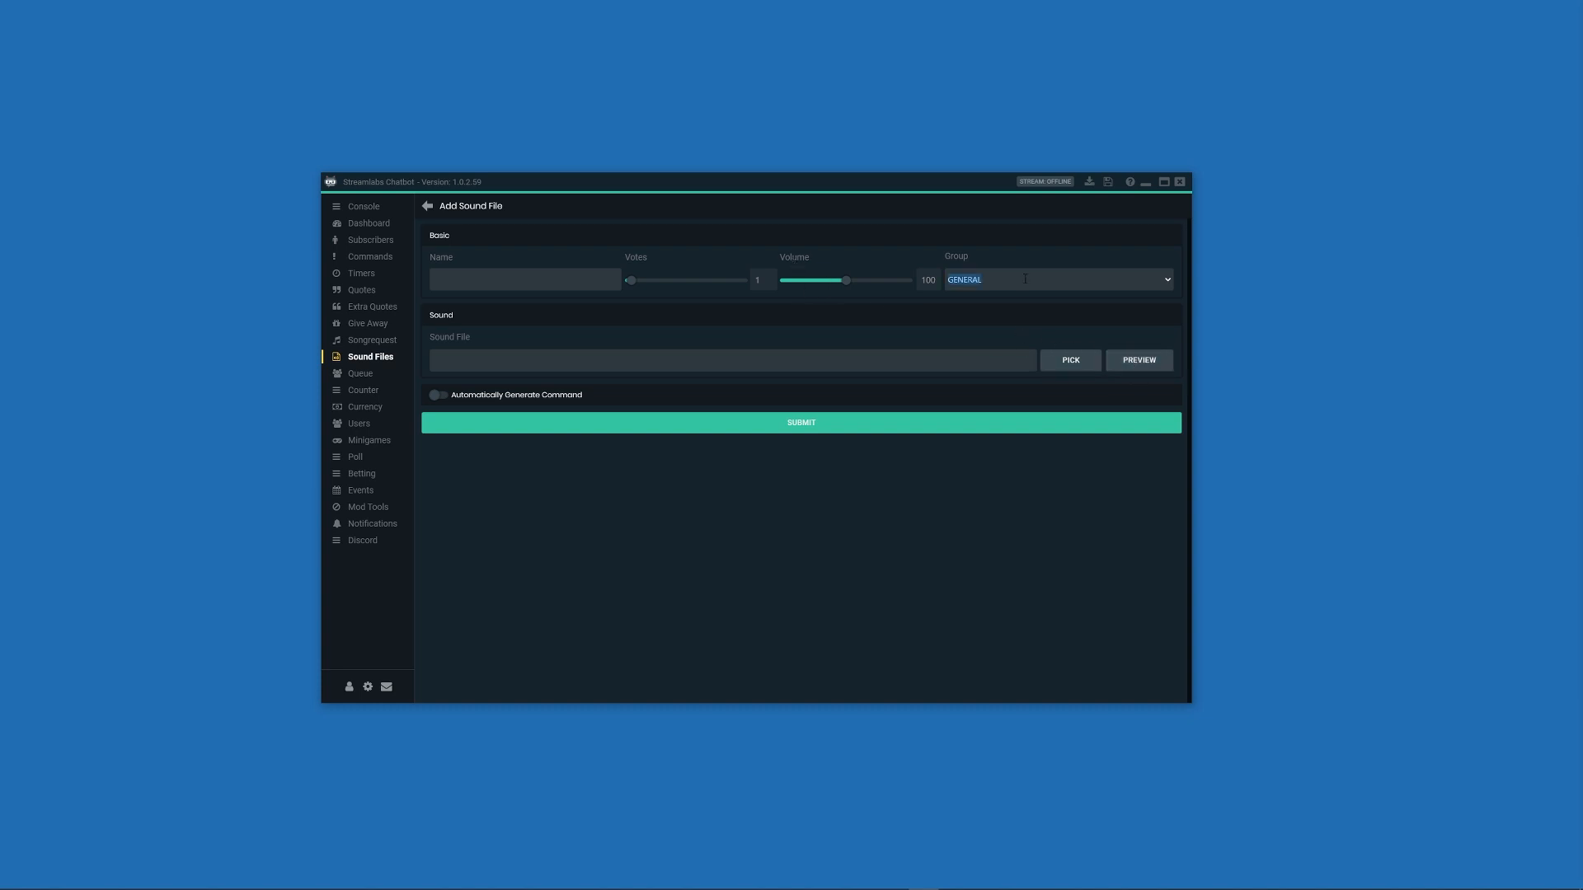
pyautogui.click(1165, 279)
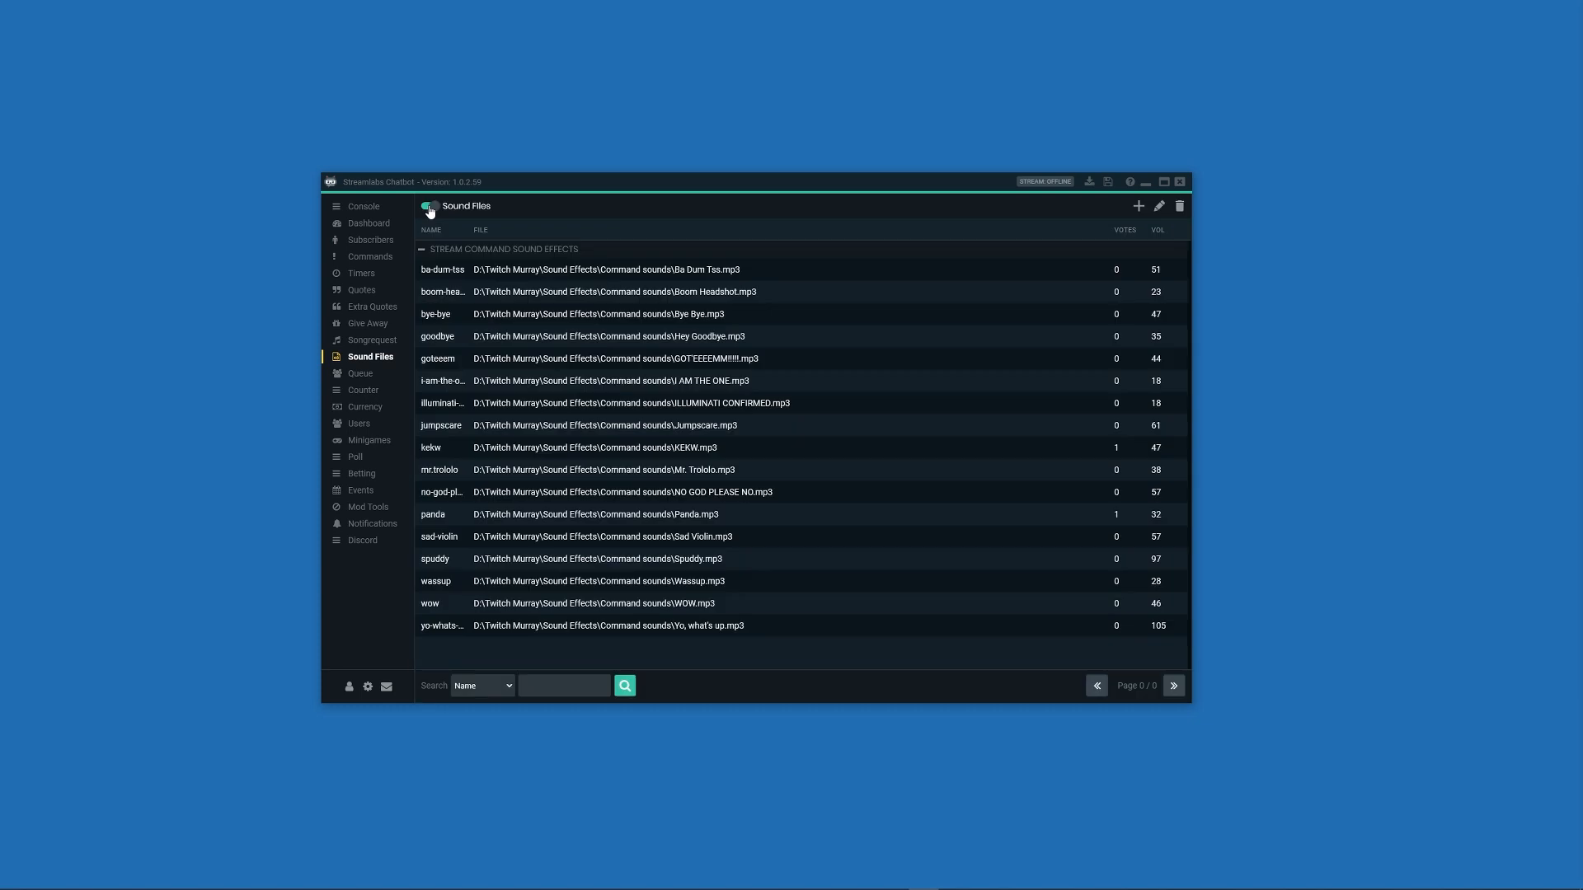
# Step: Show the Commands list with sound commands like !wow and !bye
pyautogui.click(606, 536)
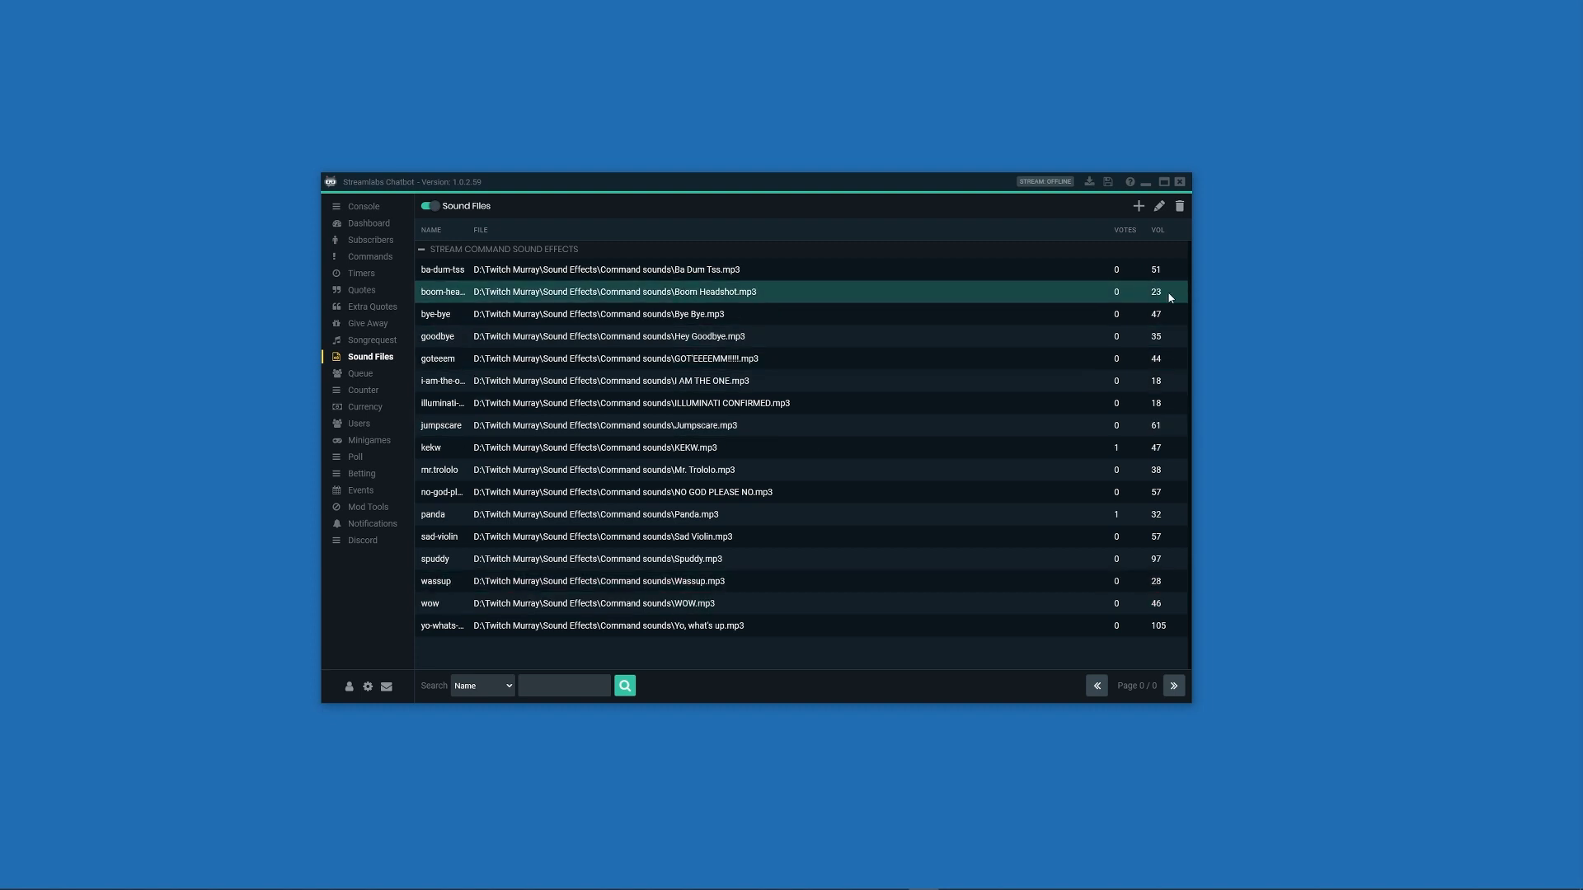
pyautogui.moveTo(1159, 646)
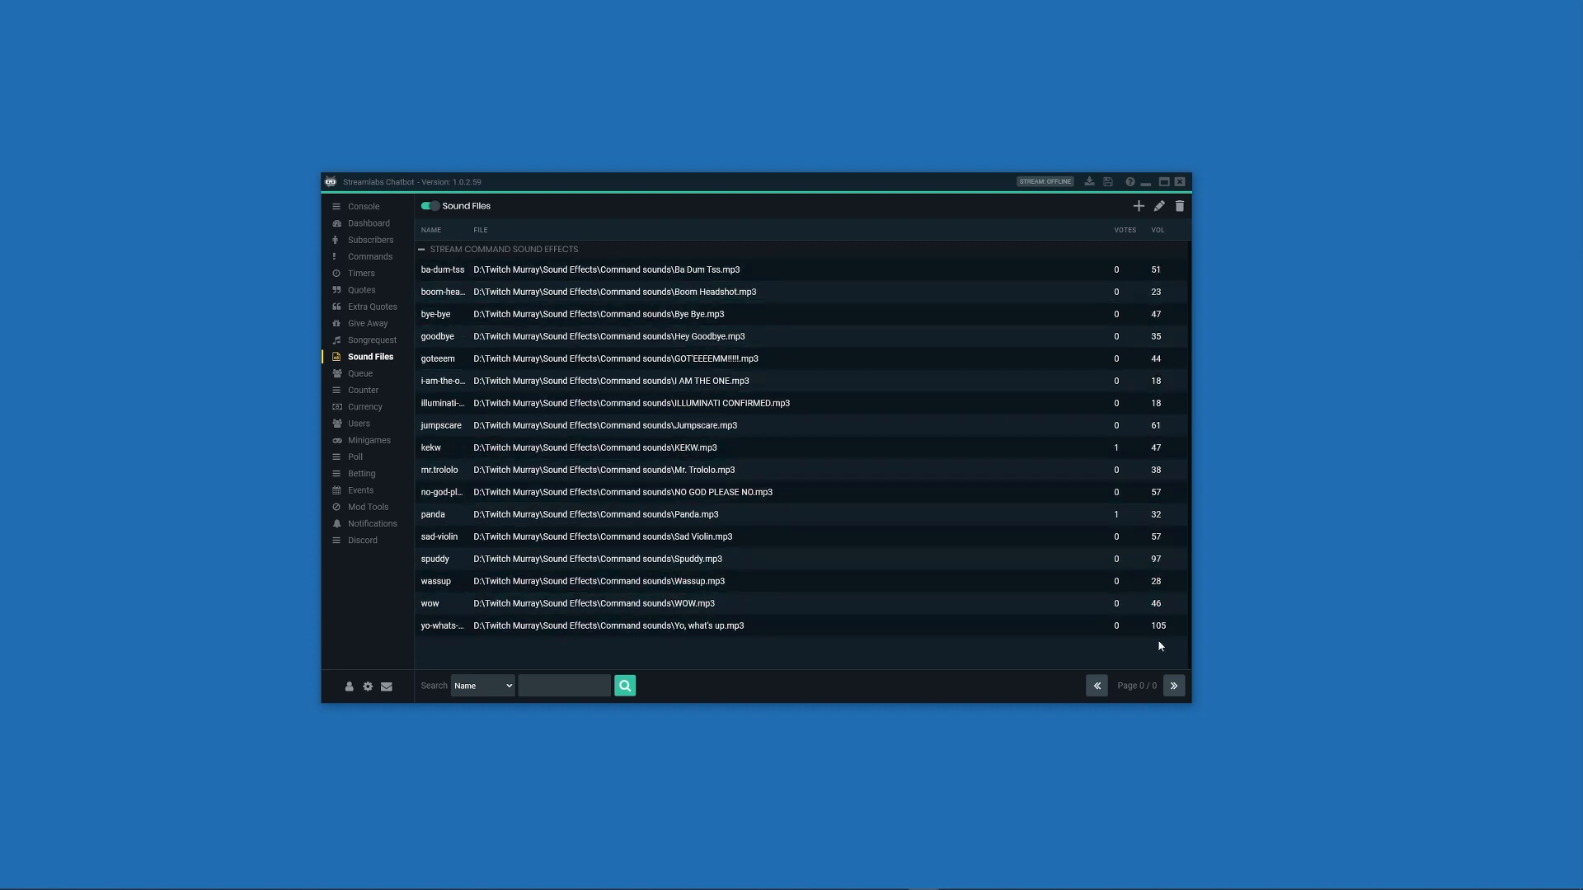
pyautogui.moveTo(373, 265)
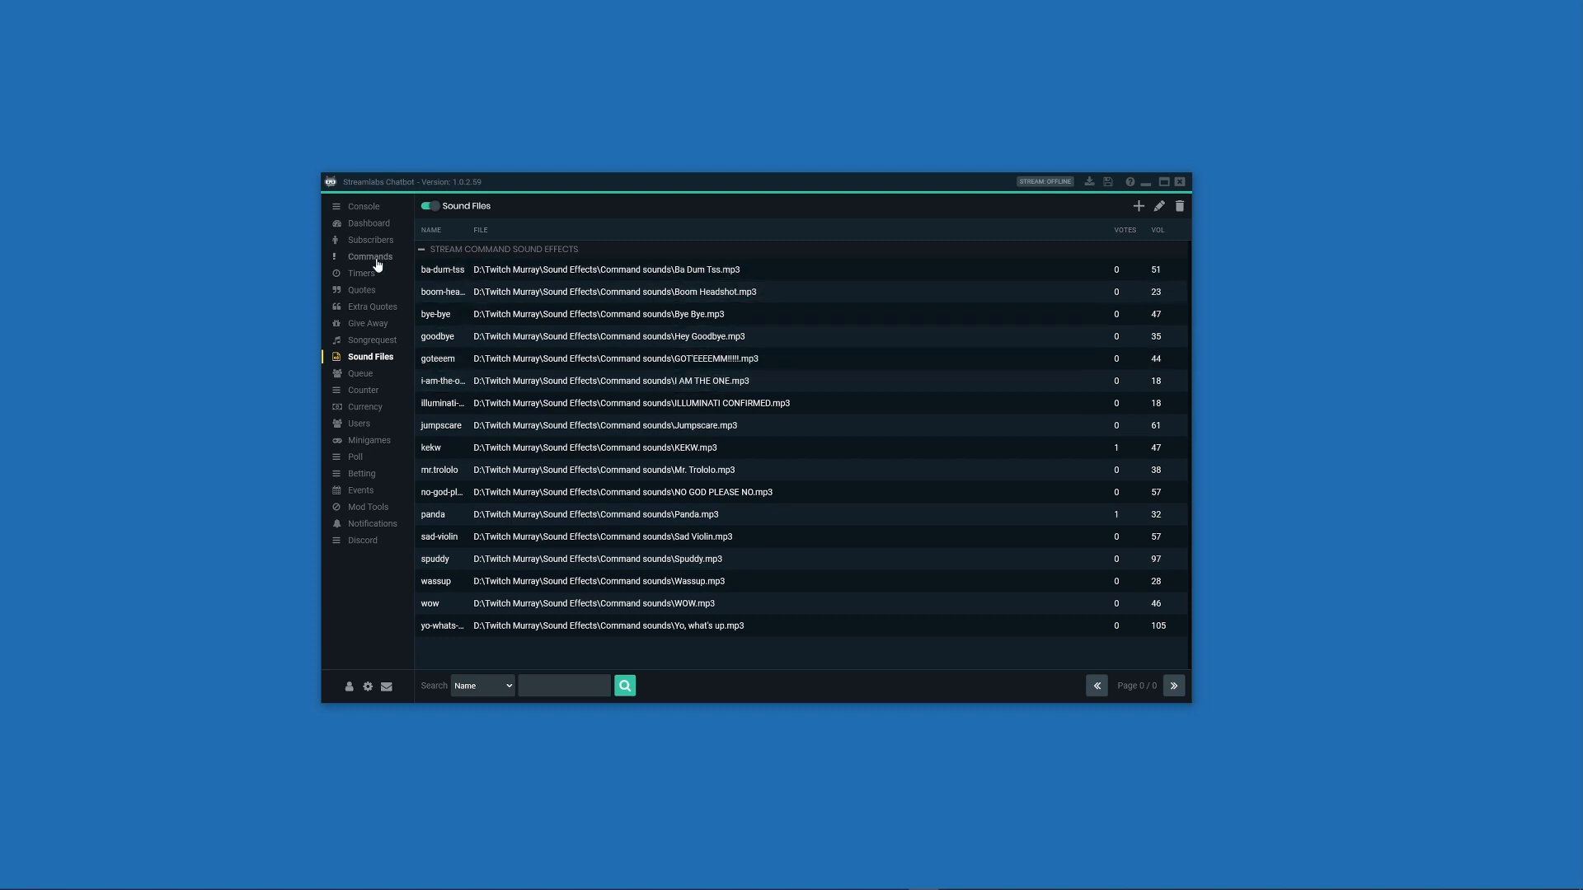
pyautogui.click(369, 257)
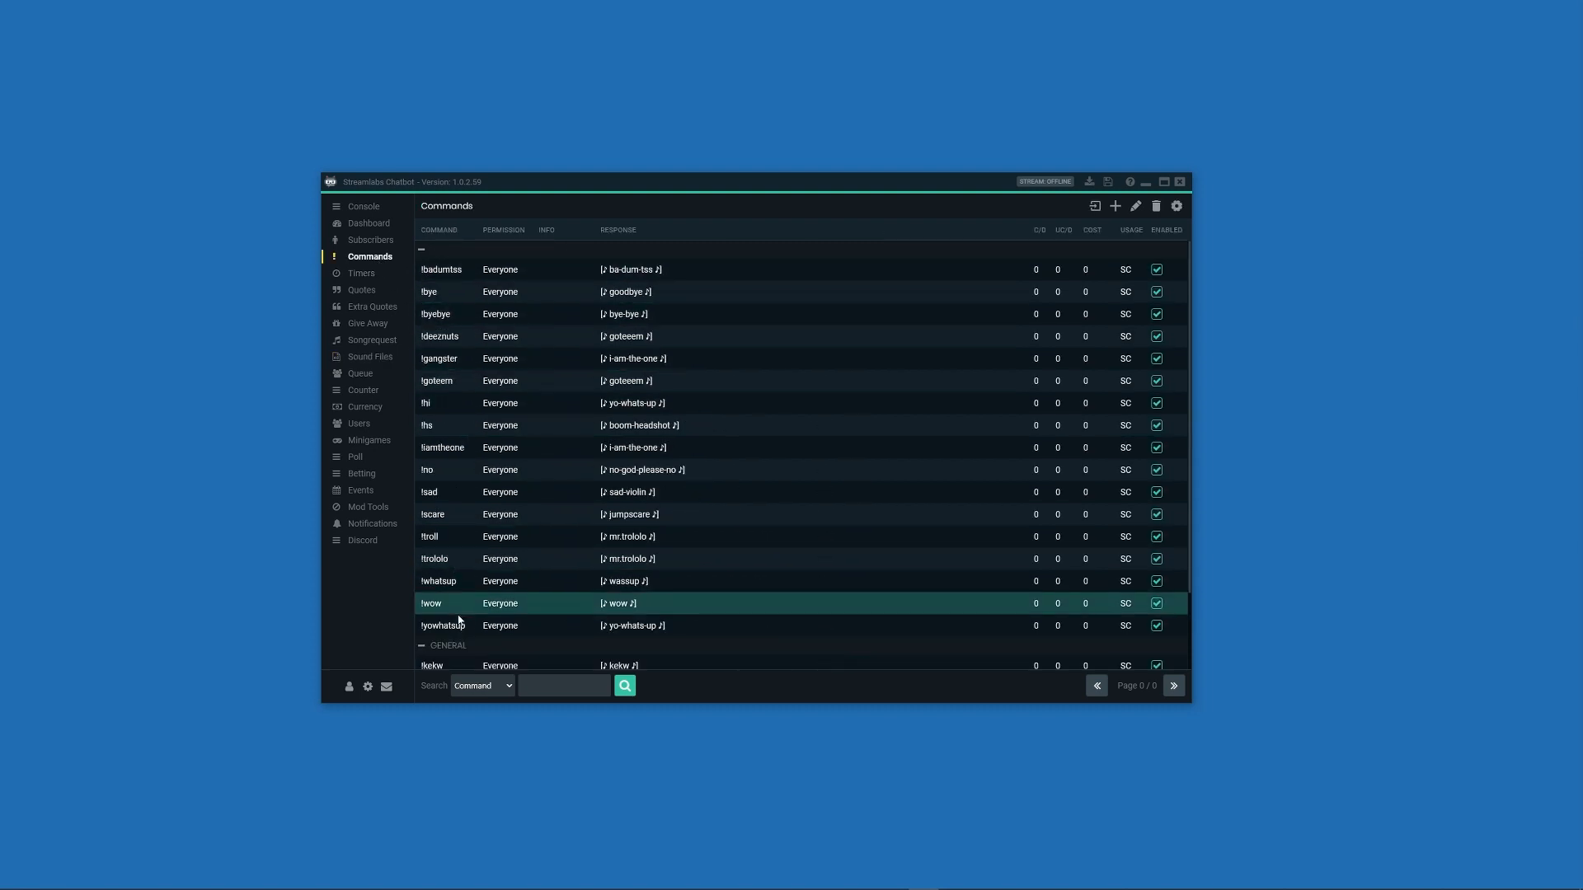
# Step: Create command !good in the STREAM COMMAND SOUND EFFECTS group and expand Permission options
pyautogui.click(1114, 206)
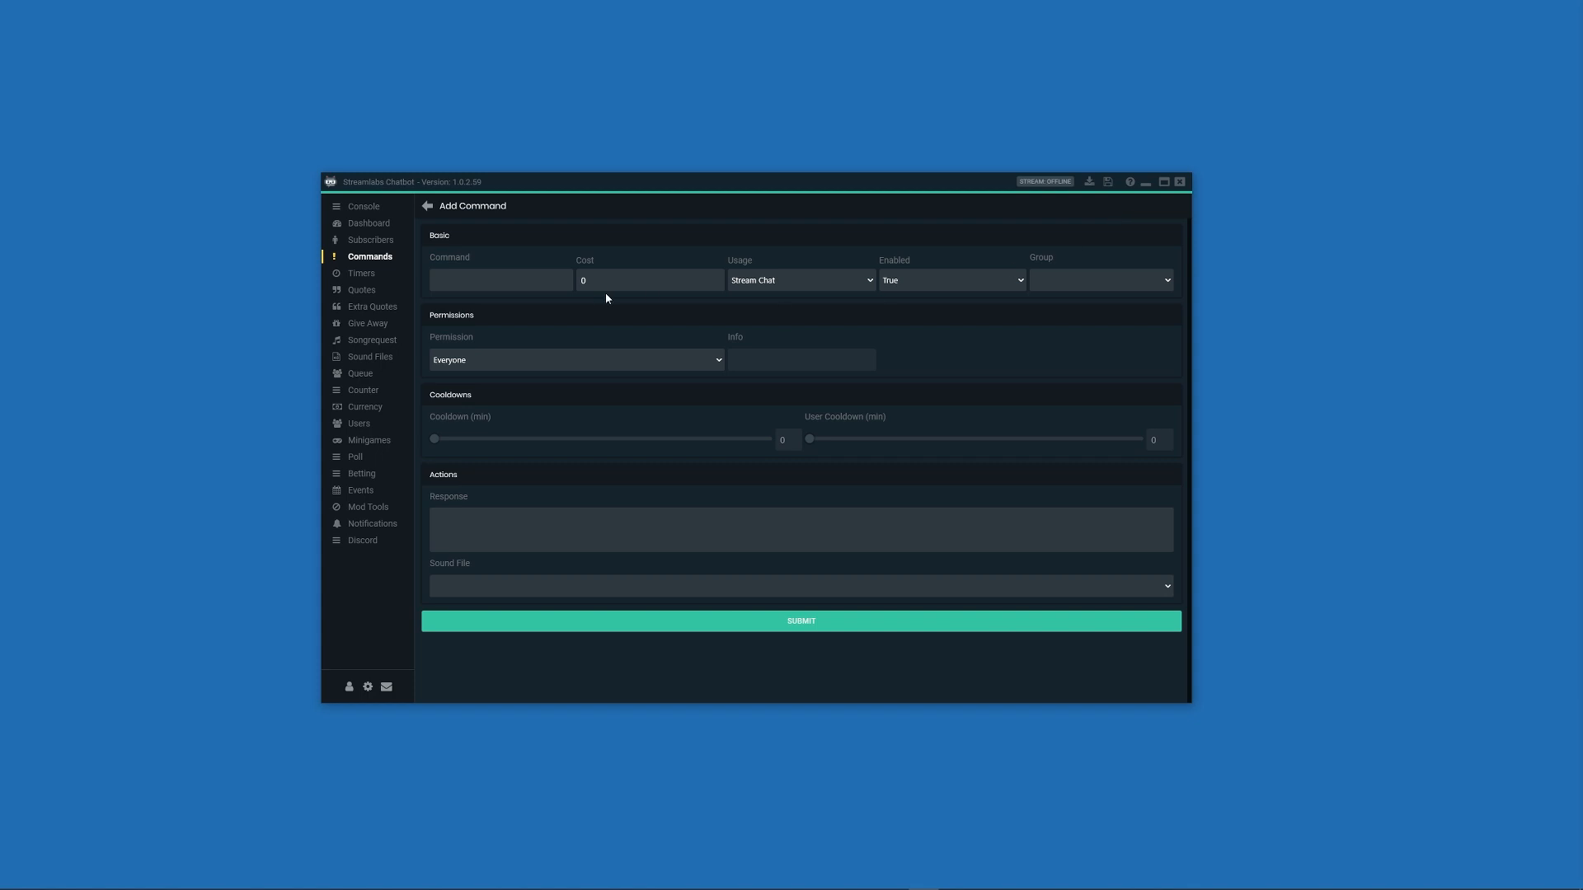
pyautogui.click(500, 279)
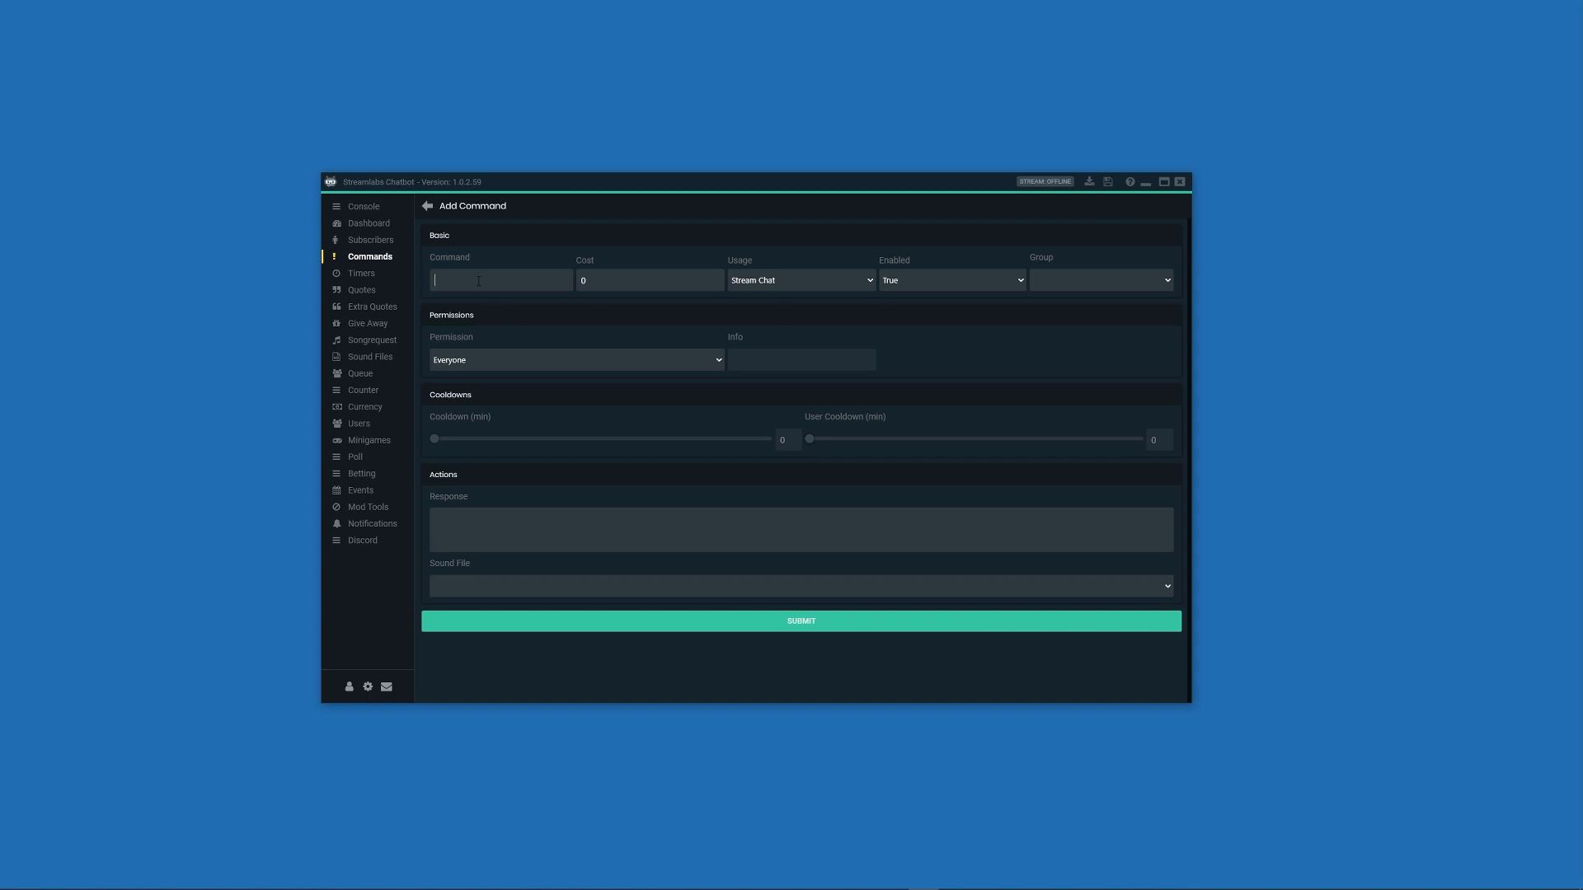
pyautogui.write('!good')
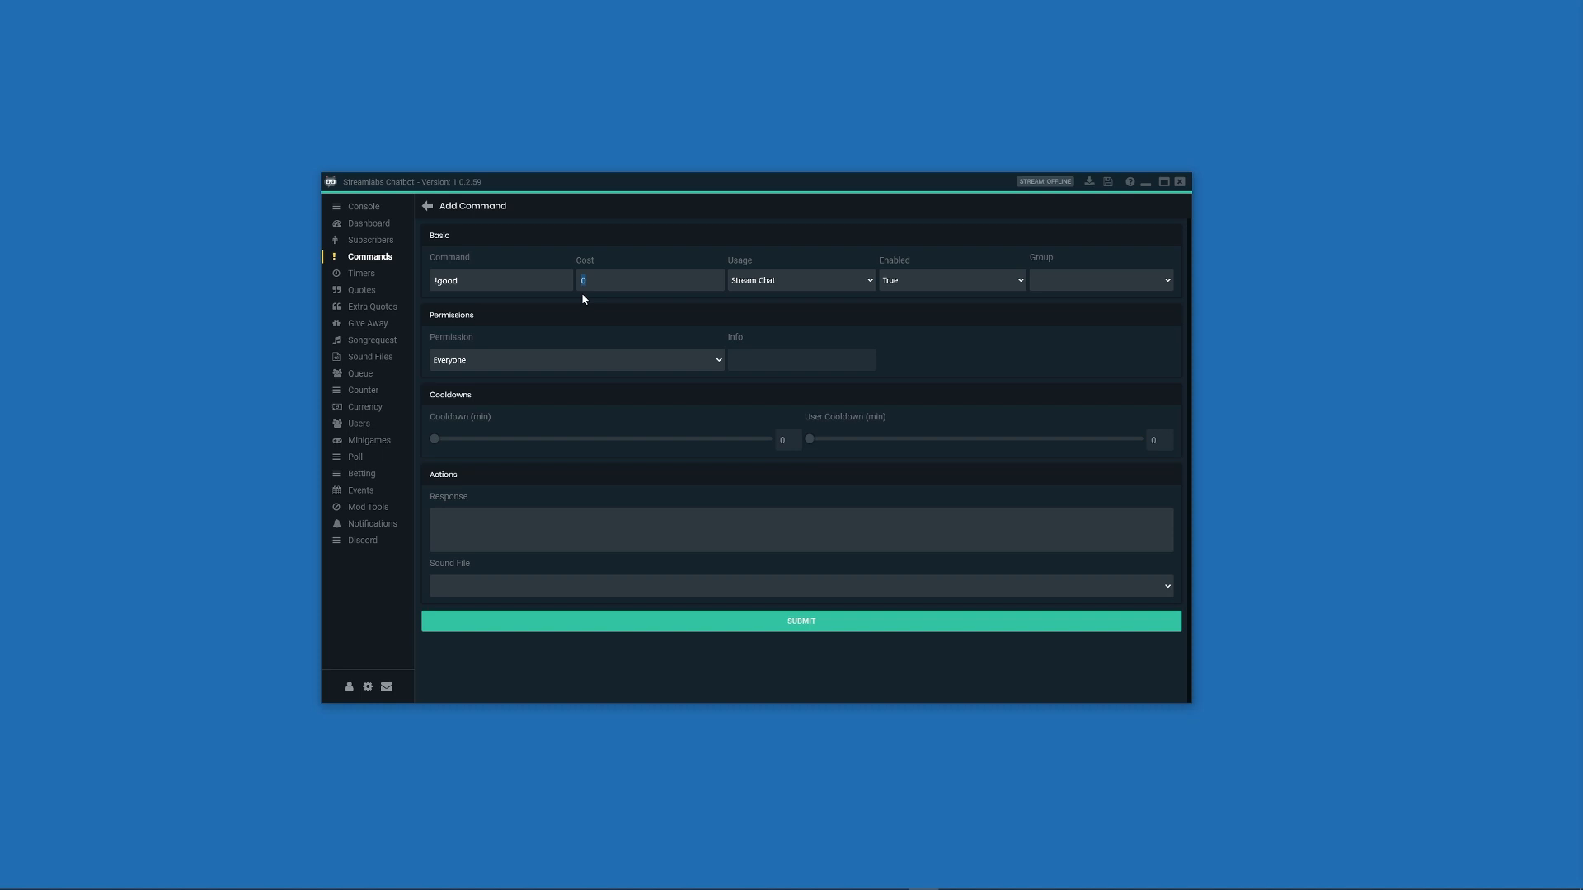
pyautogui.click(646, 279)
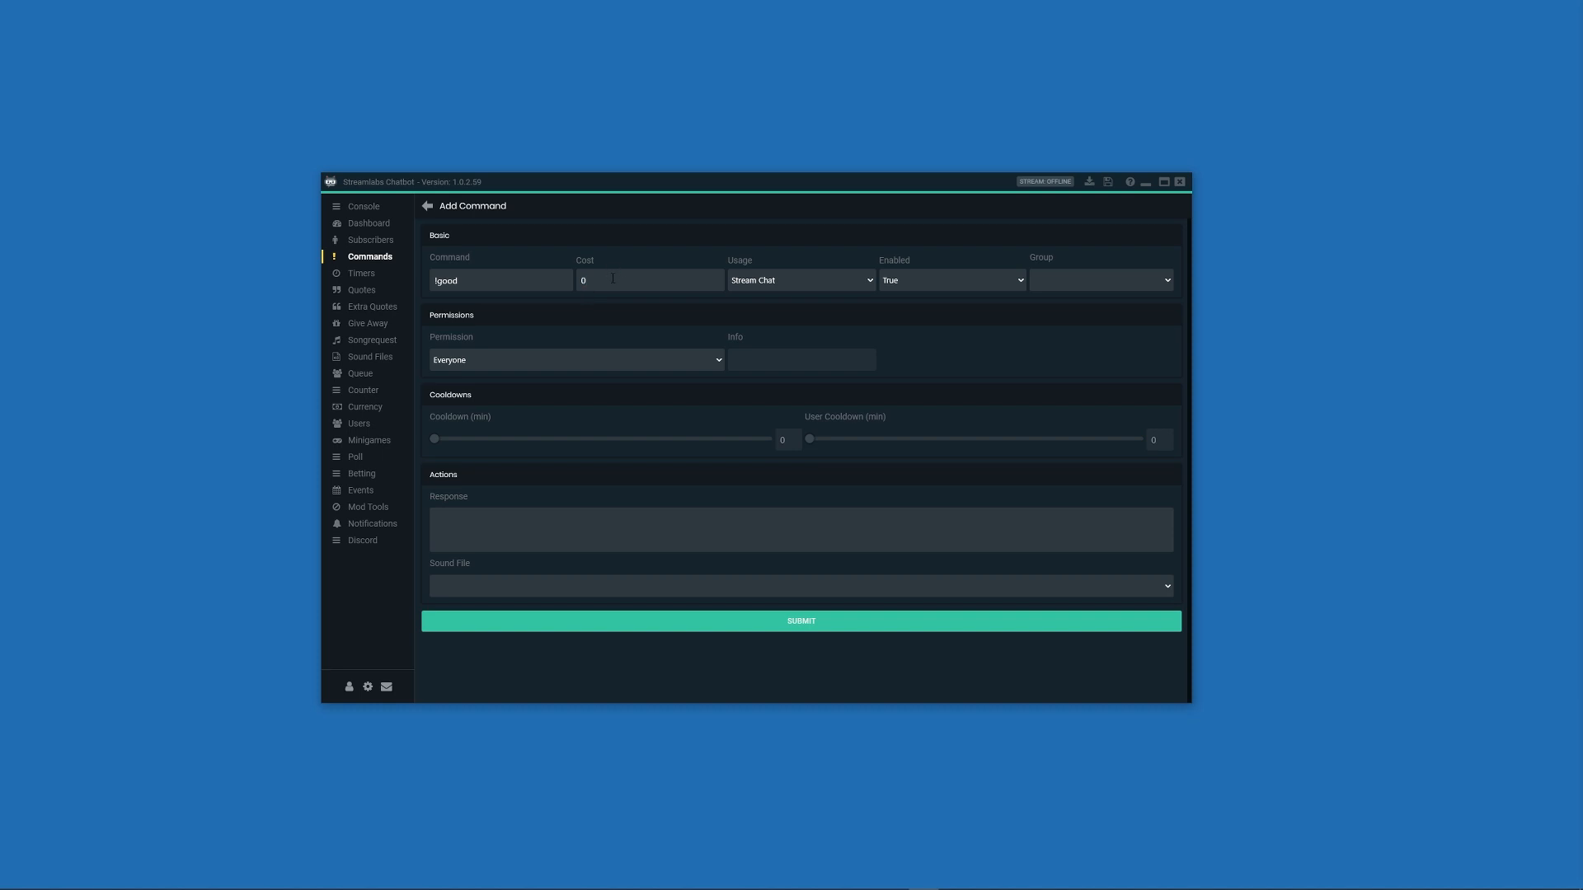
pyautogui.moveTo(793, 291)
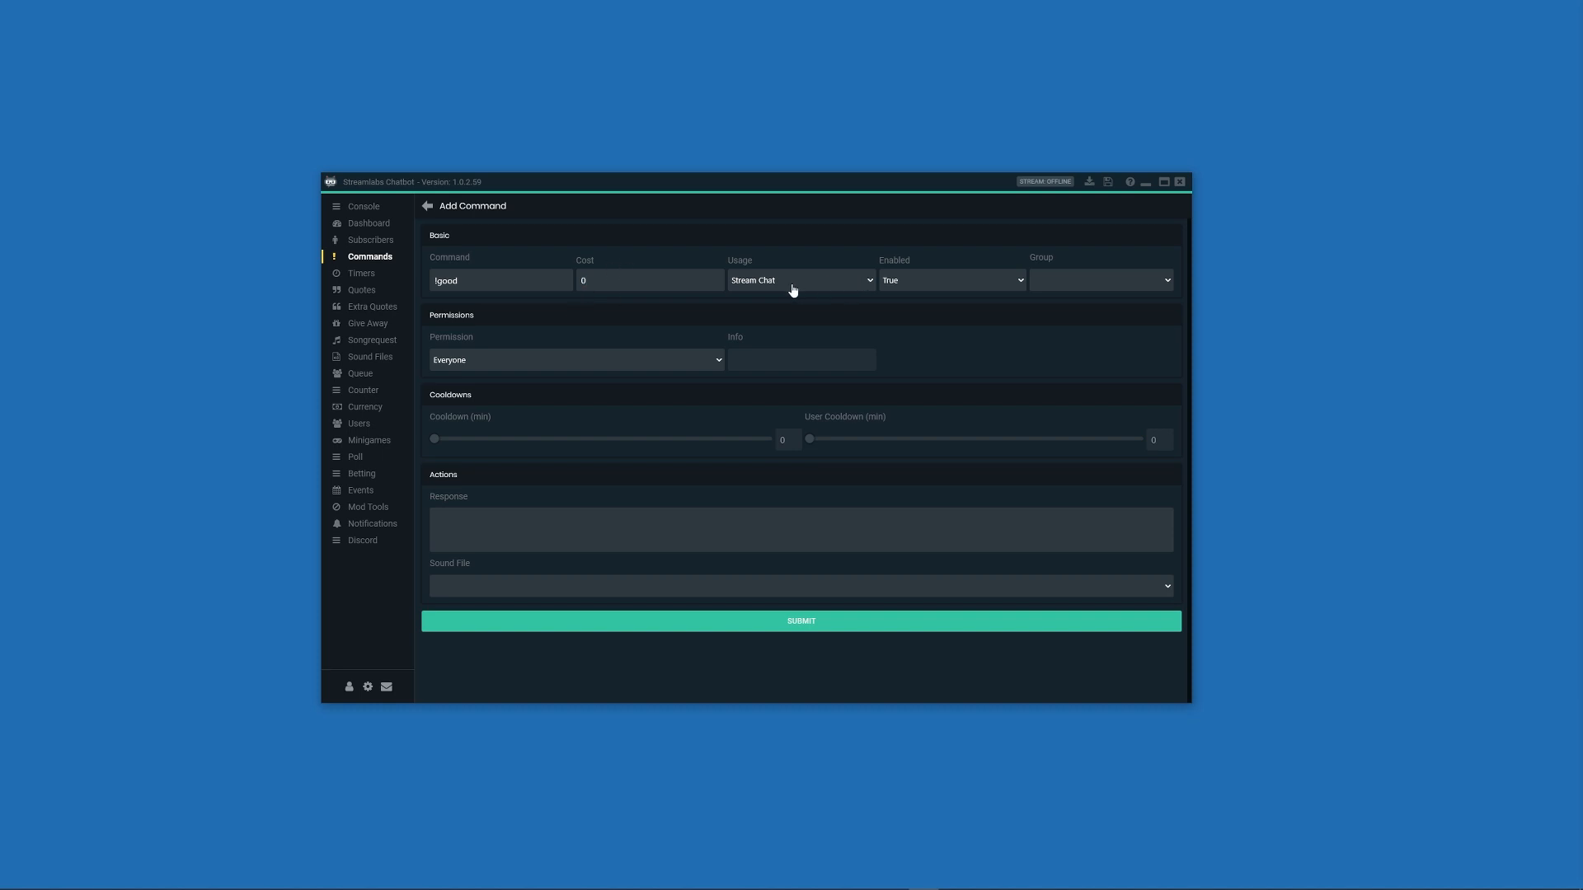
pyautogui.moveTo(886, 283)
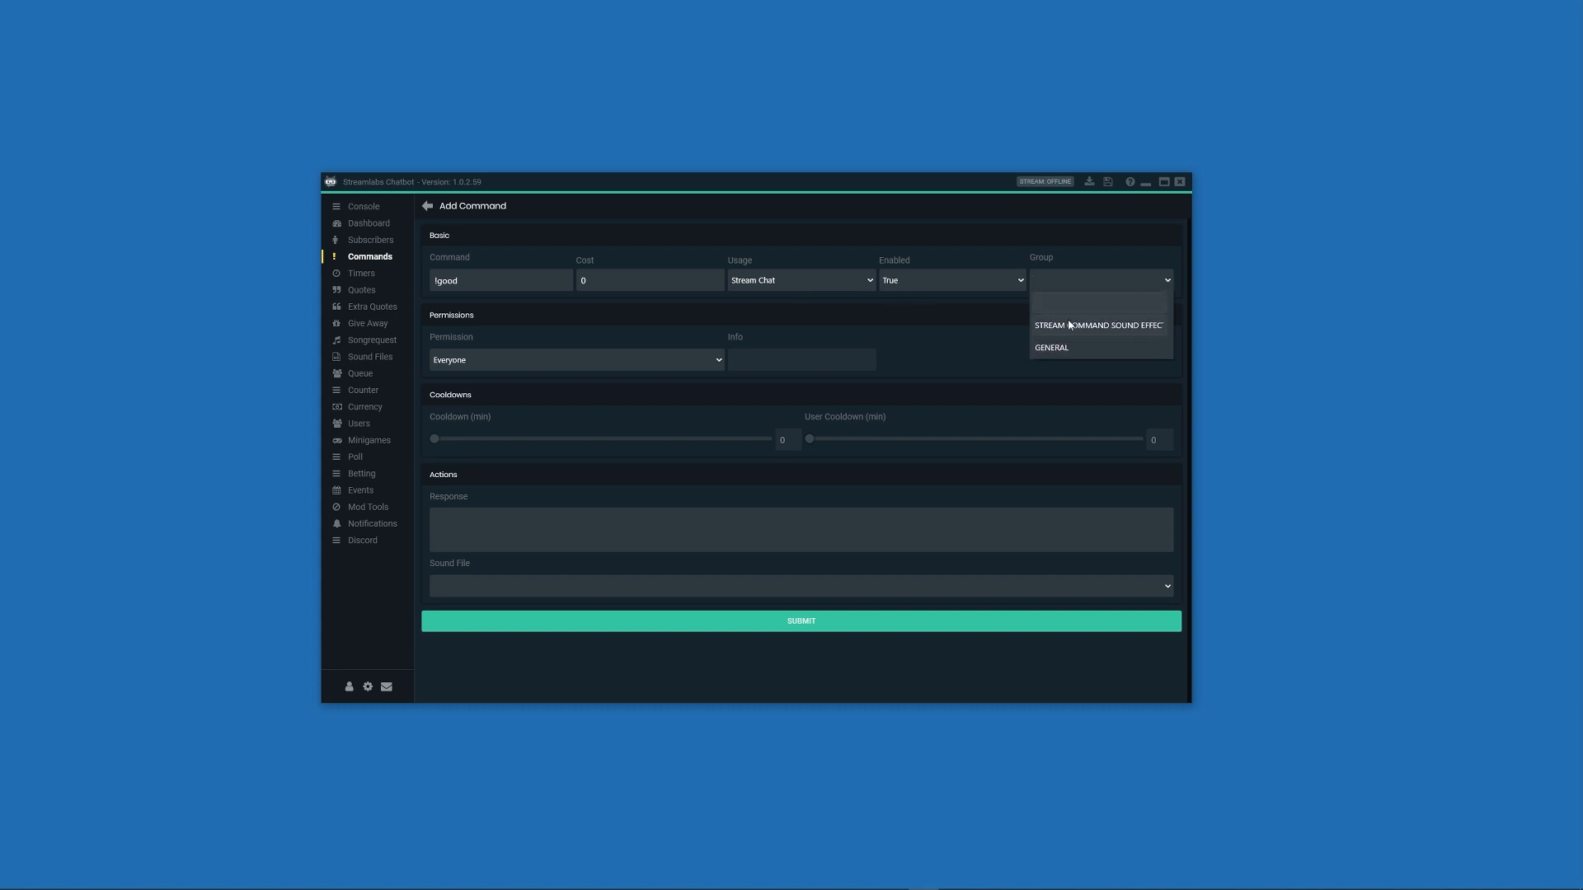
pyautogui.click(1098, 324)
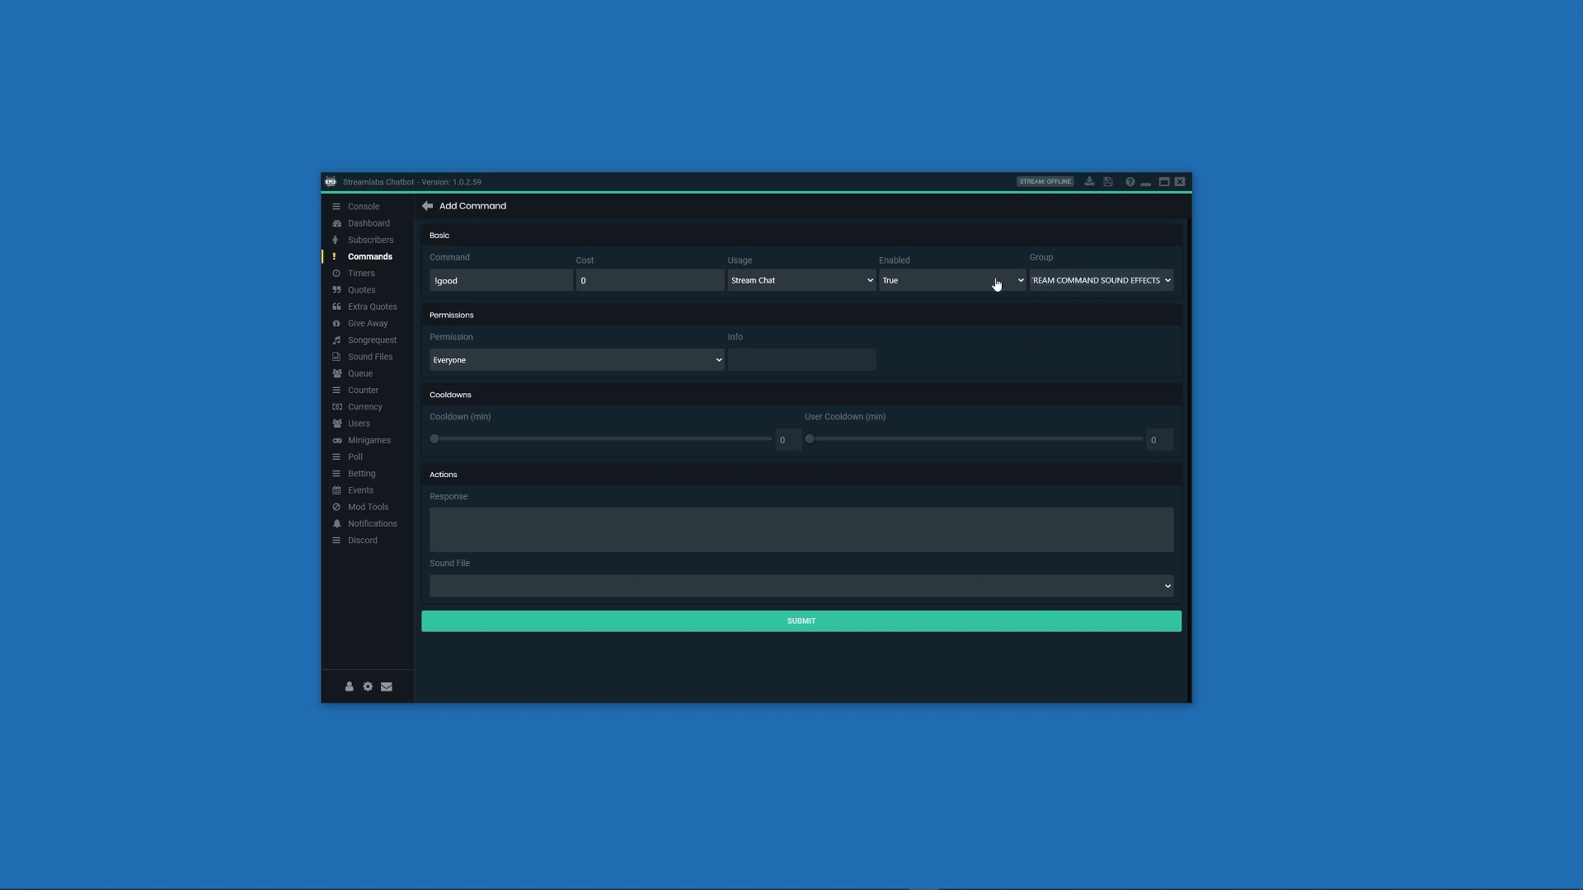
pyautogui.click(576, 359)
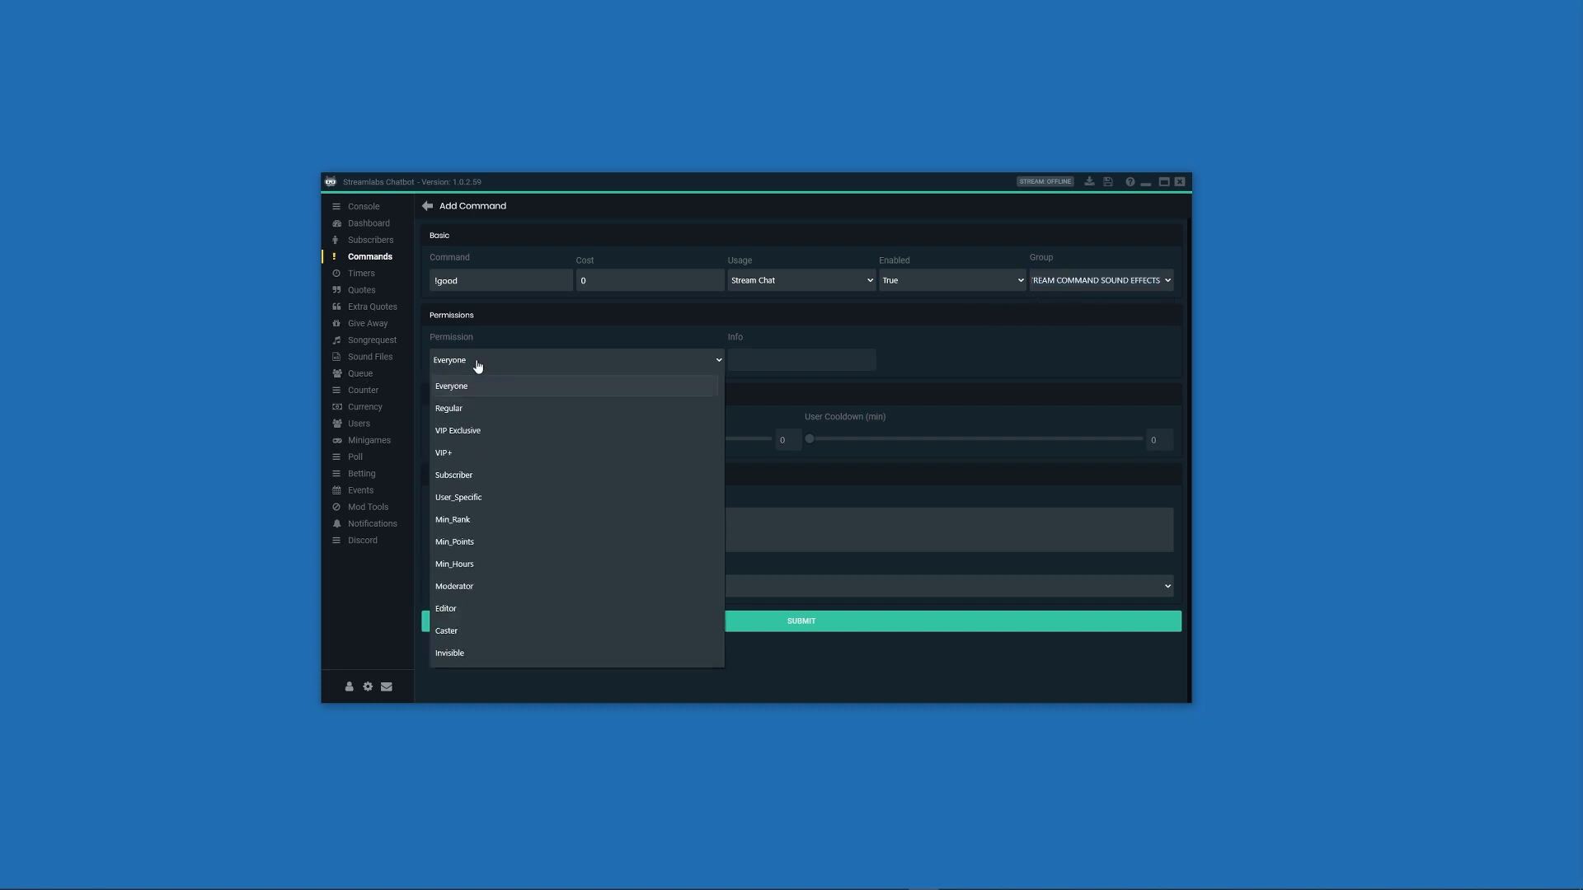
pyautogui.moveTo(469, 462)
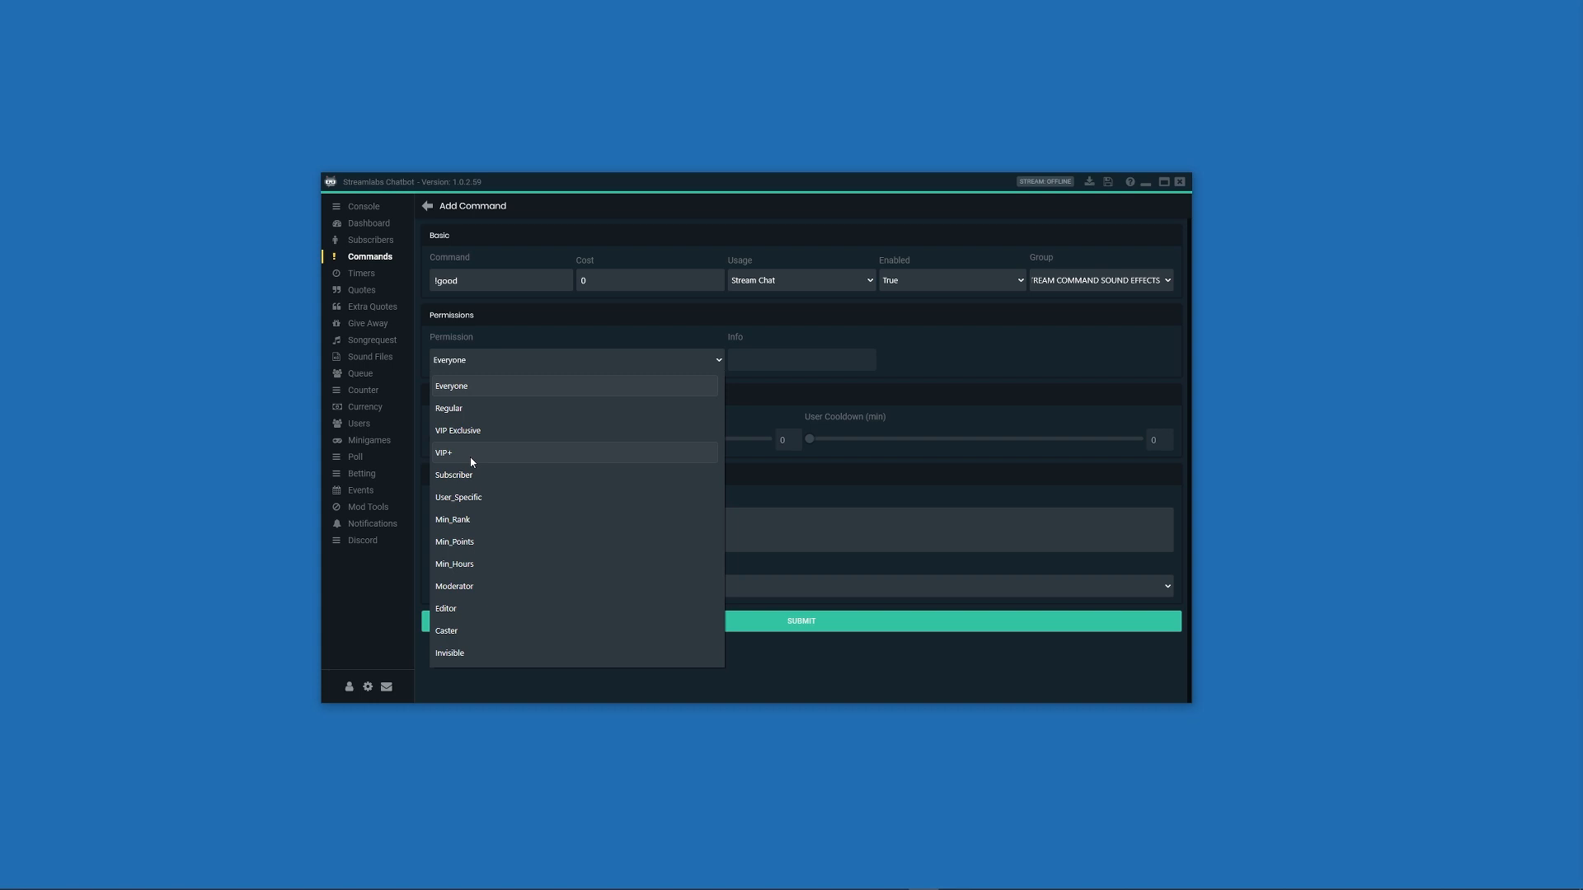
pyautogui.moveTo(493, 475)
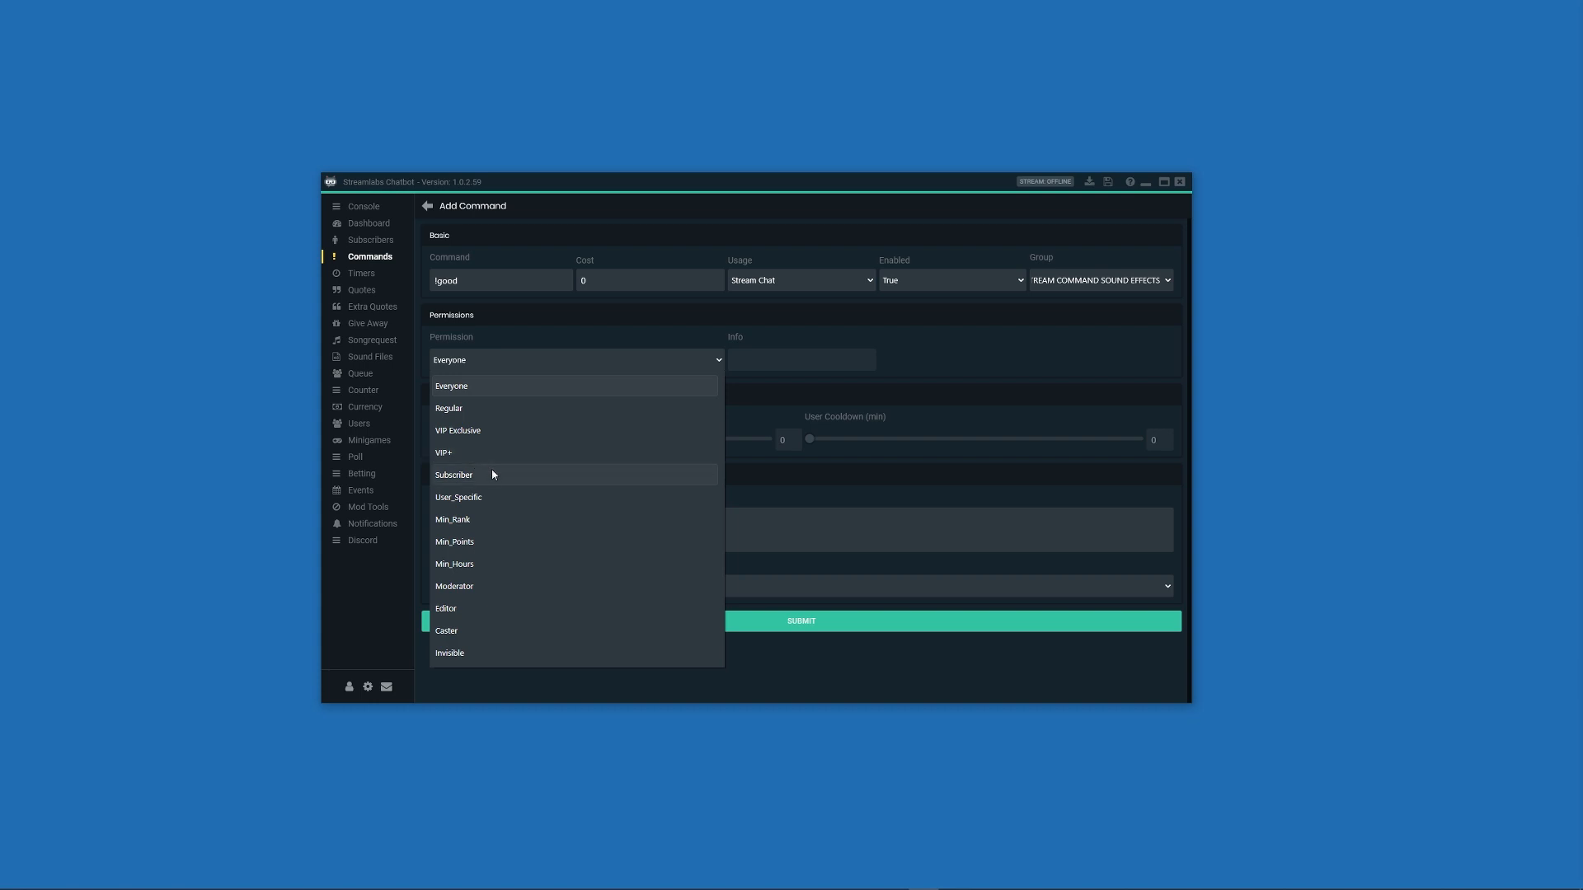
pyautogui.moveTo(492, 496)
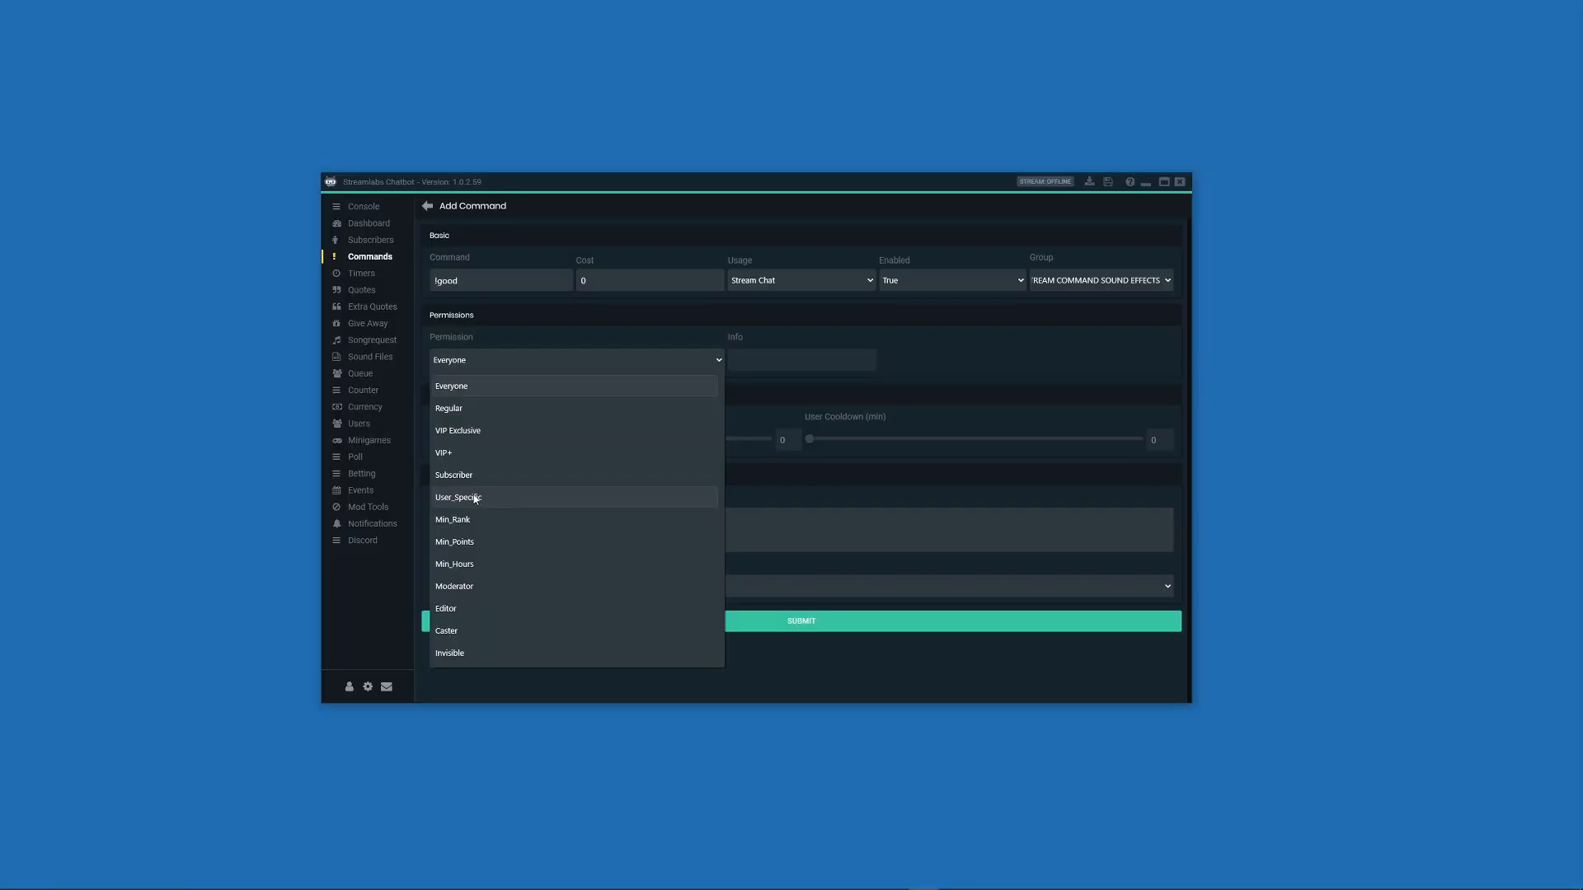
pyautogui.click(458, 497)
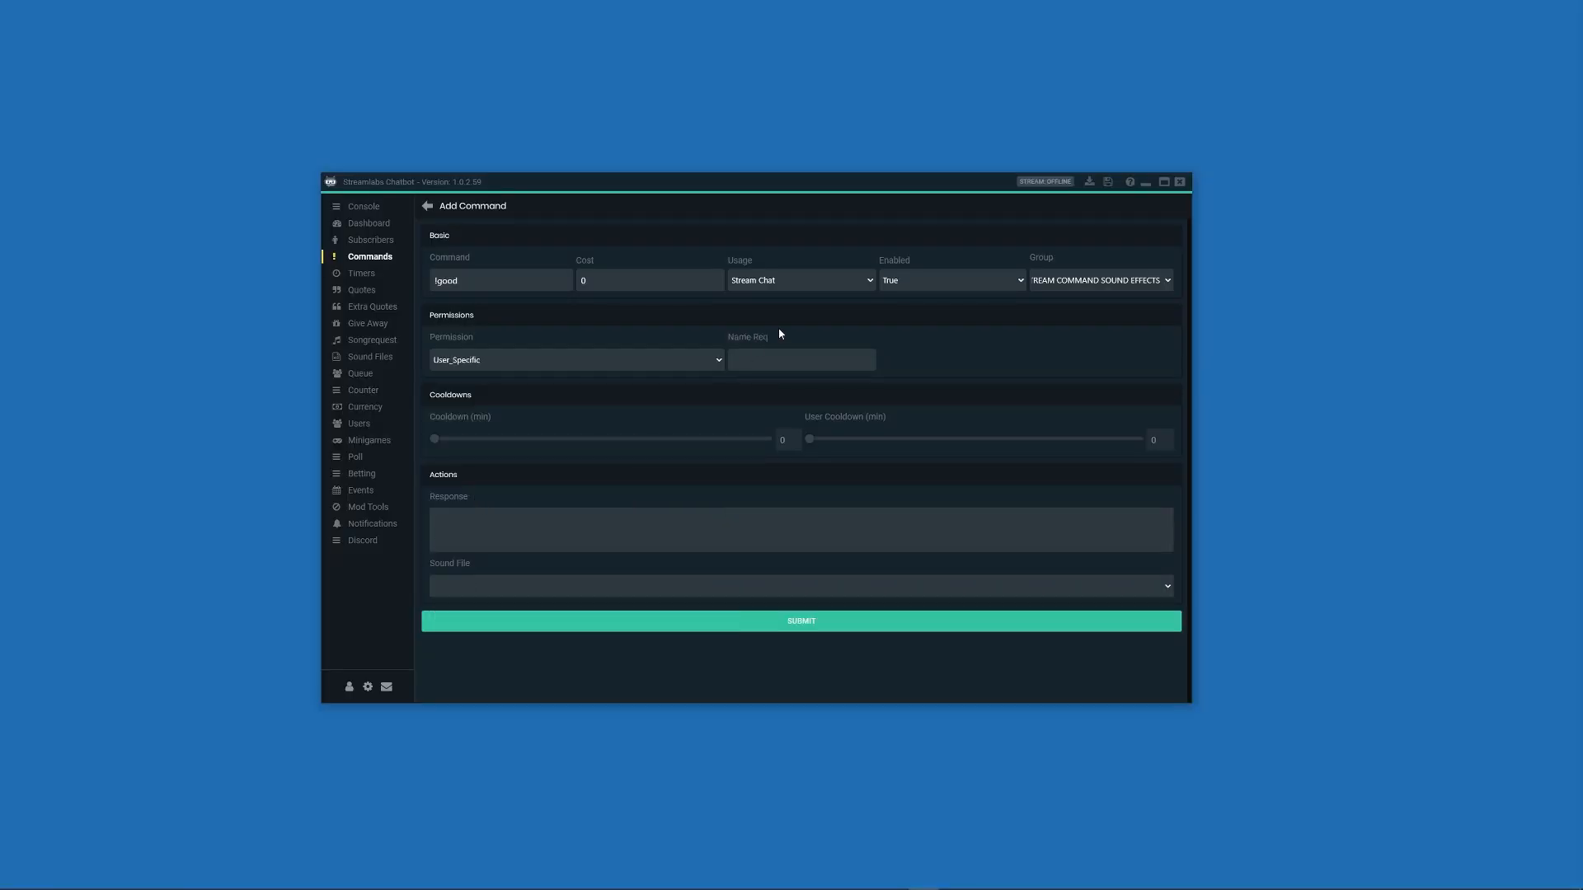
pyautogui.write('lipster09')
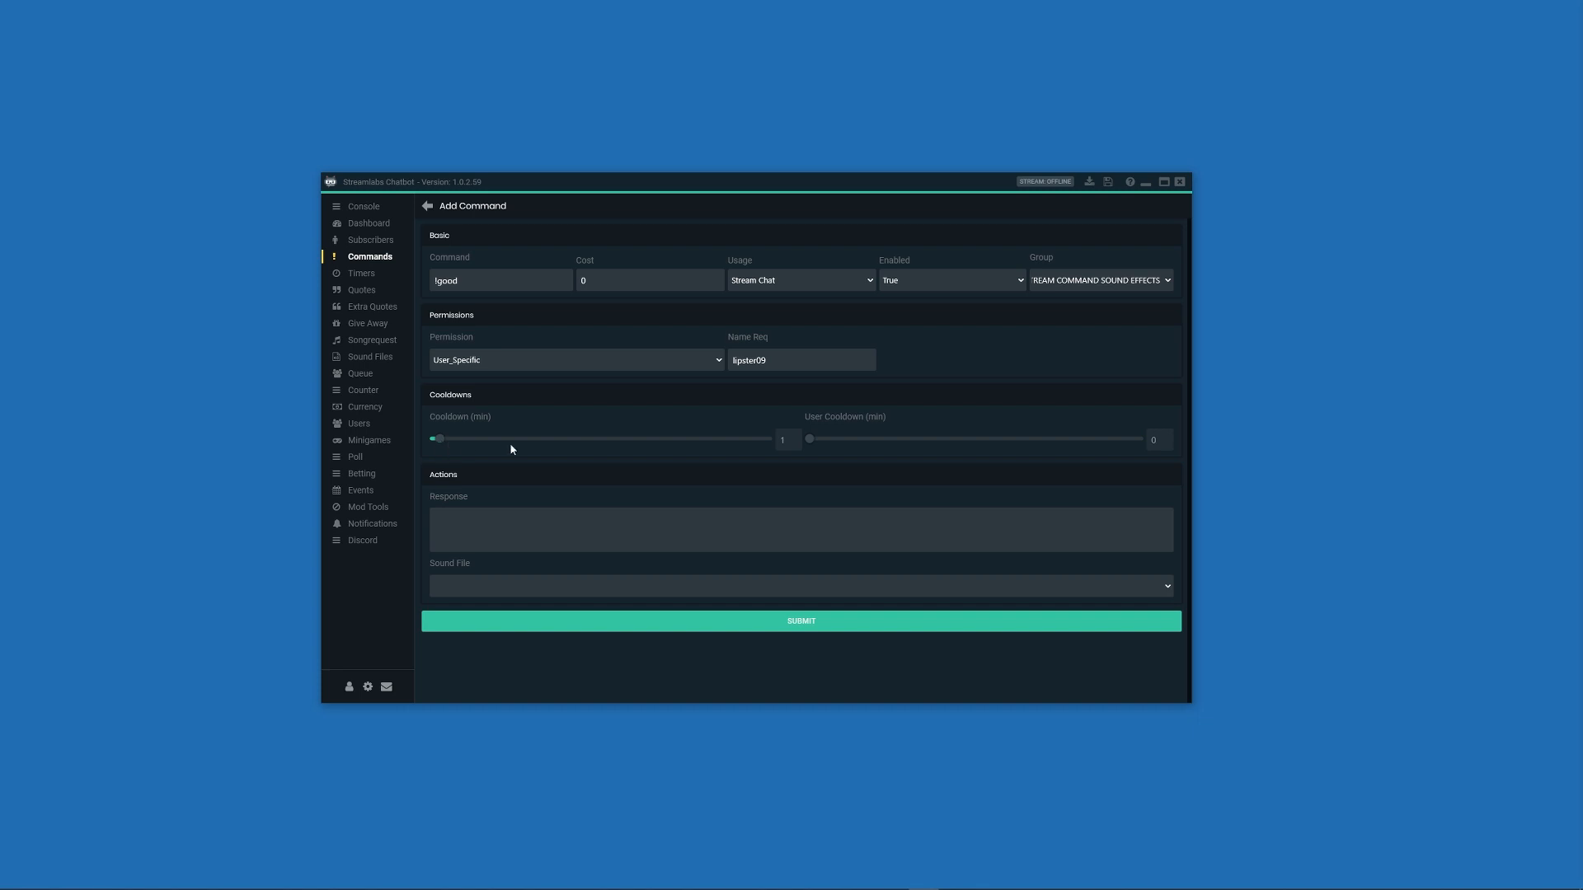
pyautogui.moveTo(786, 451)
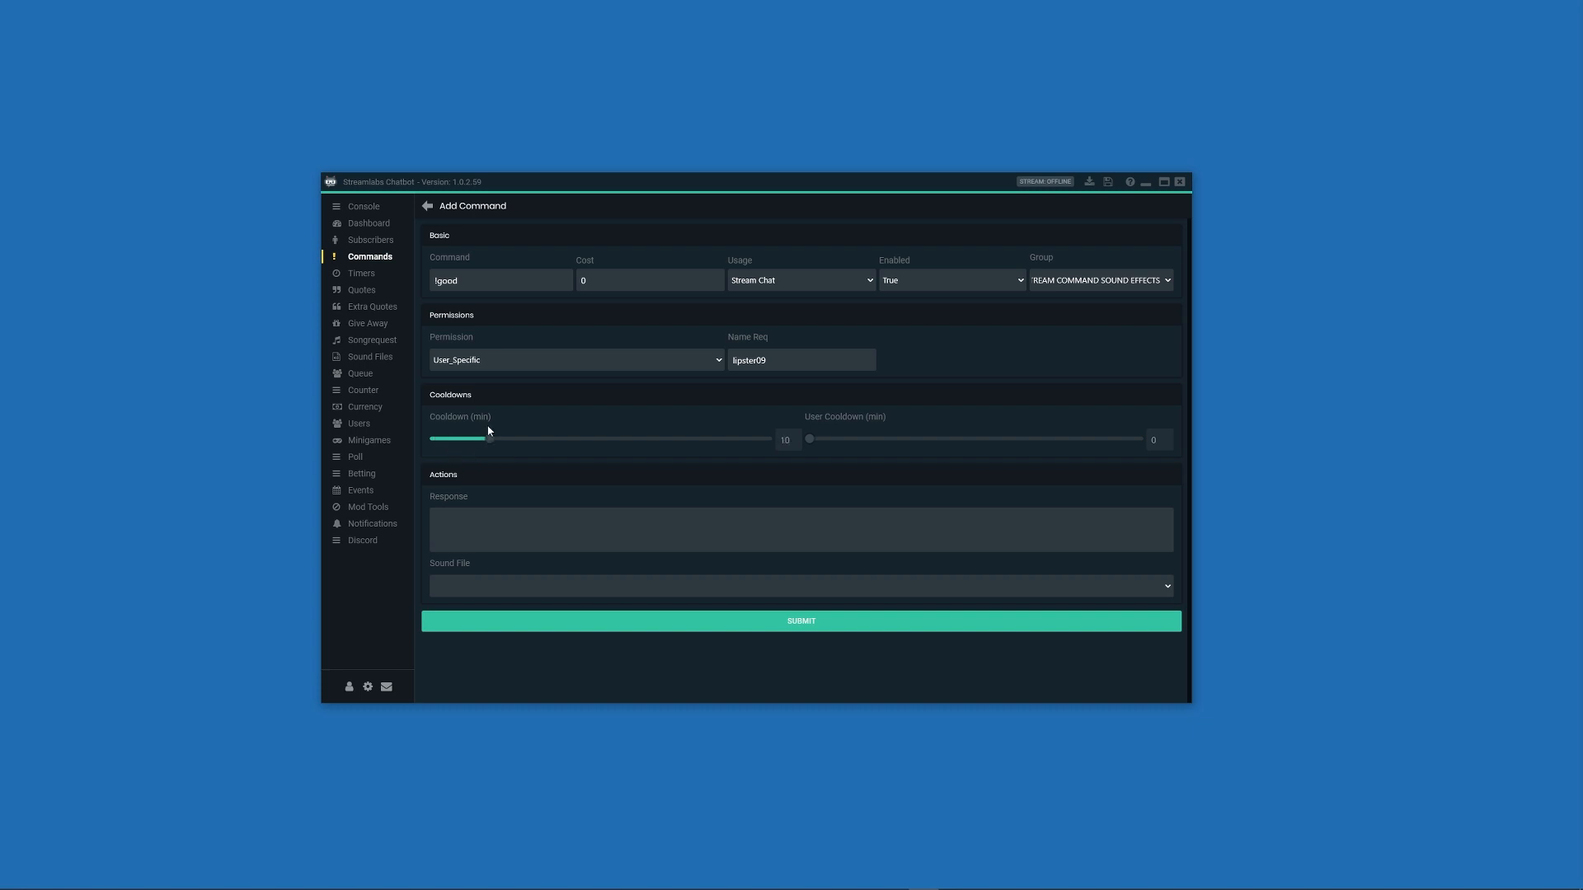
pyautogui.moveTo(790, 451)
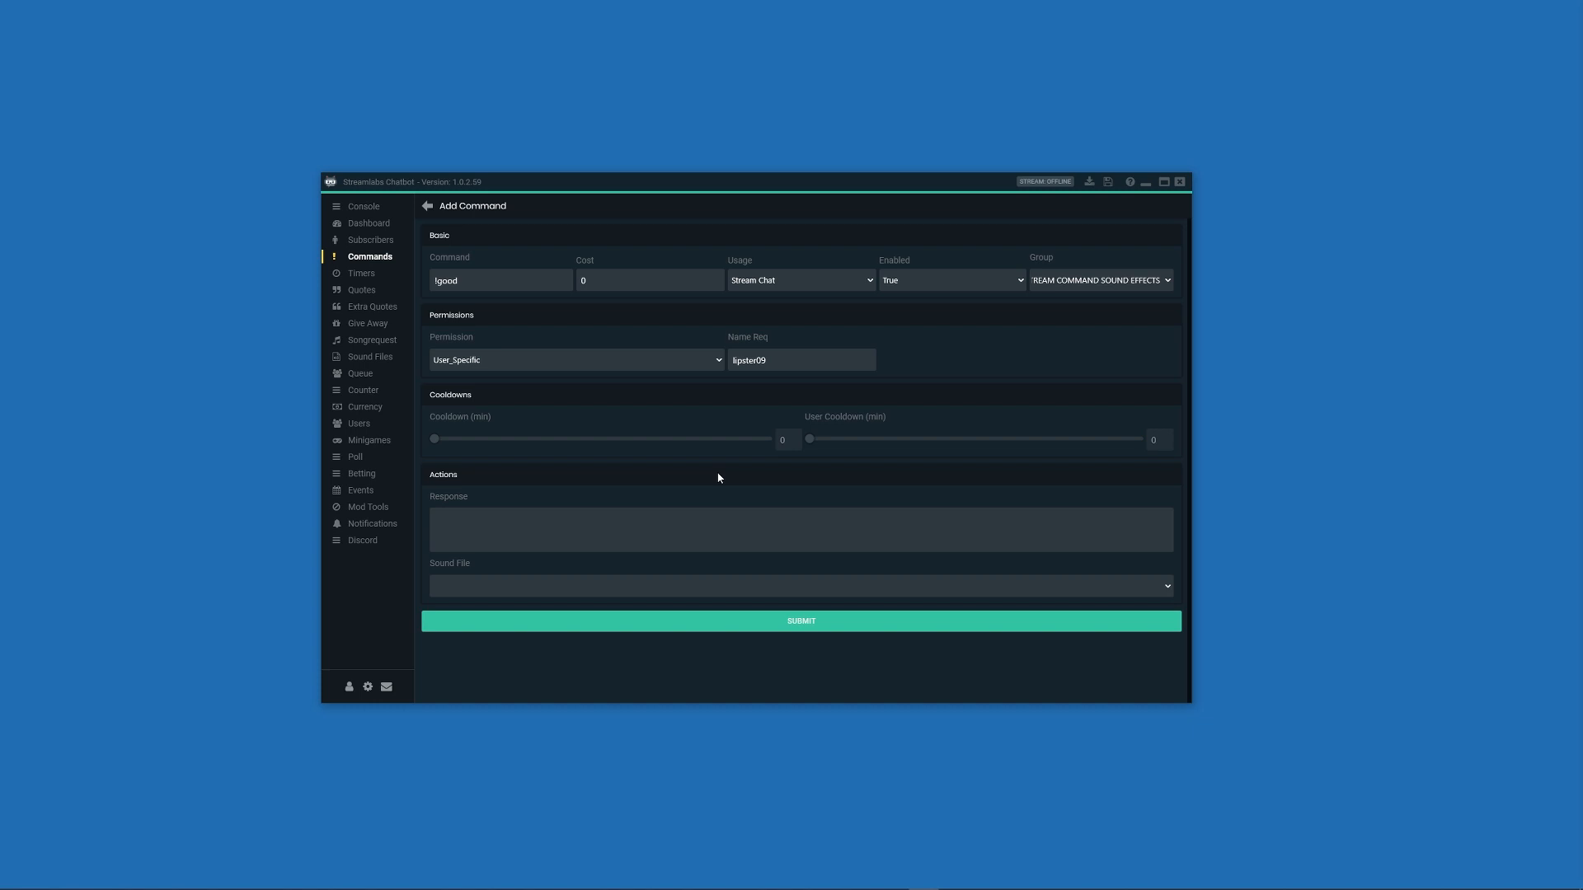
pyautogui.moveTo(818, 437)
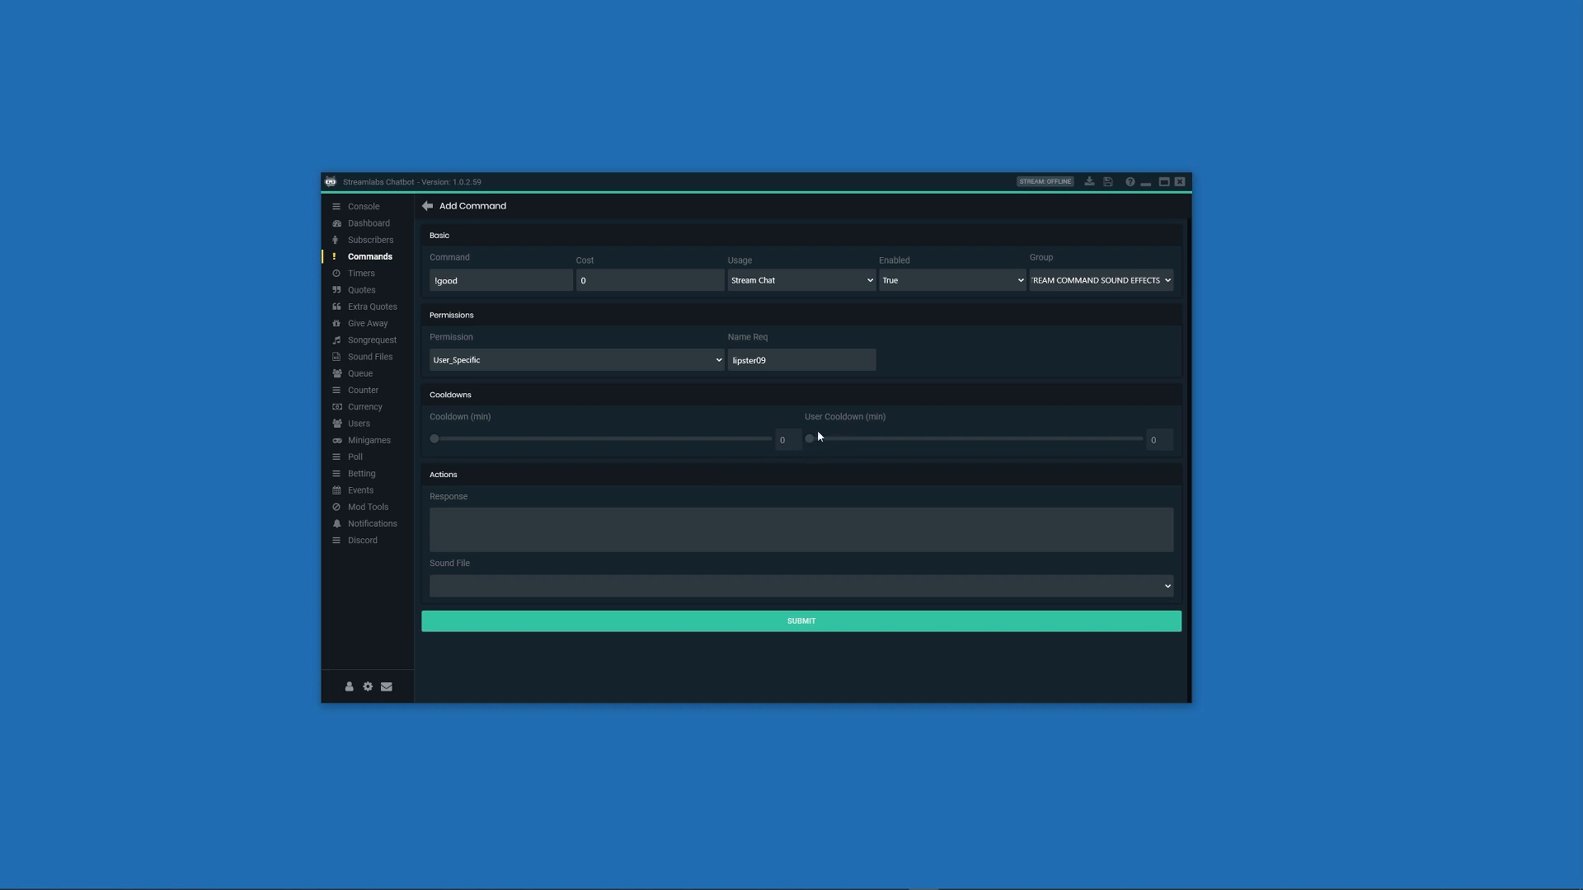
pyautogui.moveTo(784, 388)
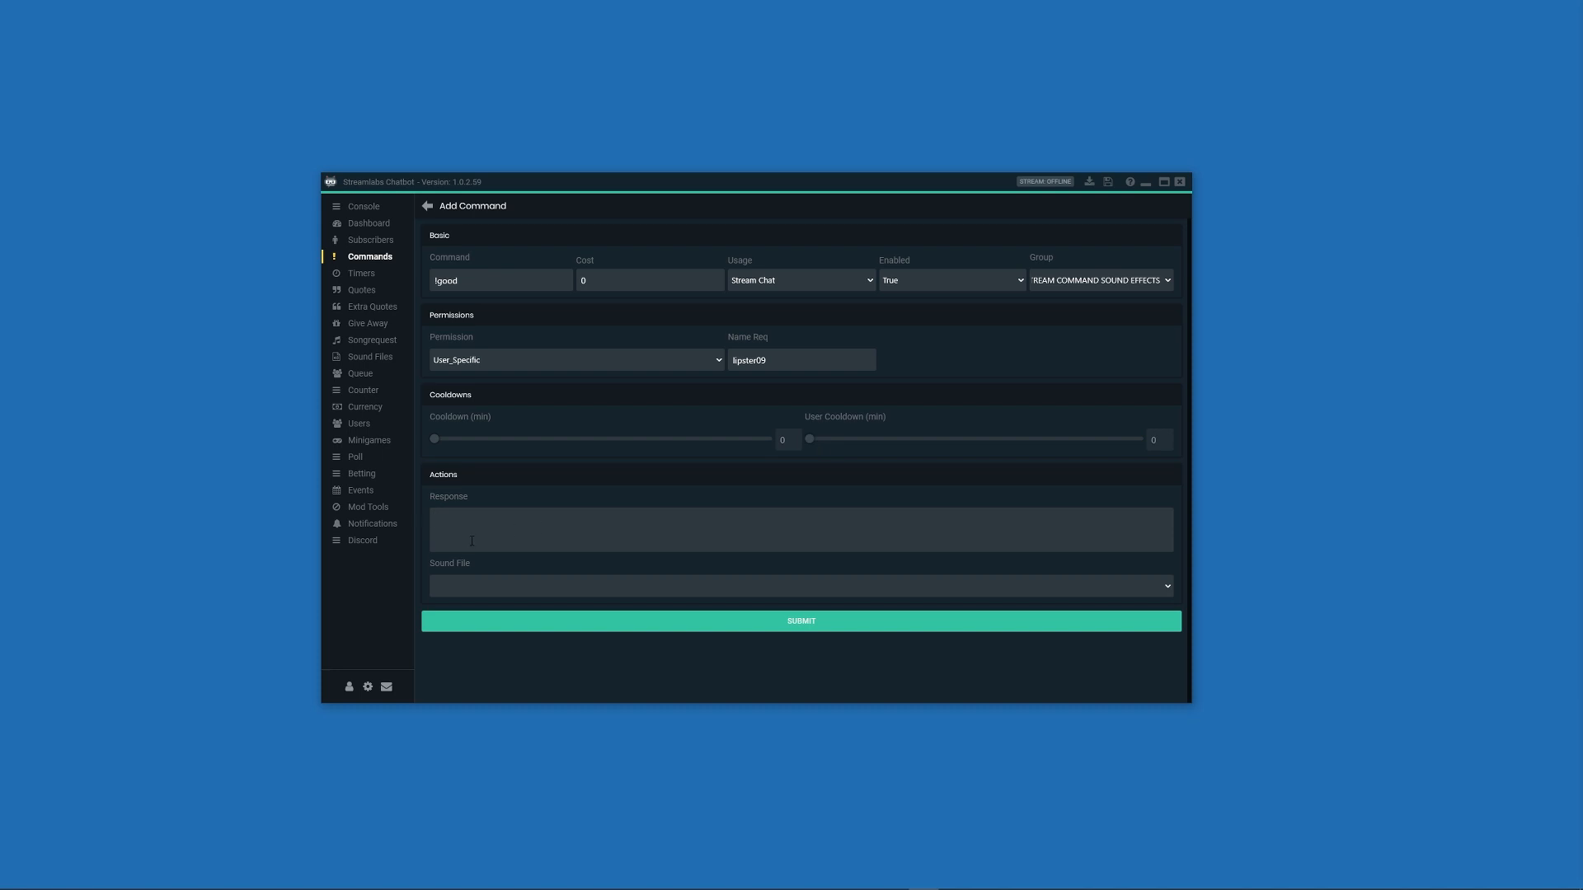
pyautogui.moveTo(485, 499)
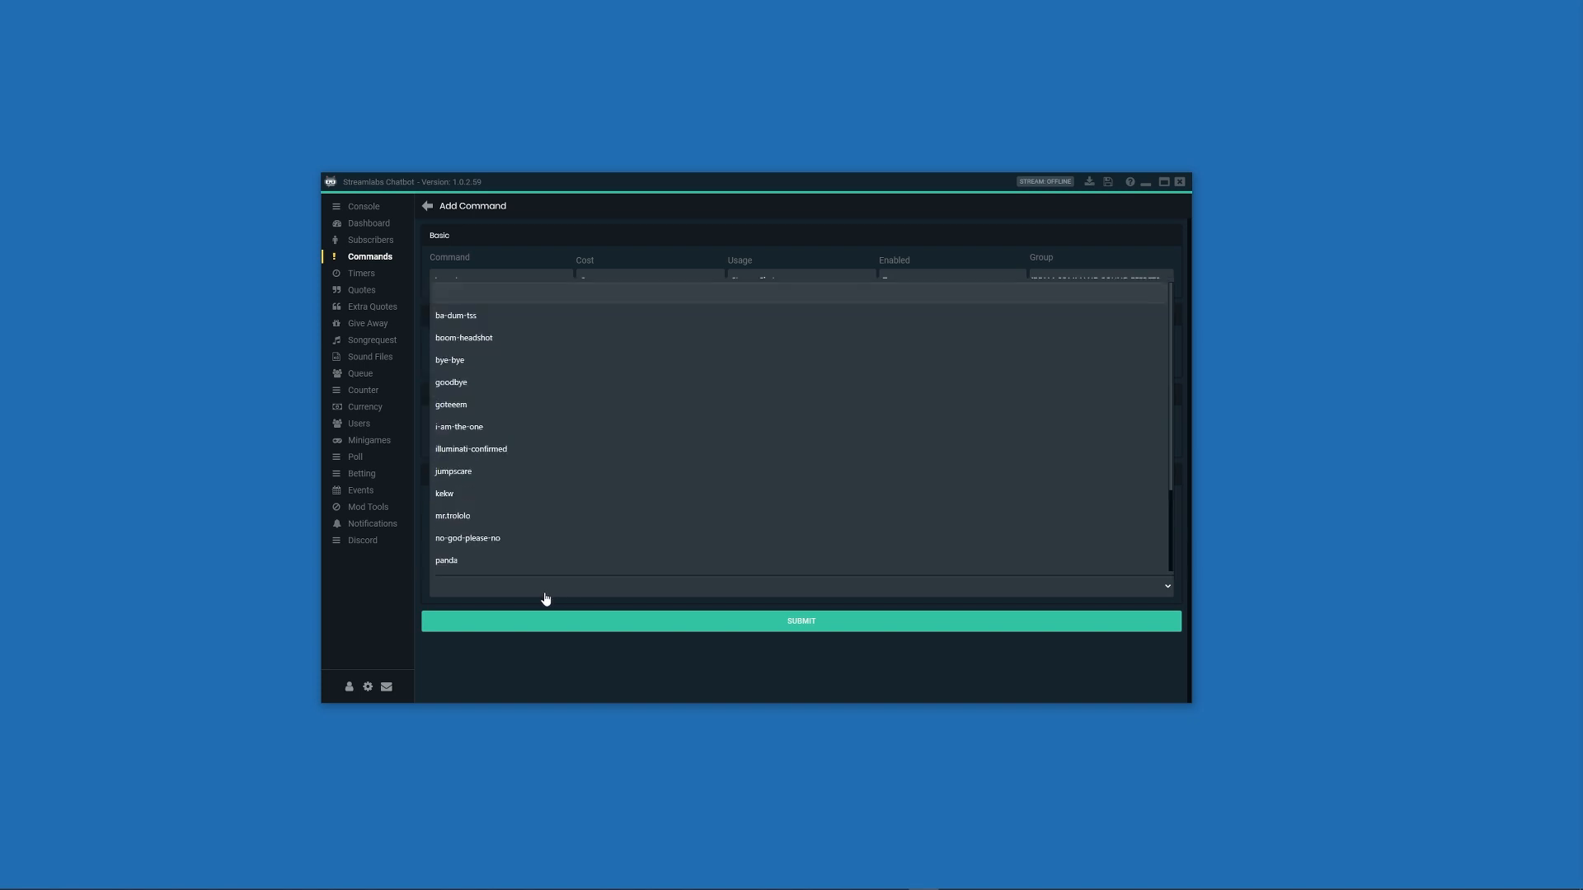
pyautogui.moveTo(489, 391)
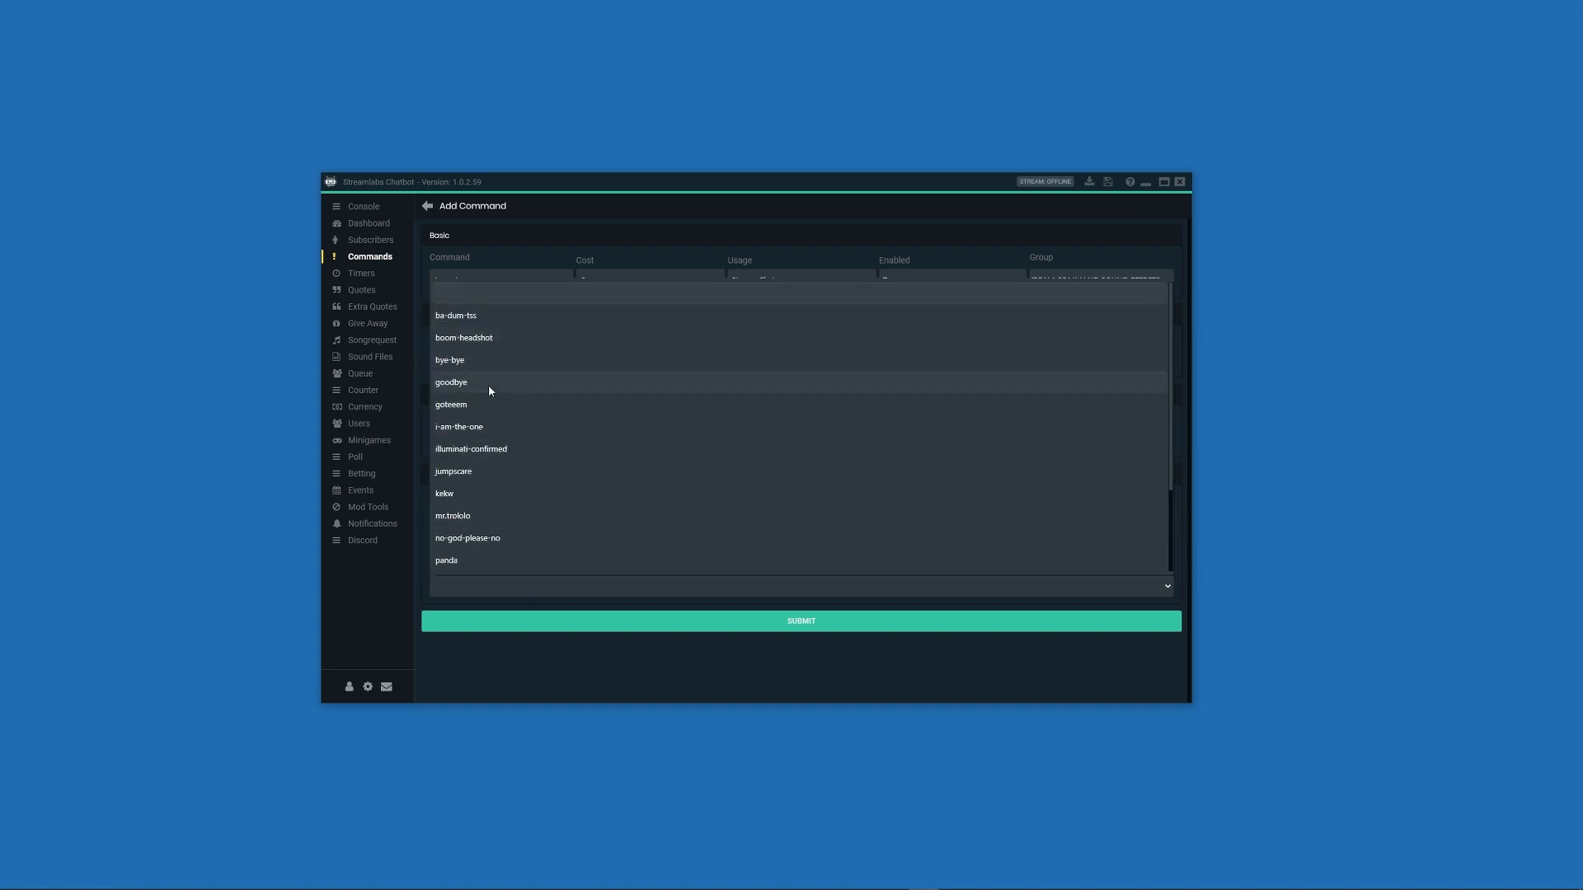
pyautogui.scroll(-3)
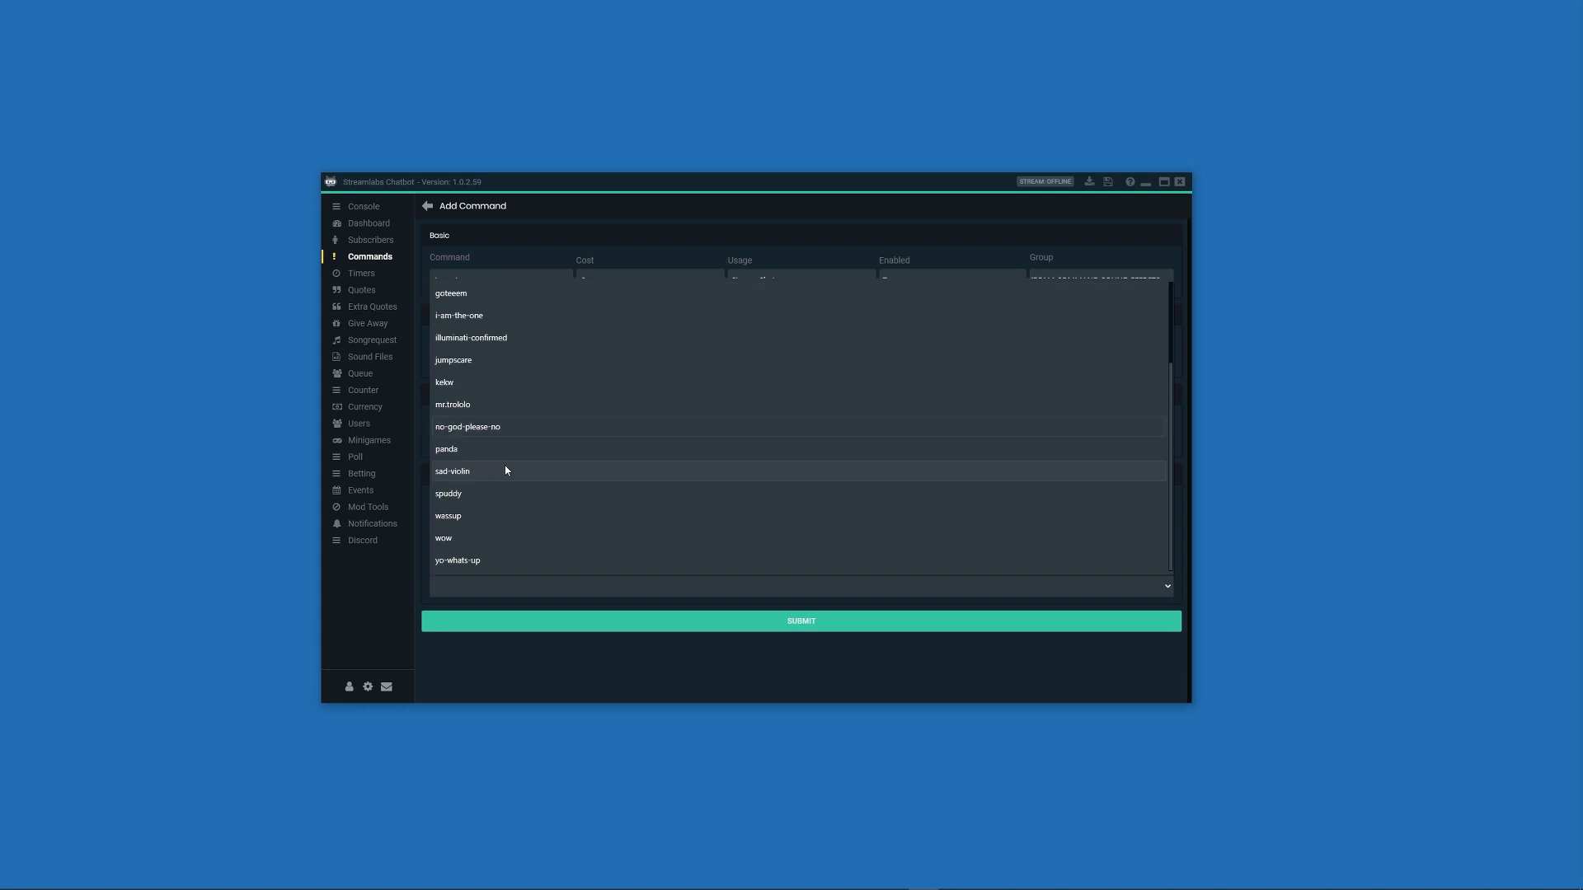
pyautogui.click(447, 516)
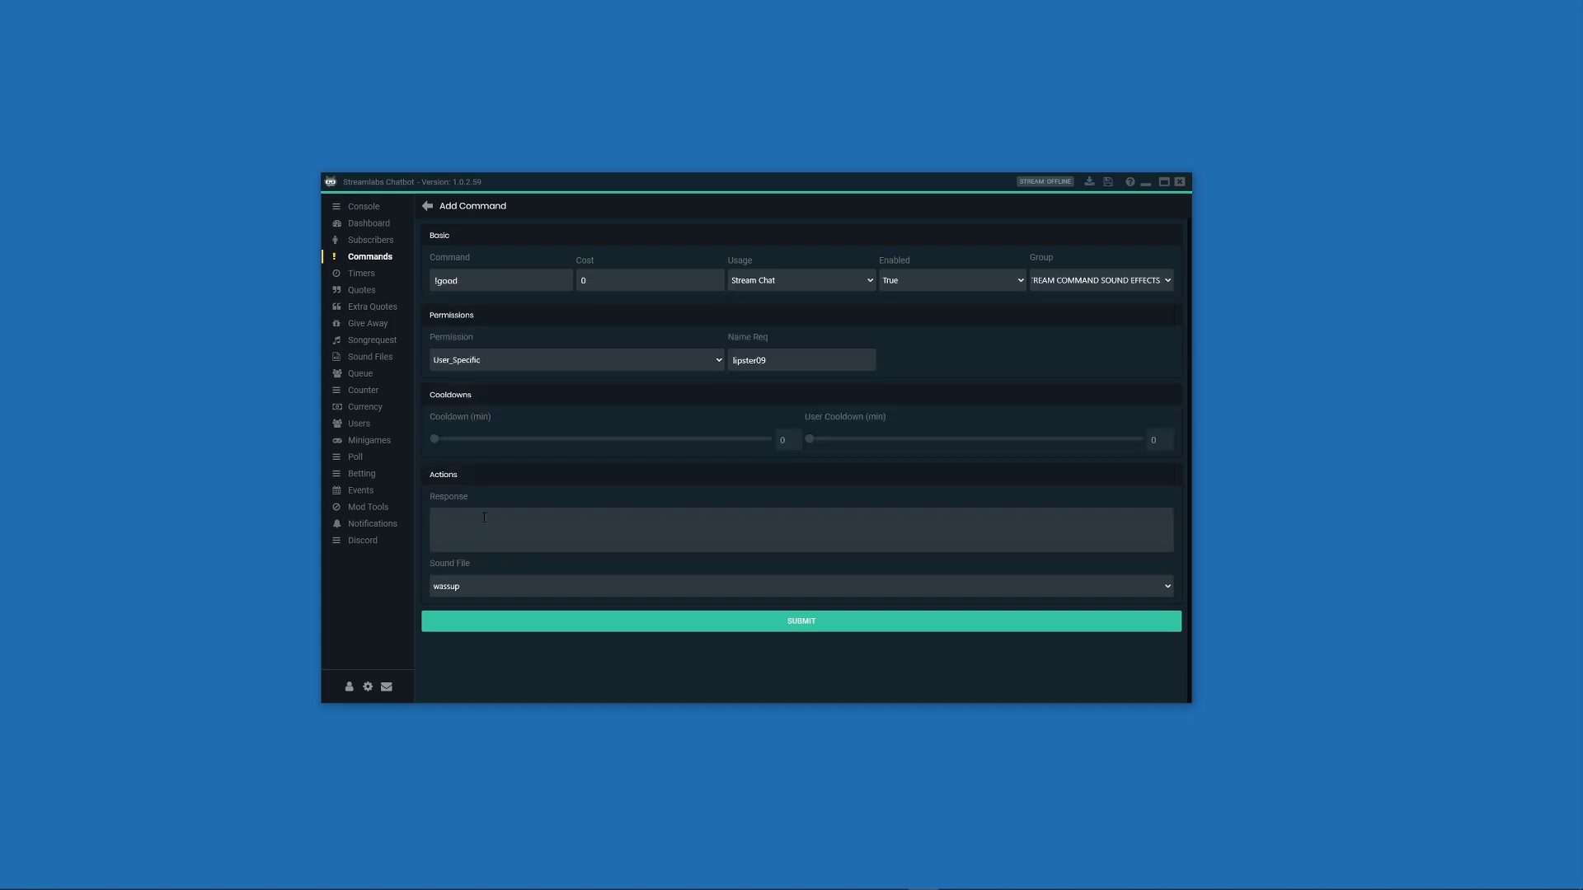
pyautogui.click(801, 621)
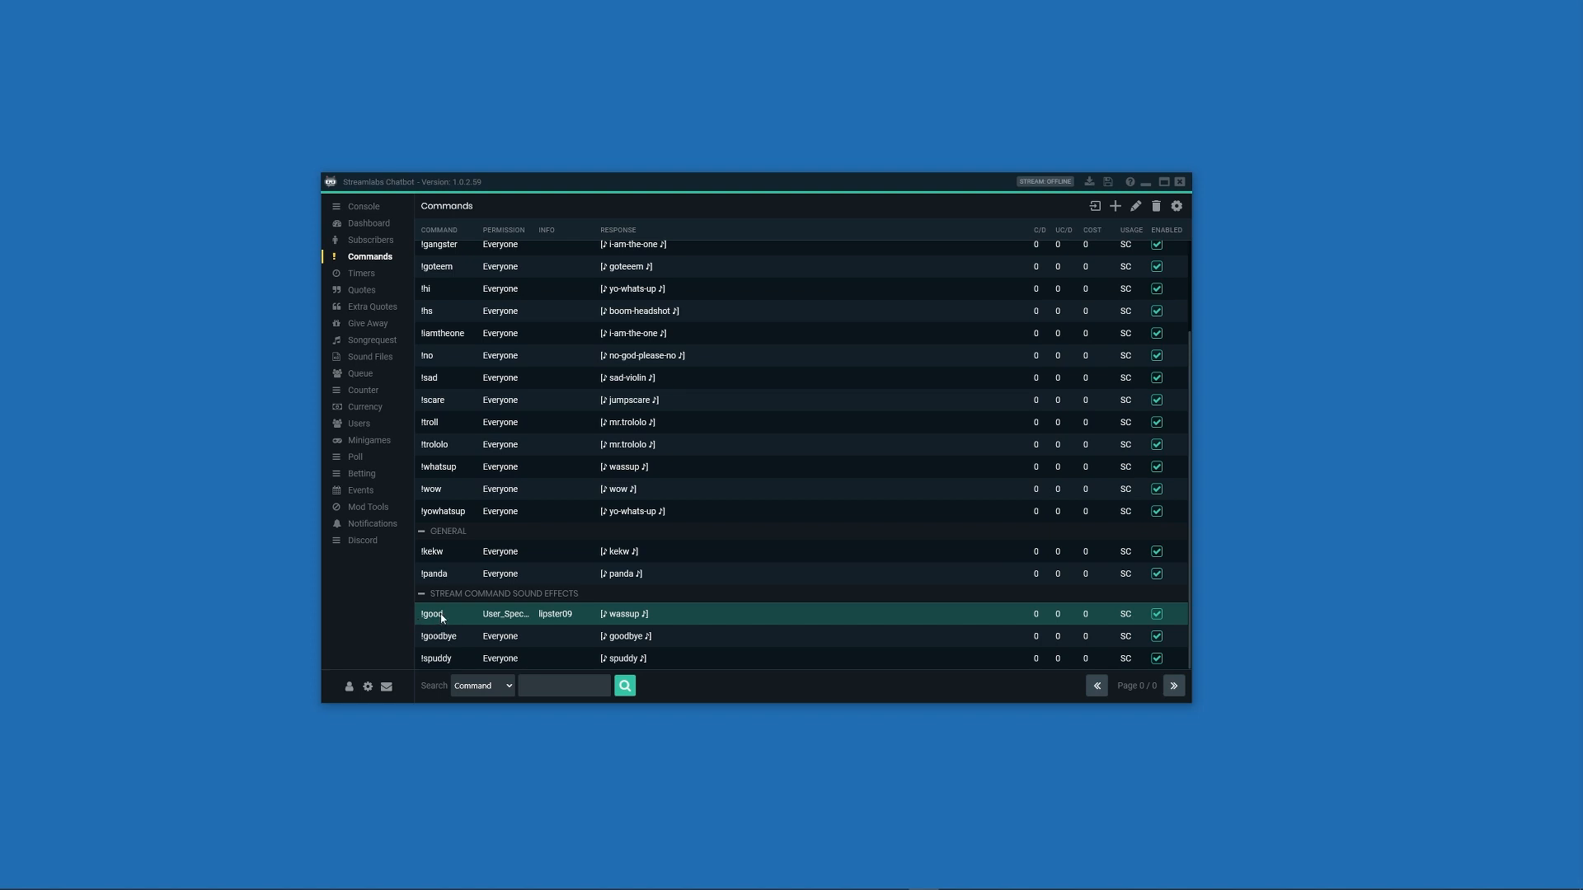
pyautogui.moveTo(575, 616)
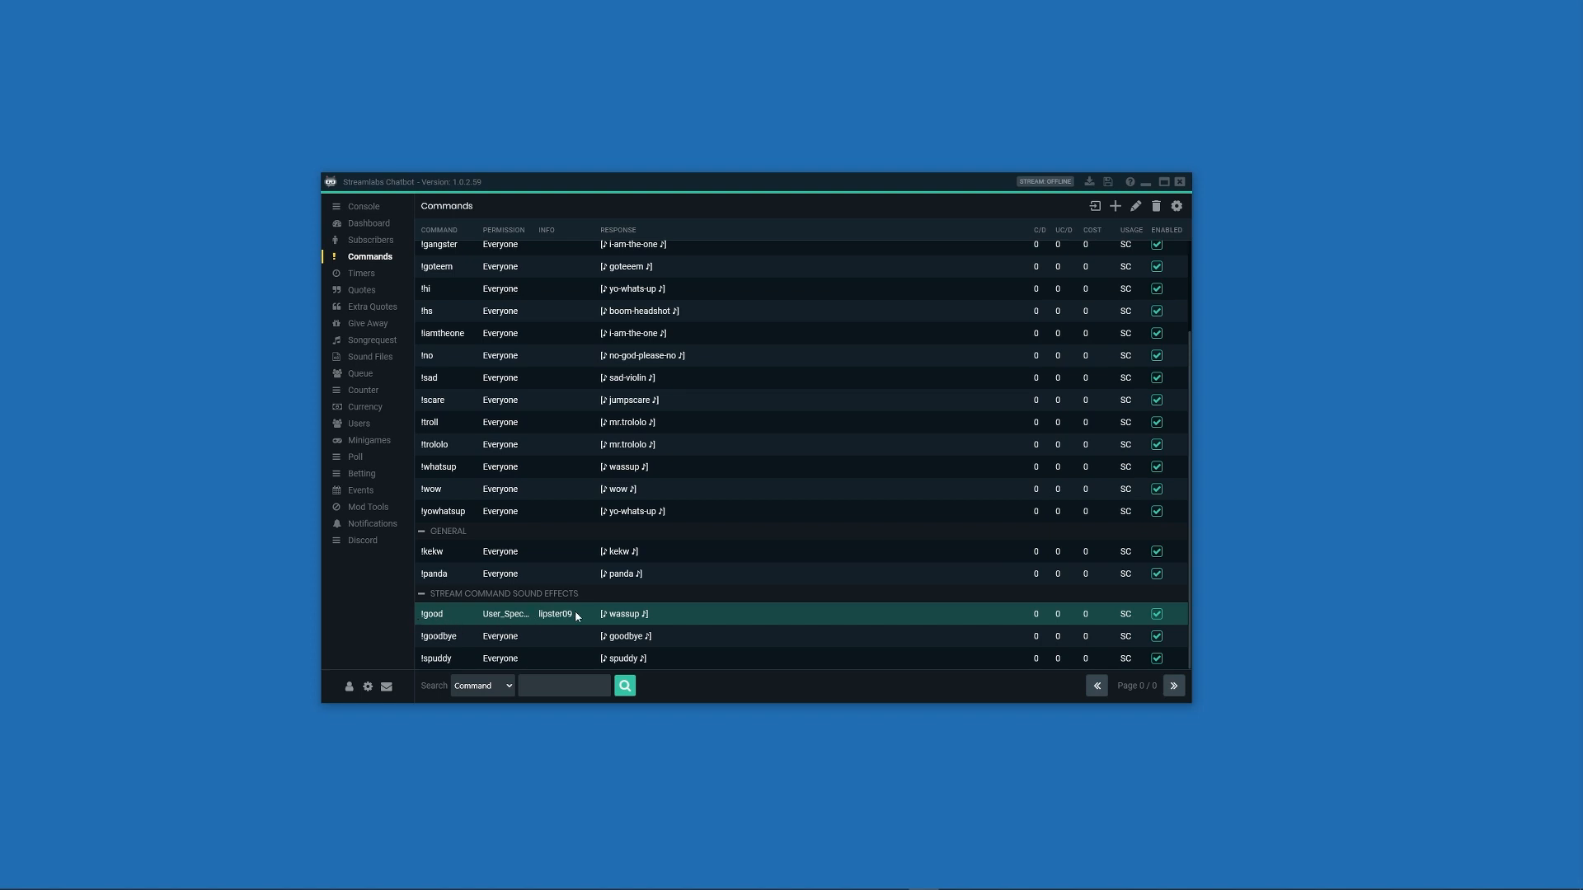
pyautogui.moveTo(637, 623)
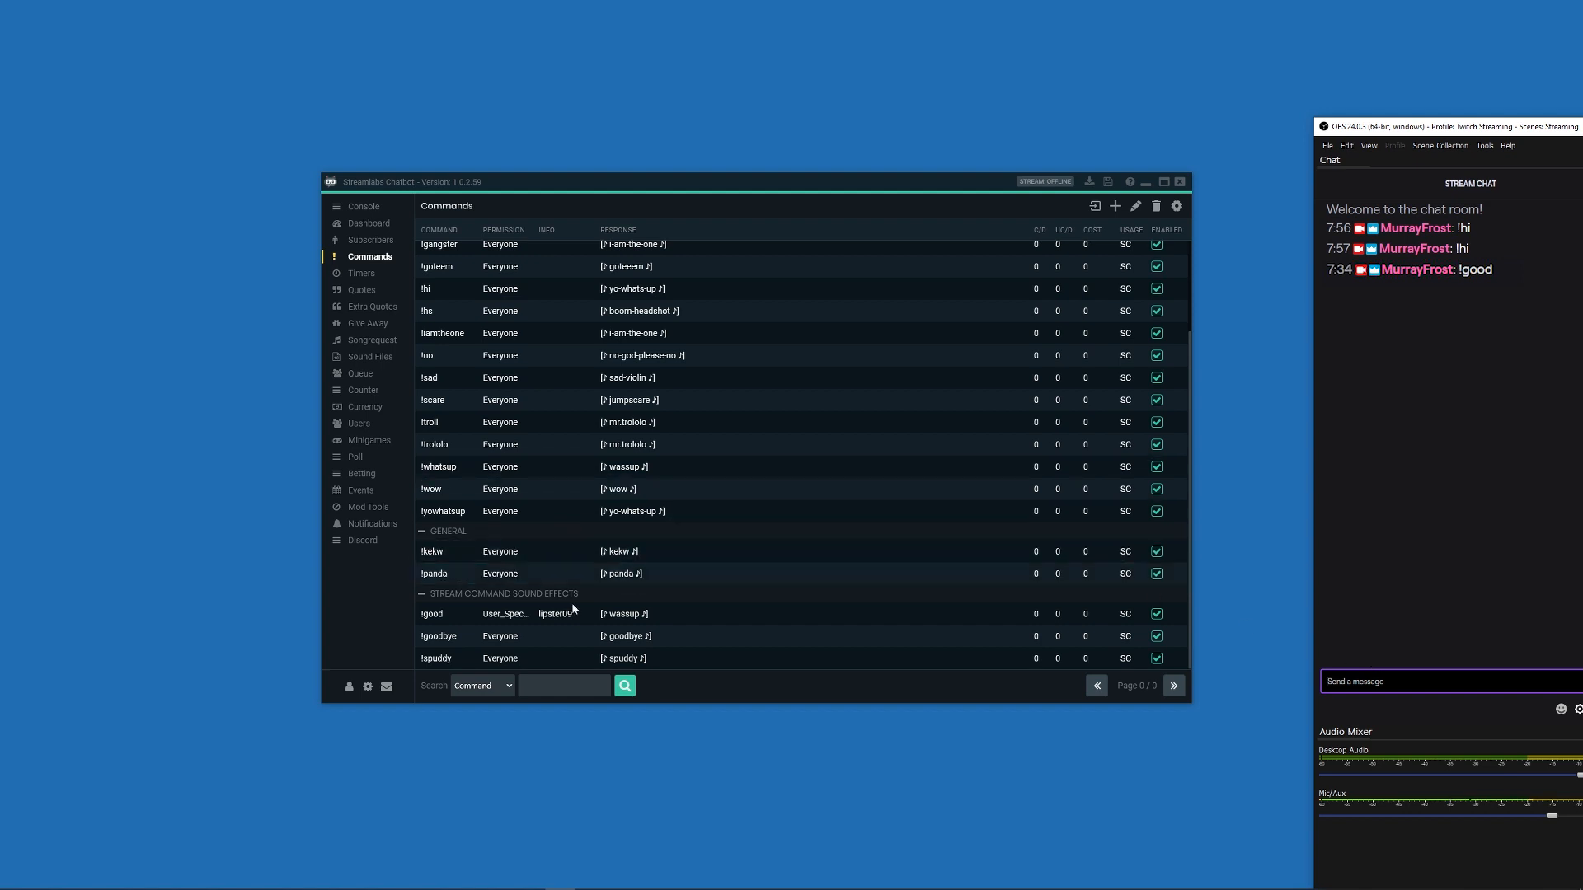
# Step: Bring the Streamlabs Chatbot Commands list back to the front after the !good test
pyautogui.click(626, 613)
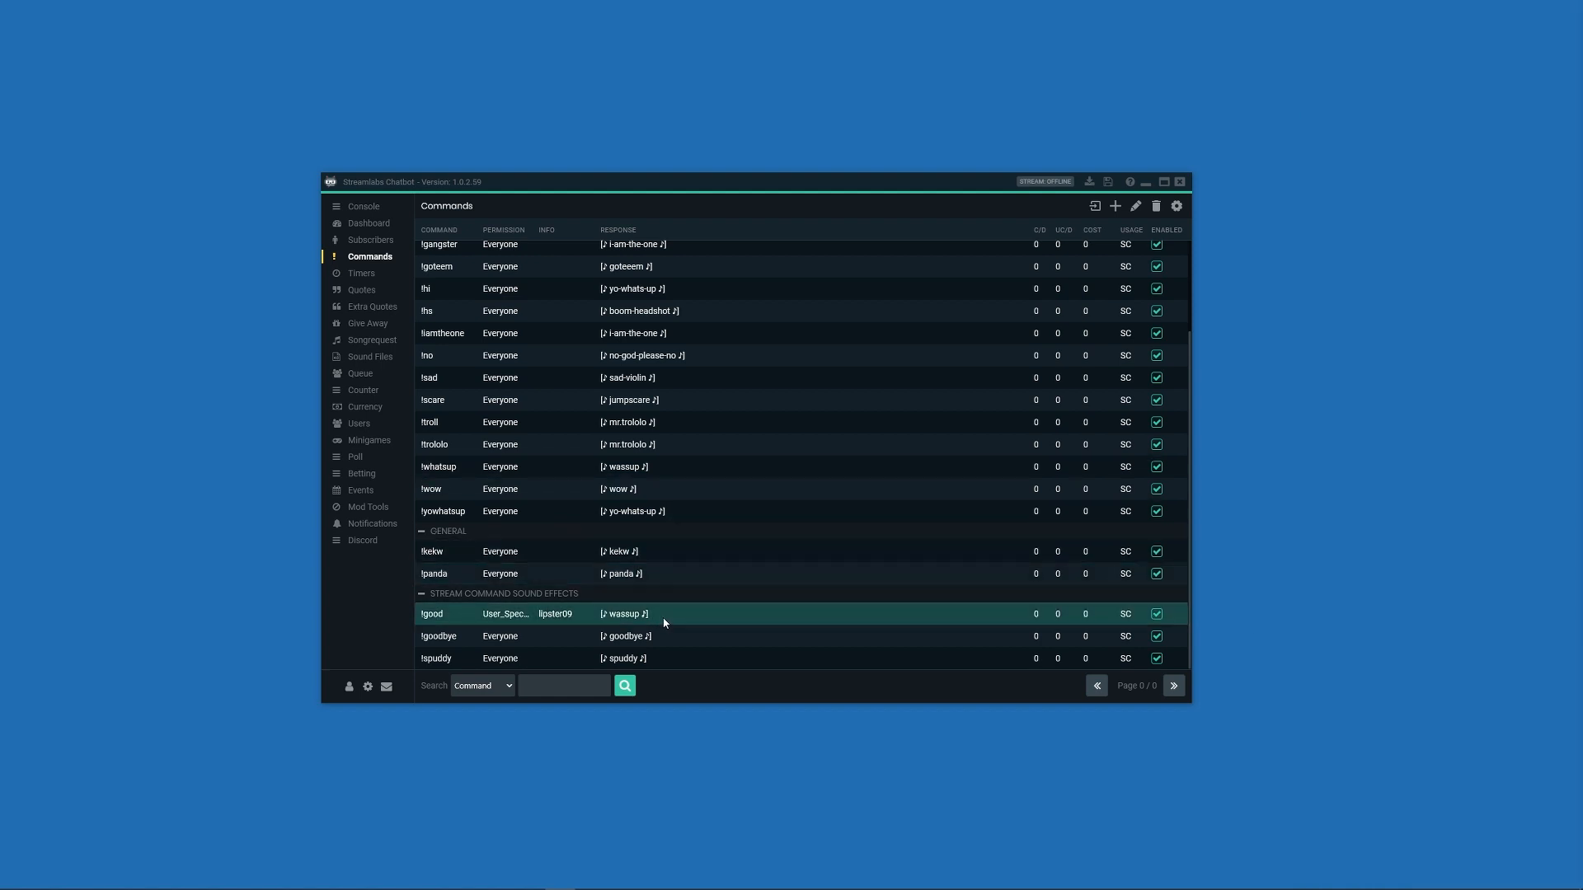
pyautogui.moveTo(620, 625)
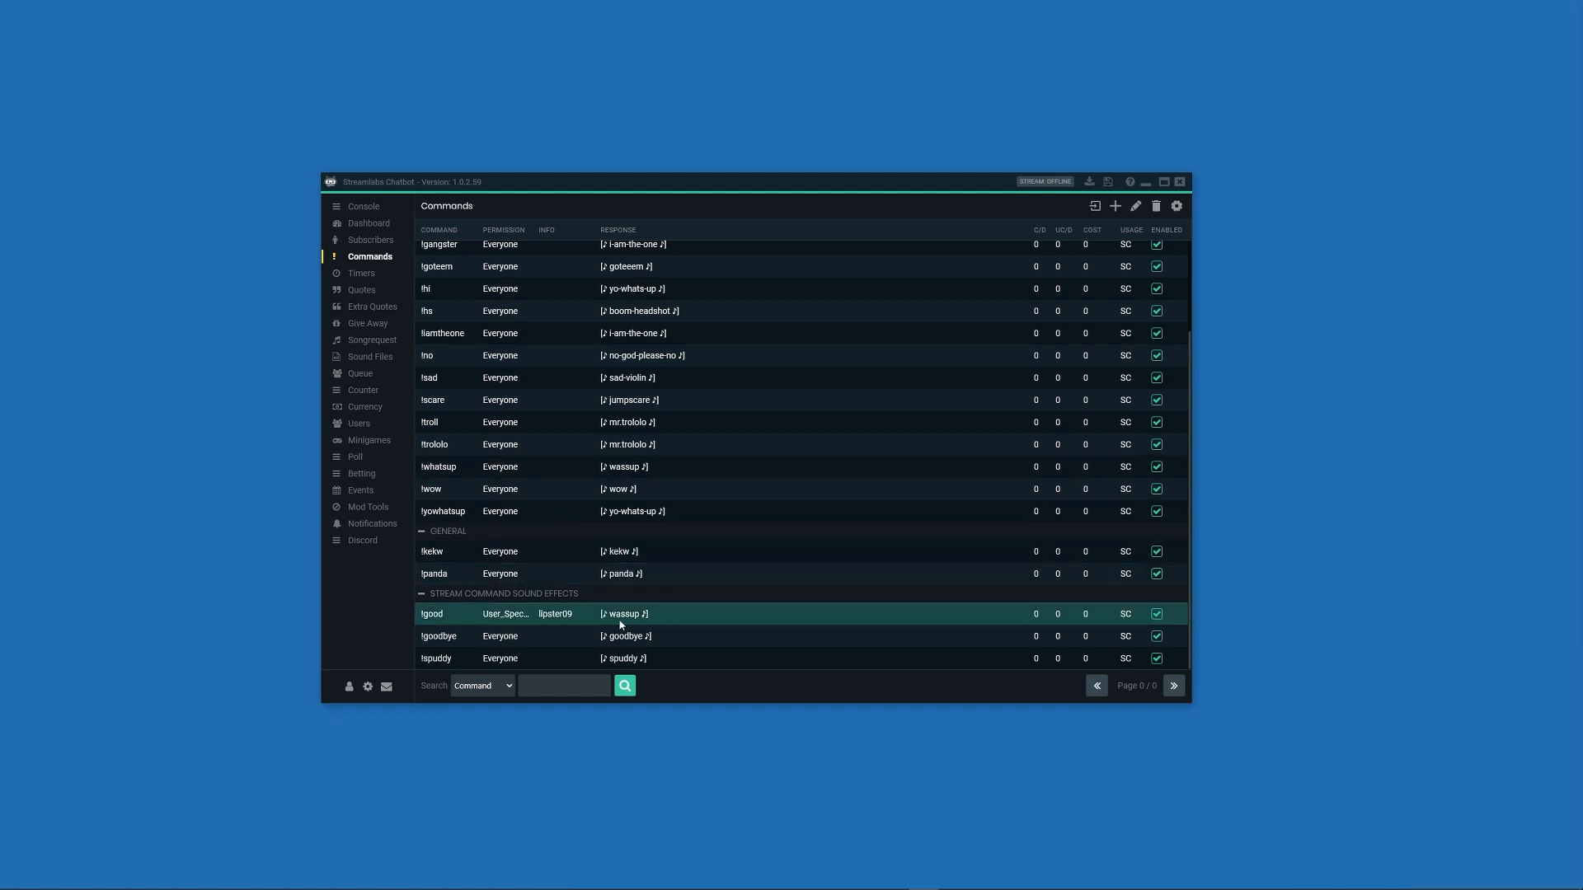
pyautogui.moveTo(1157, 206)
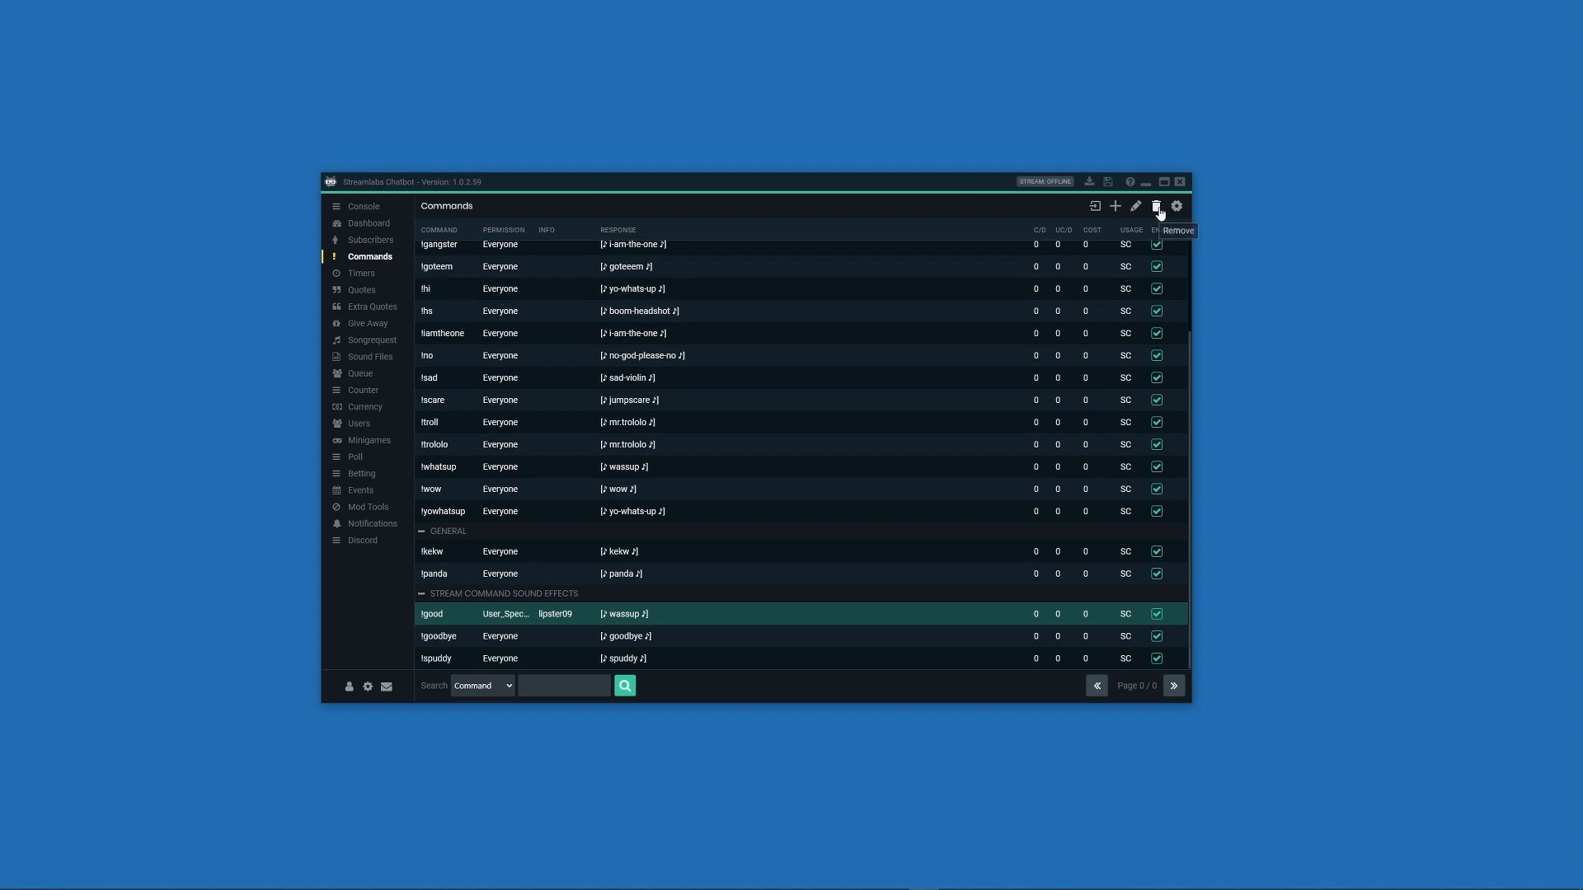
# Step: Remove the !good command, select !hi, and open Global Command Settings
pyautogui.click(1156, 207)
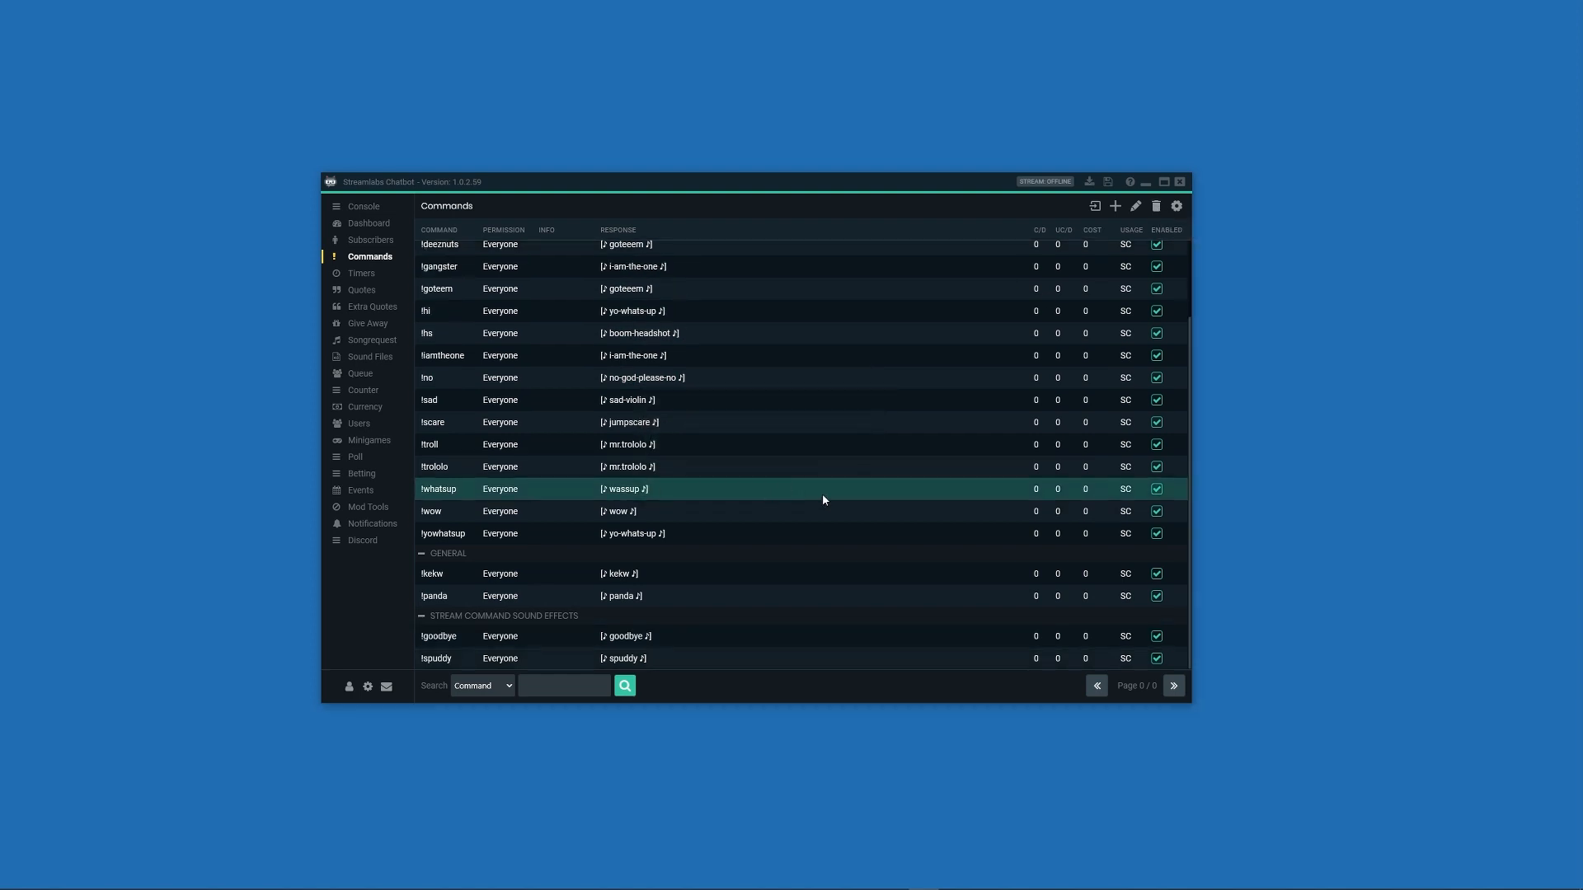
pyautogui.moveTo(768, 489)
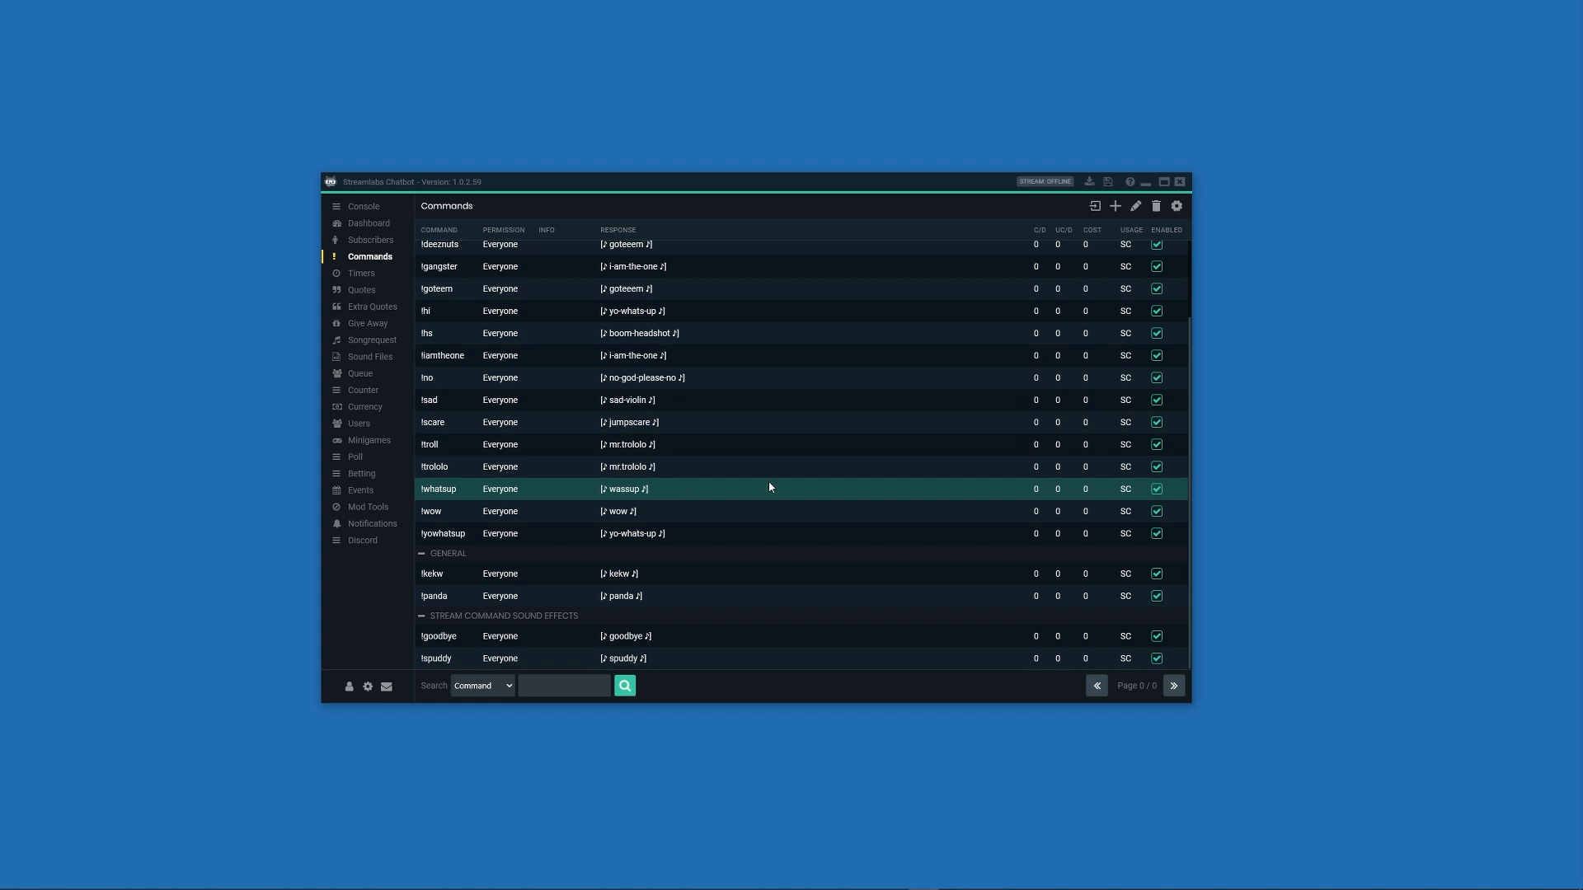
pyautogui.scroll(3)
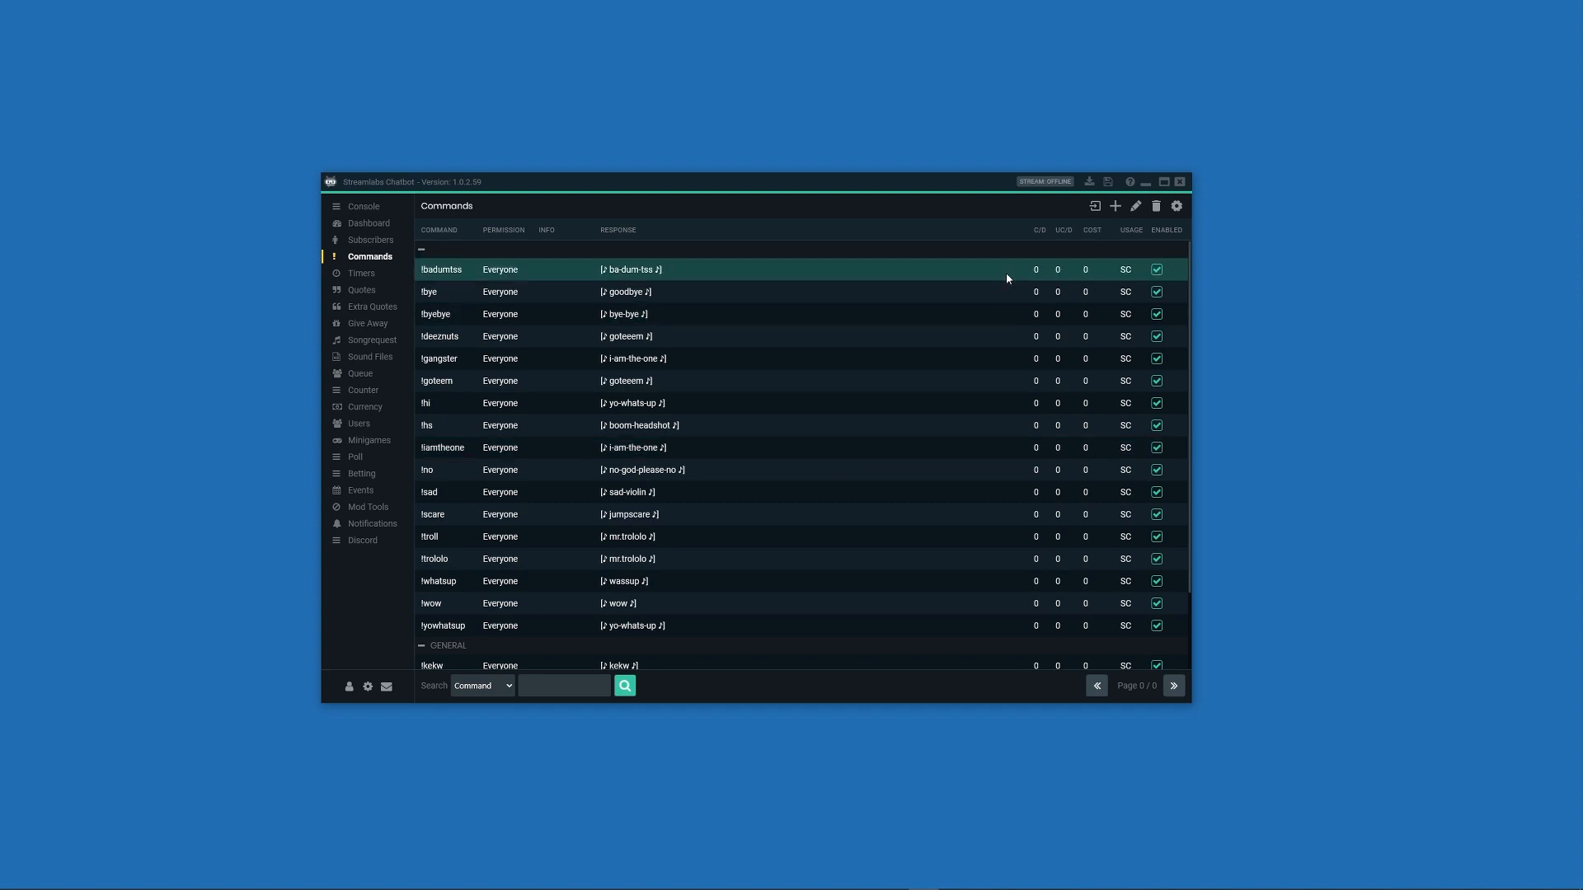
pyautogui.click(764, 625)
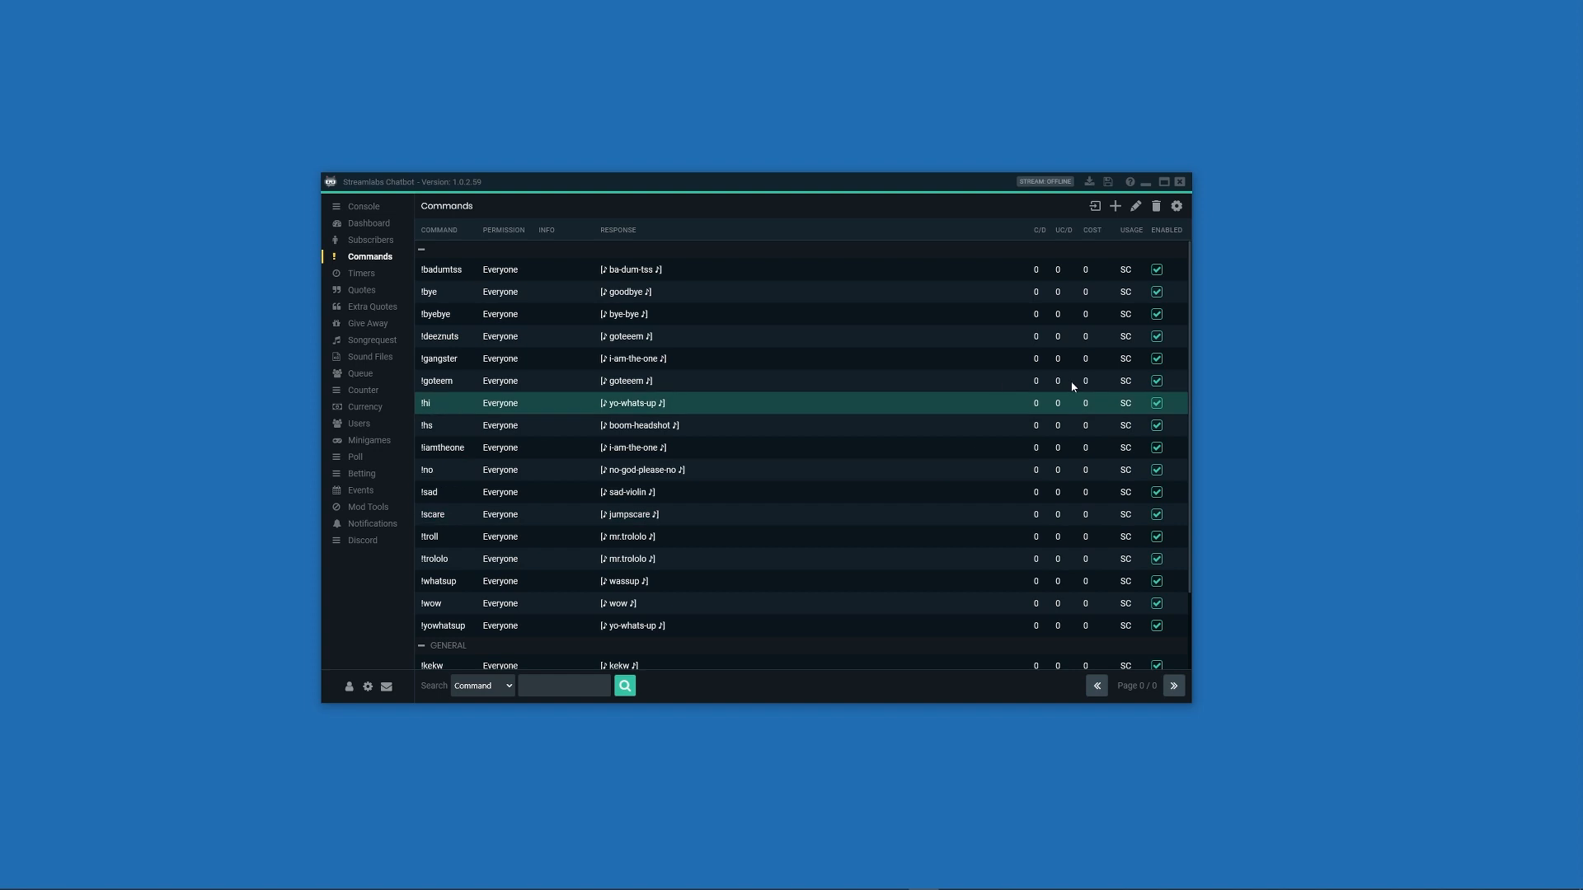
pyautogui.click(1175, 207)
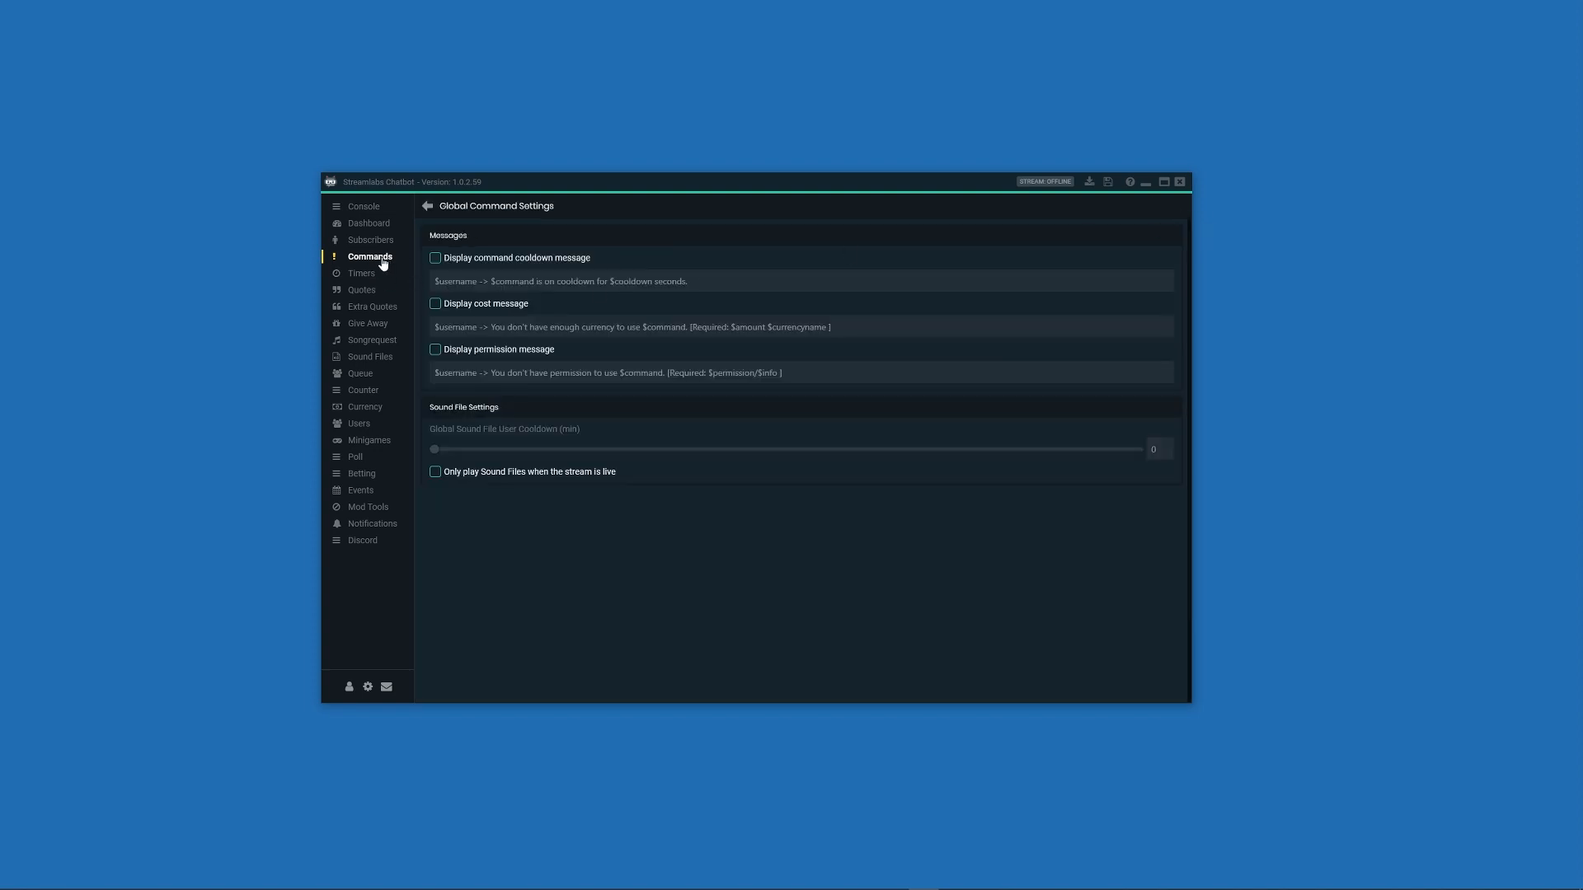
pyautogui.moveTo(451, 436)
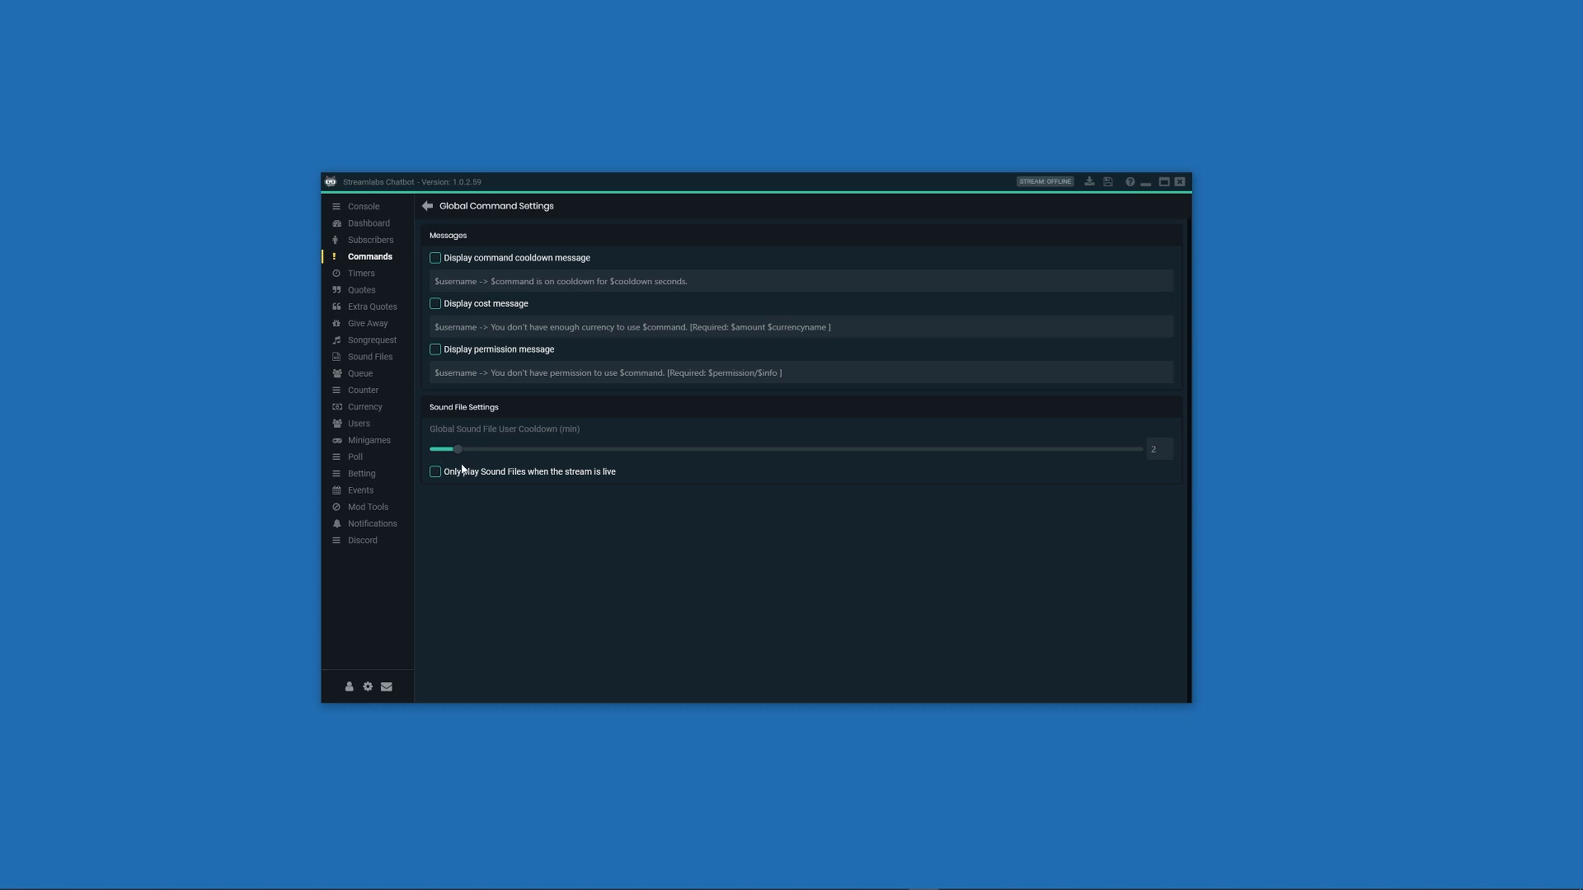
pyautogui.moveTo(1162, 465)
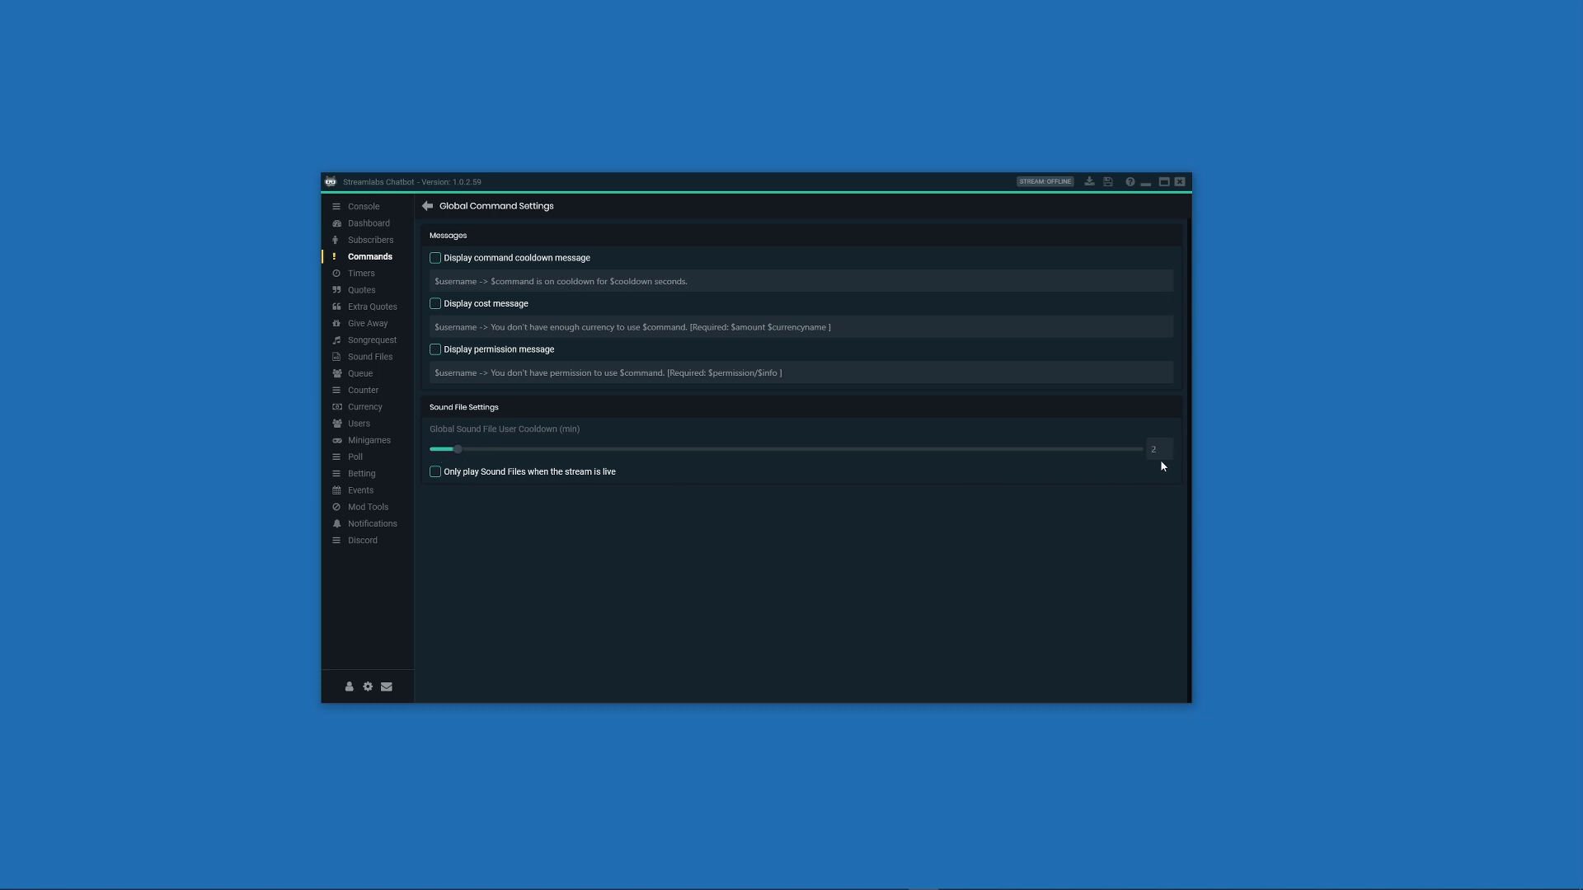
pyautogui.moveTo(1155, 464)
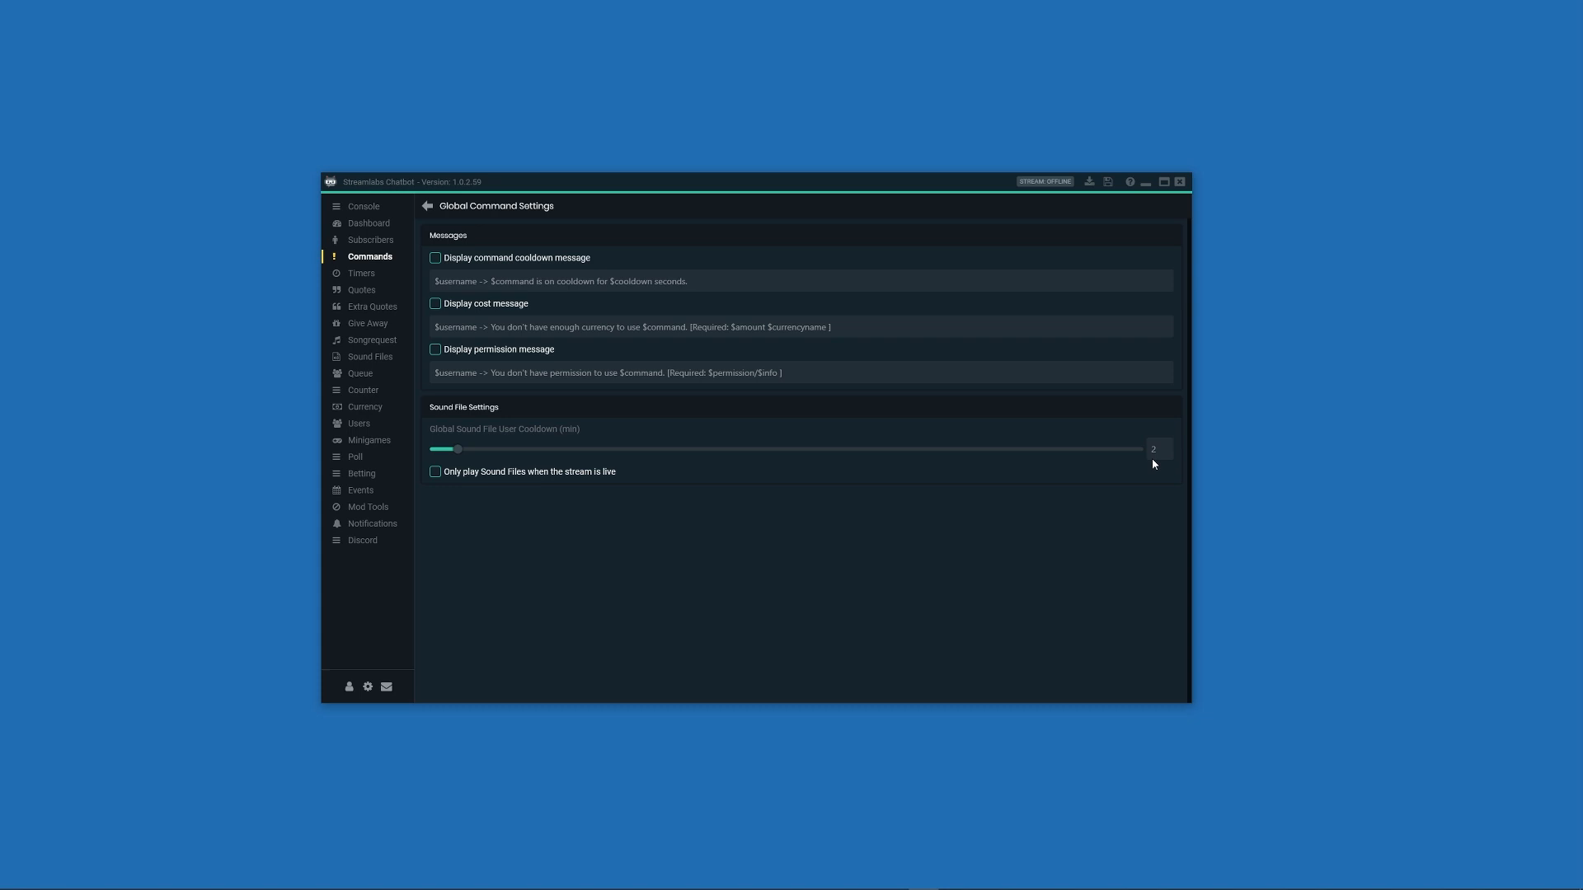
pyautogui.moveTo(454, 459)
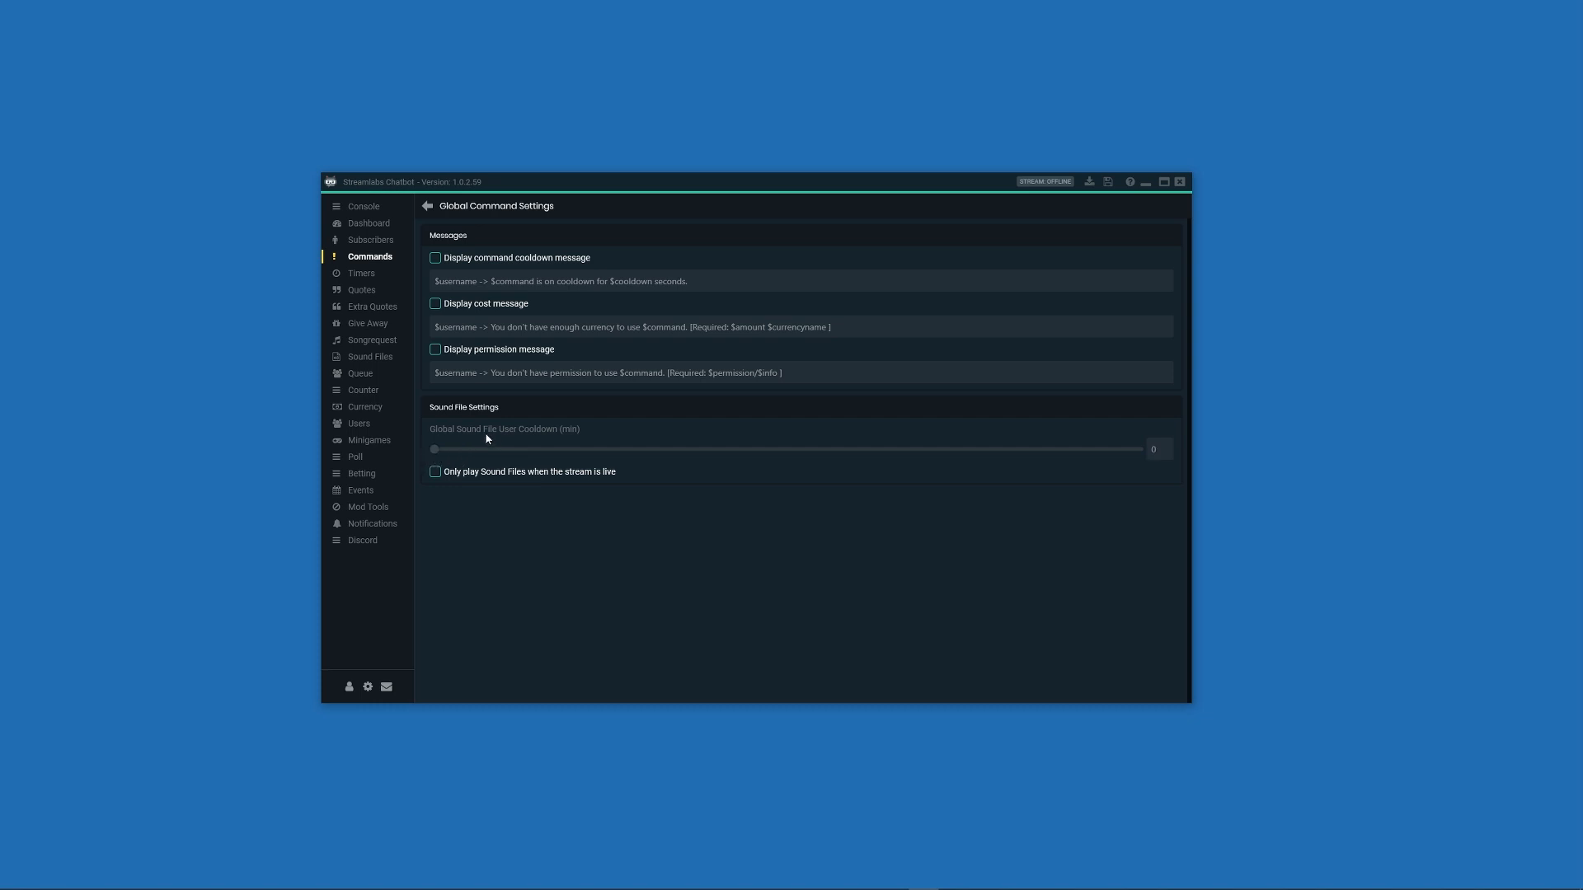
# Step: Exit Global Command Settings via the back arrow with sound cooldown at 0
pyautogui.click(425, 206)
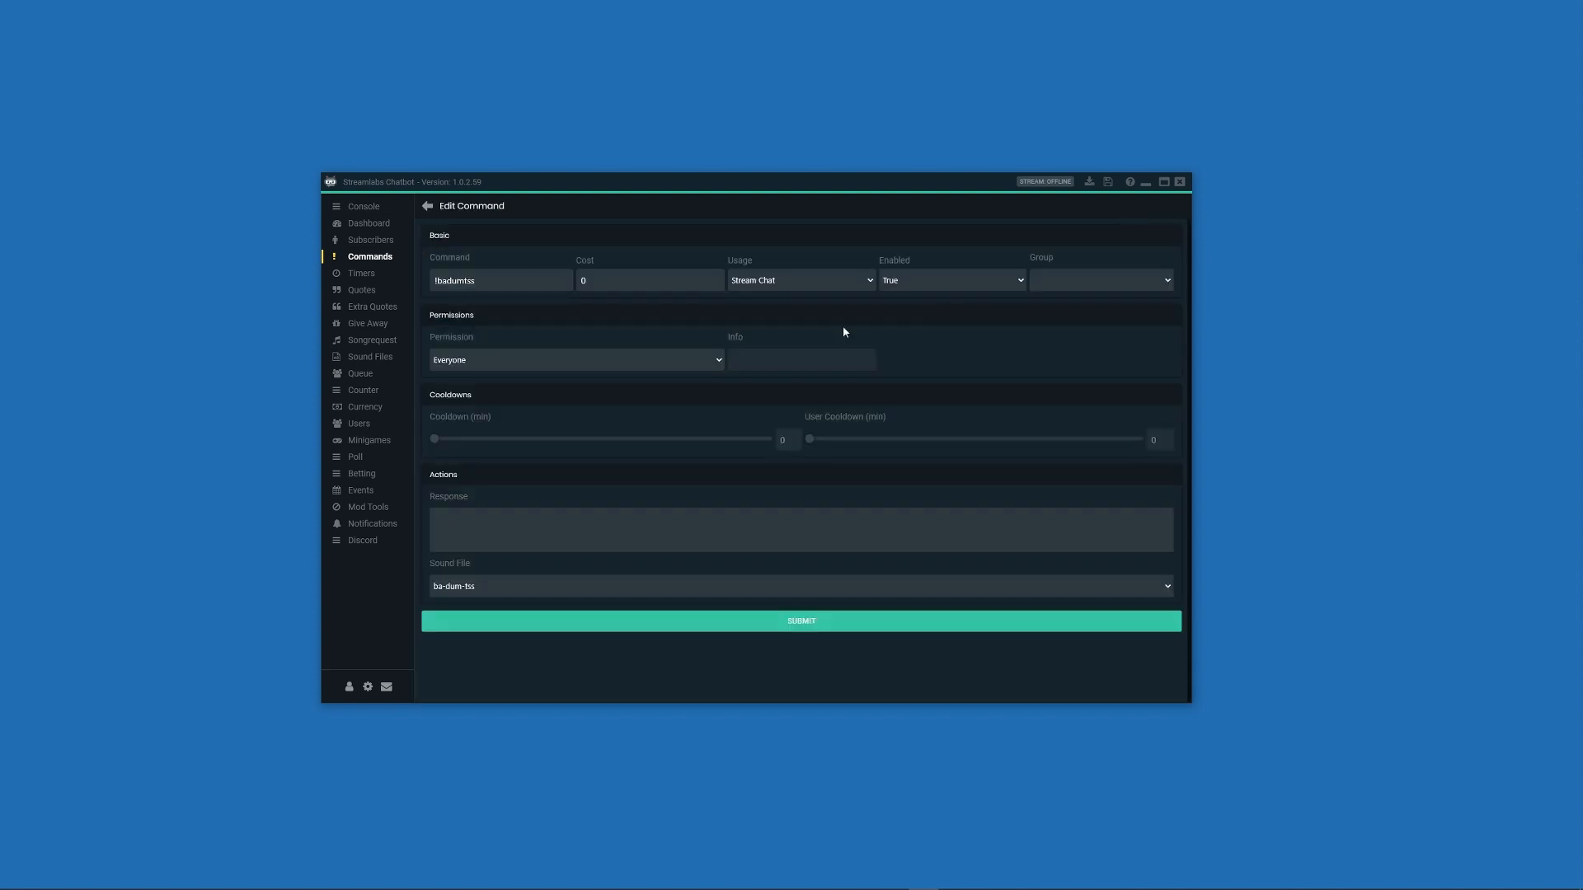
pyautogui.moveTo(805, 435)
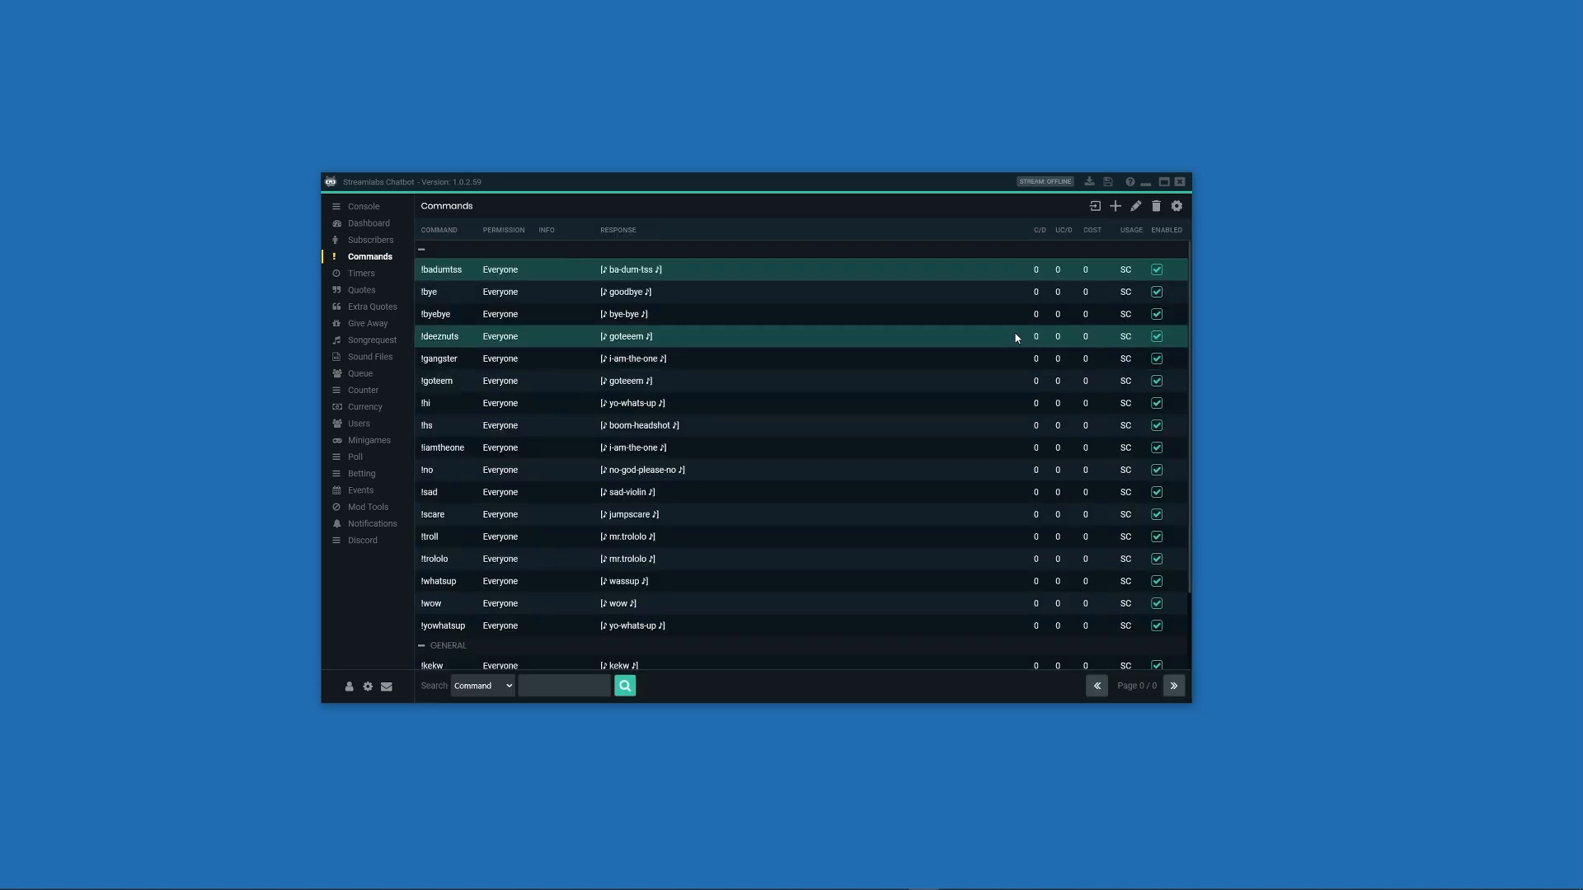
# Step: Recheck Global Command Settings twice, then open and close !iamtheone unchanged
pyautogui.click(1175, 206)
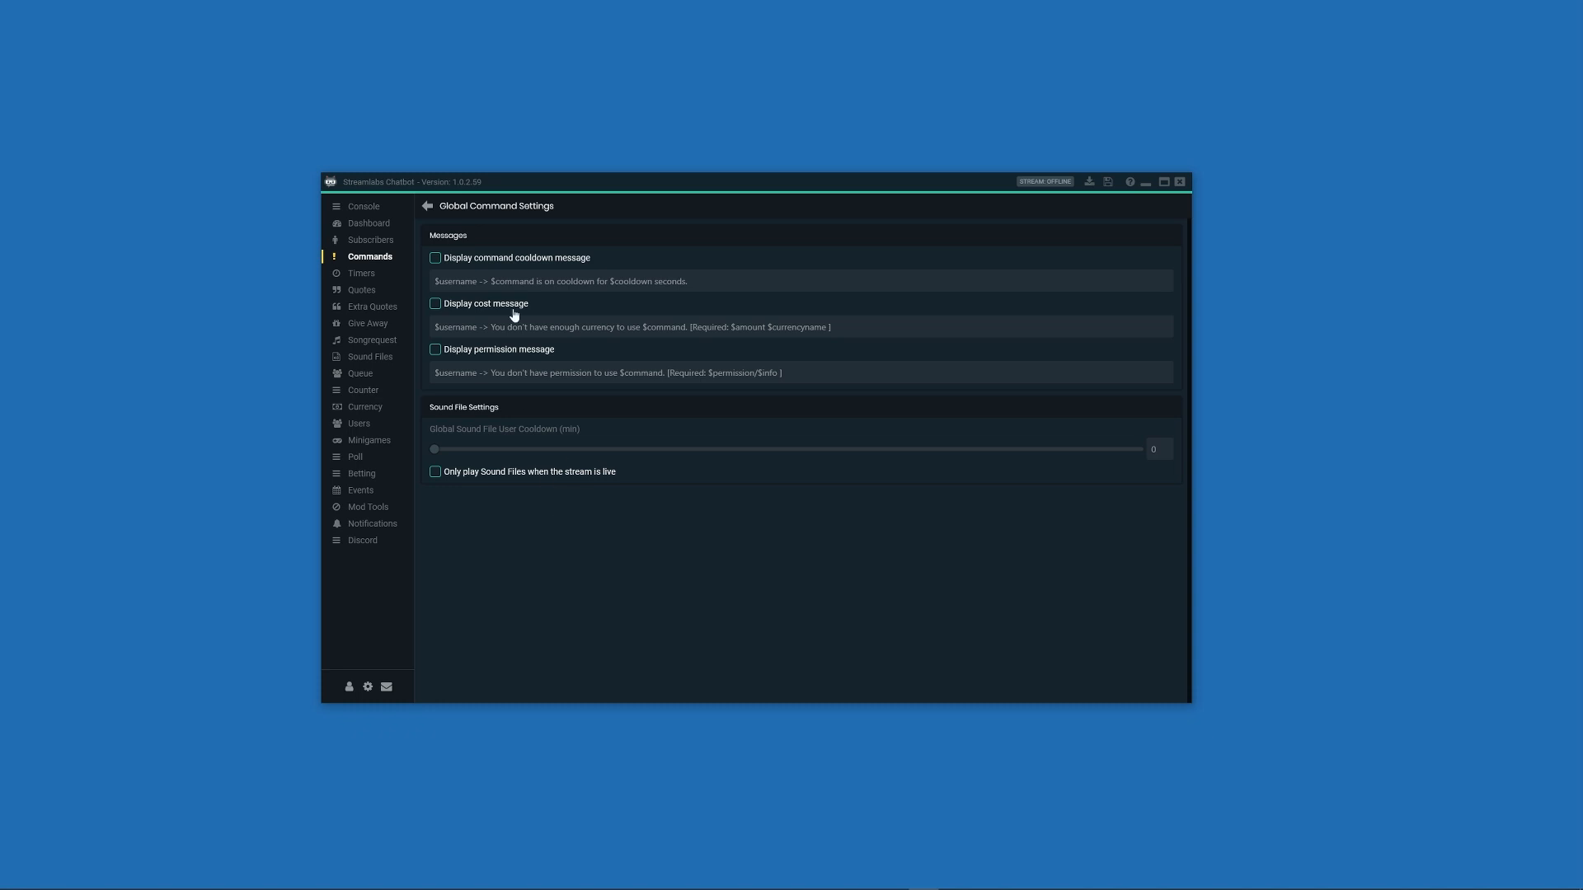
pyautogui.click(425, 206)
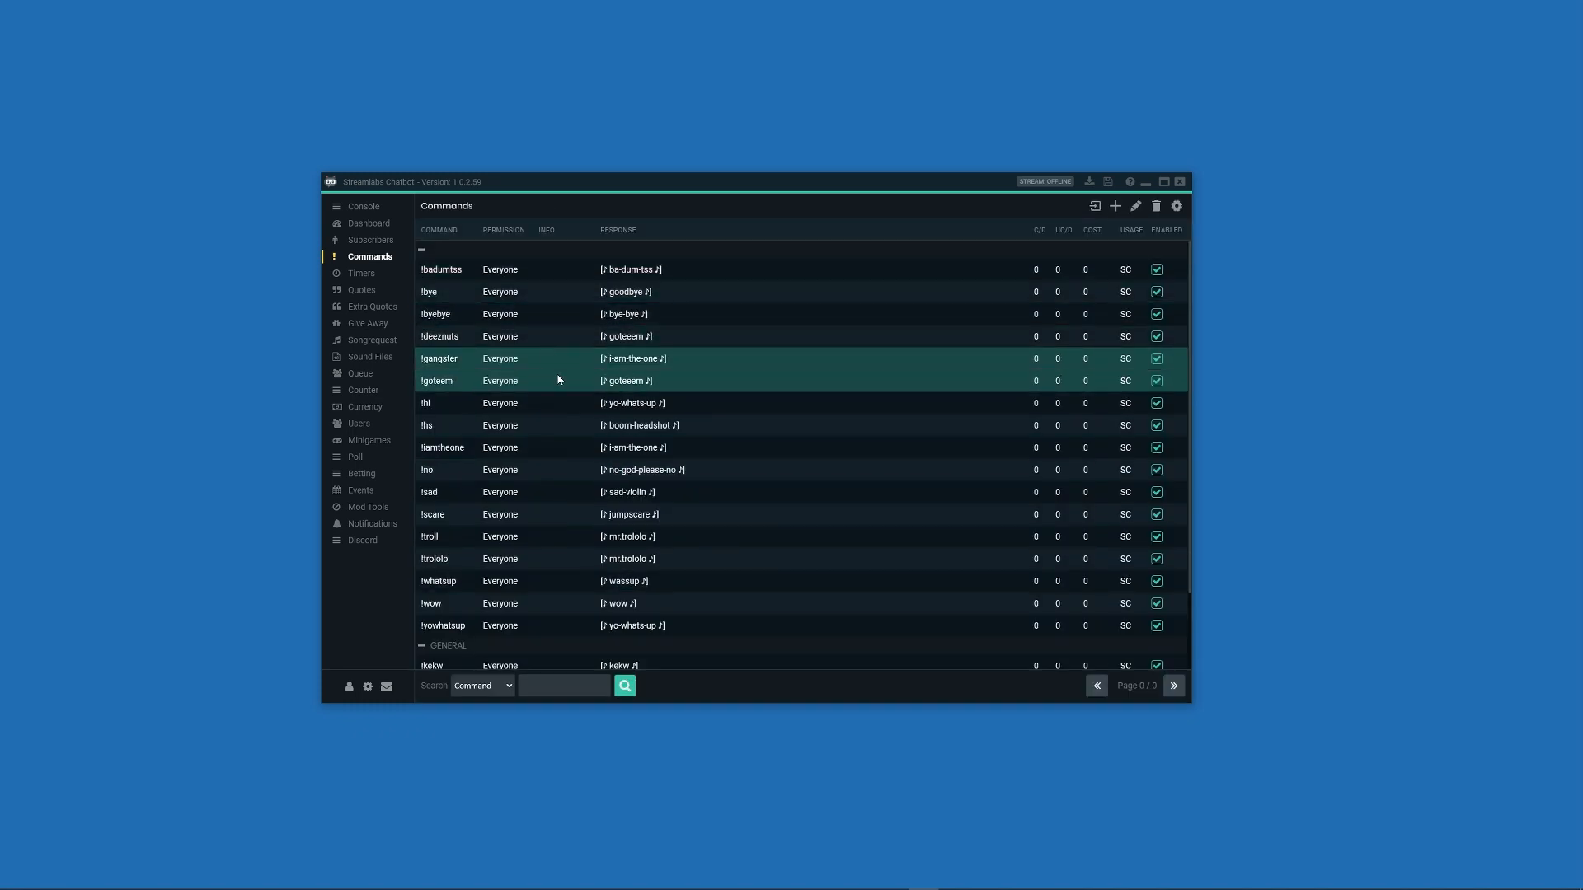
pyautogui.click(1175, 206)
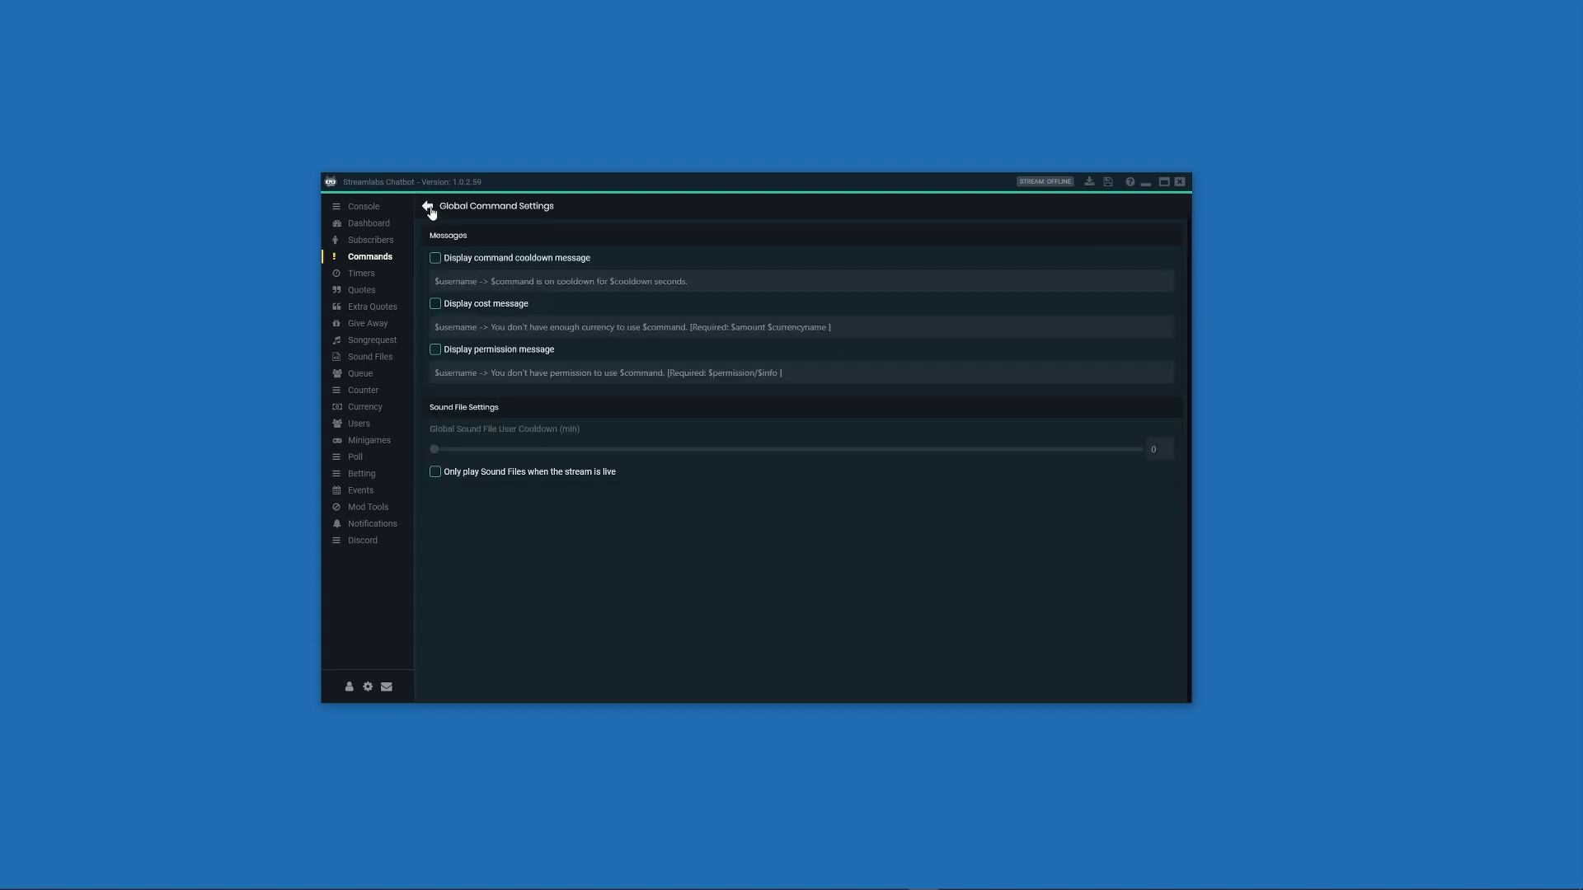
pyautogui.click(426, 206)
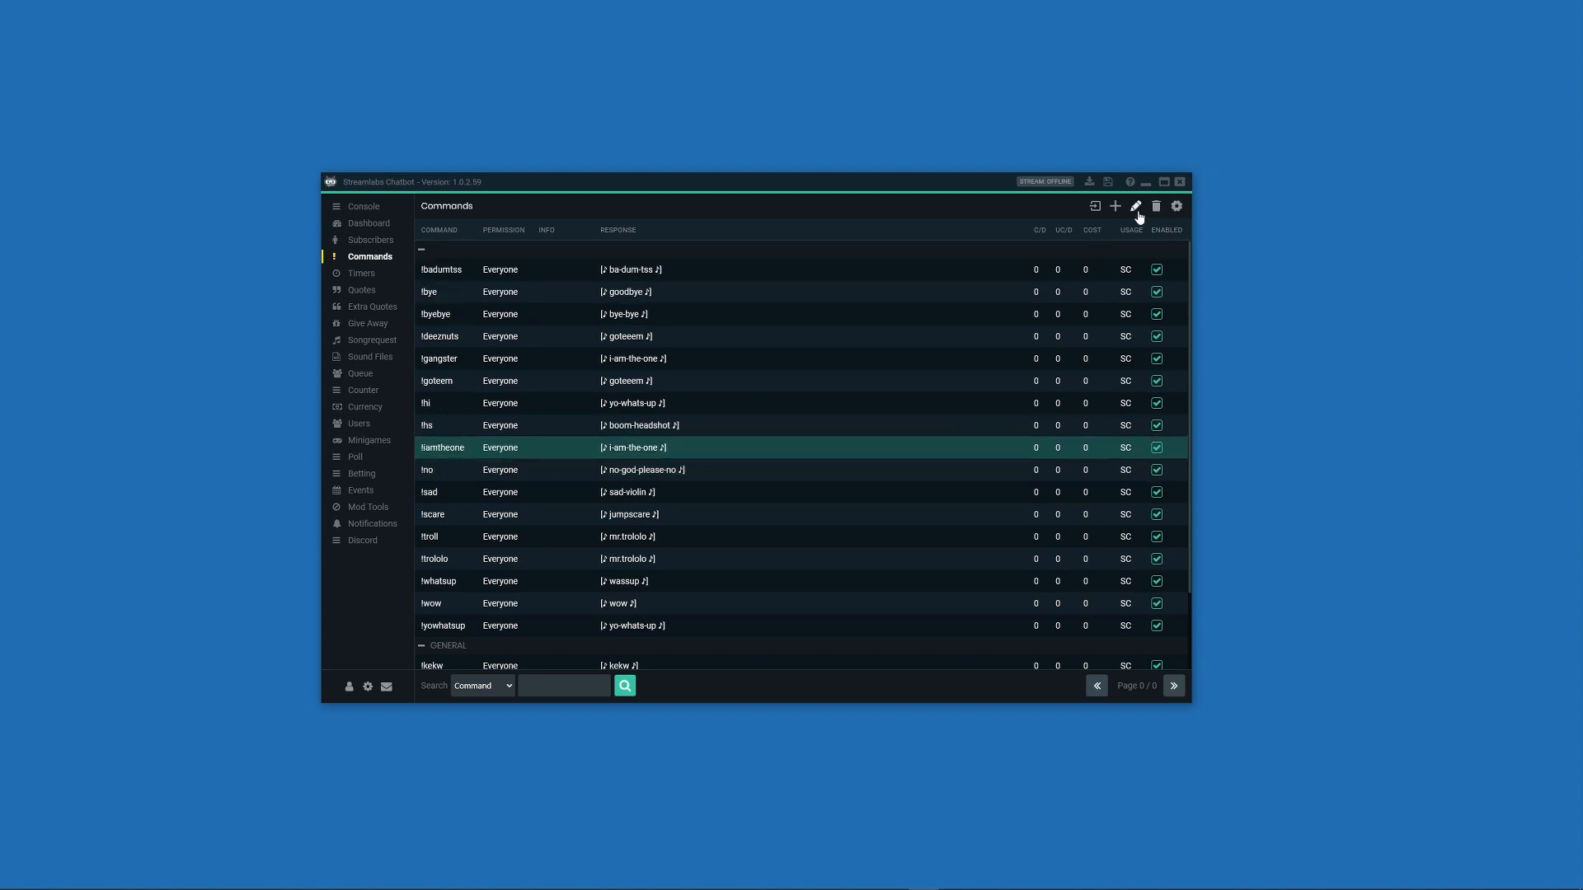
pyautogui.click(1136, 206)
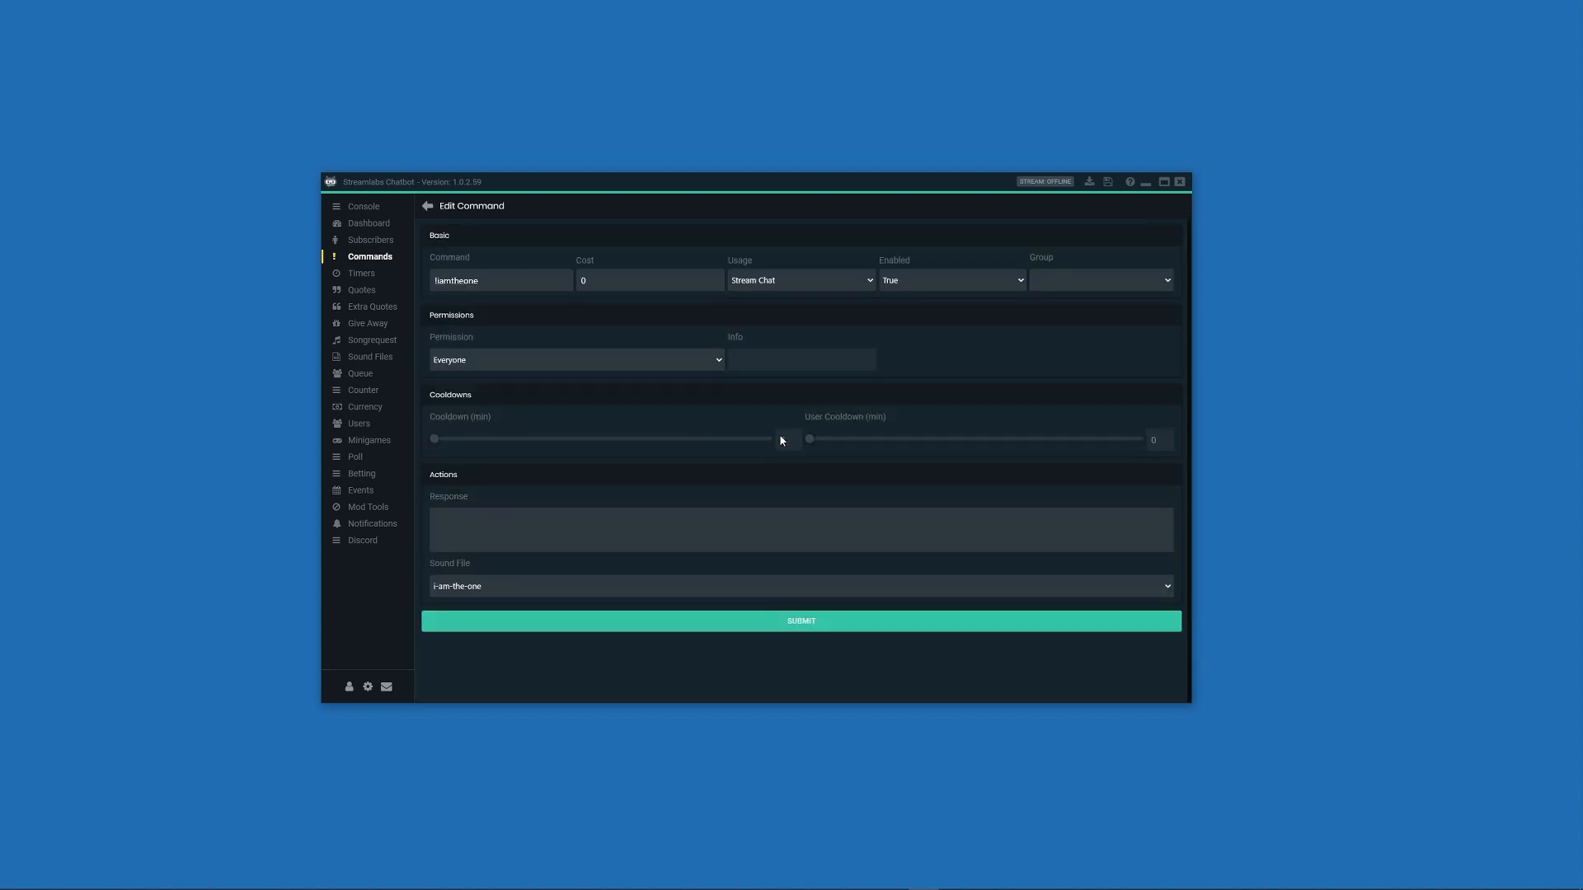
pyautogui.click(799, 621)
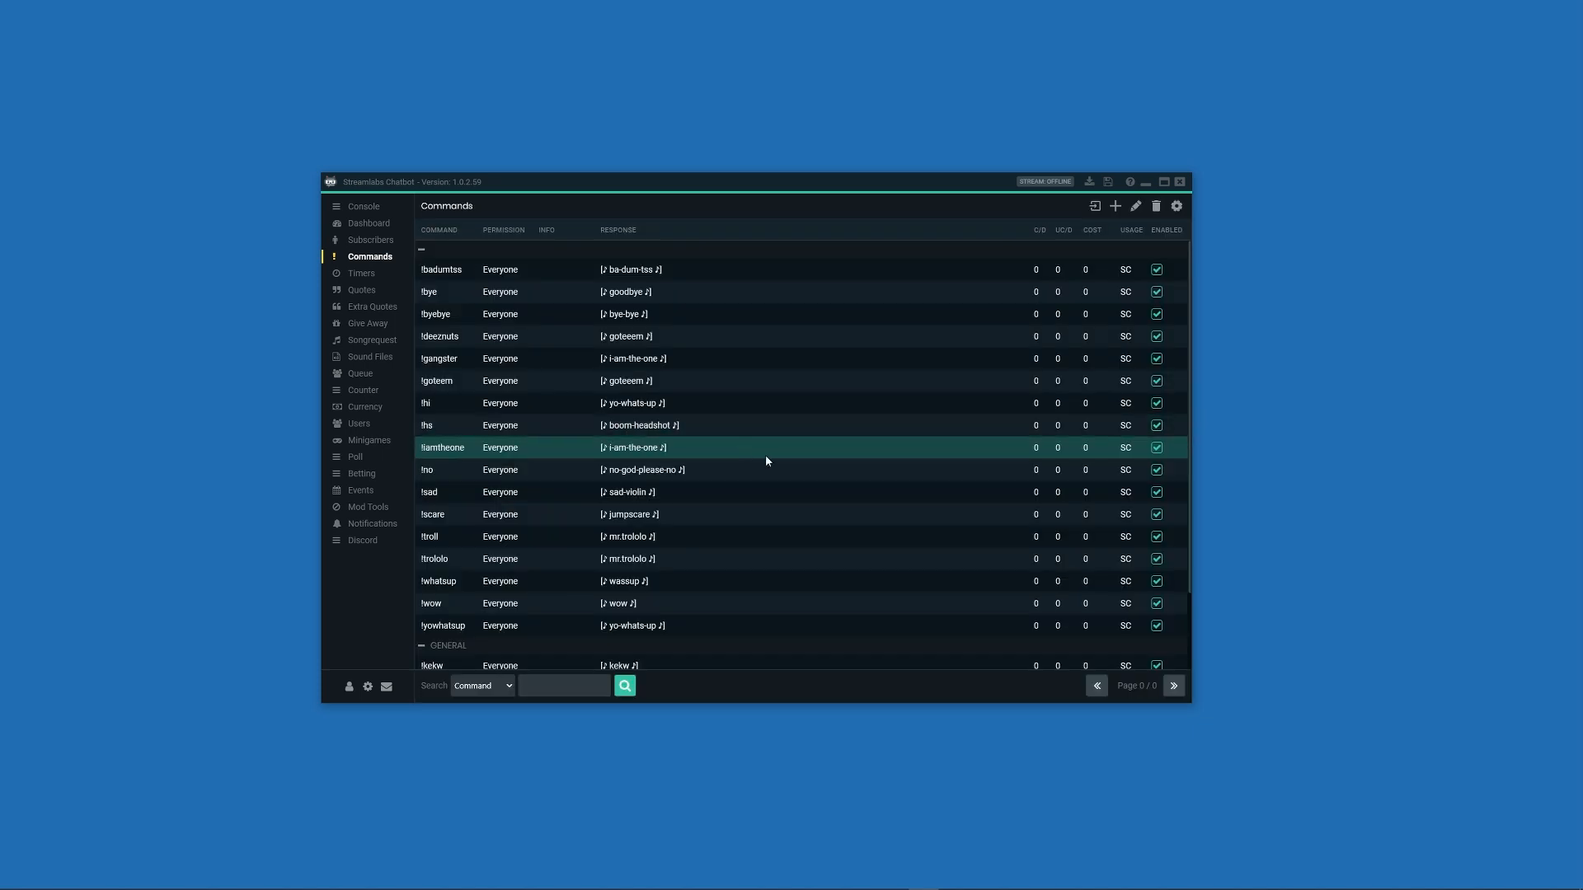